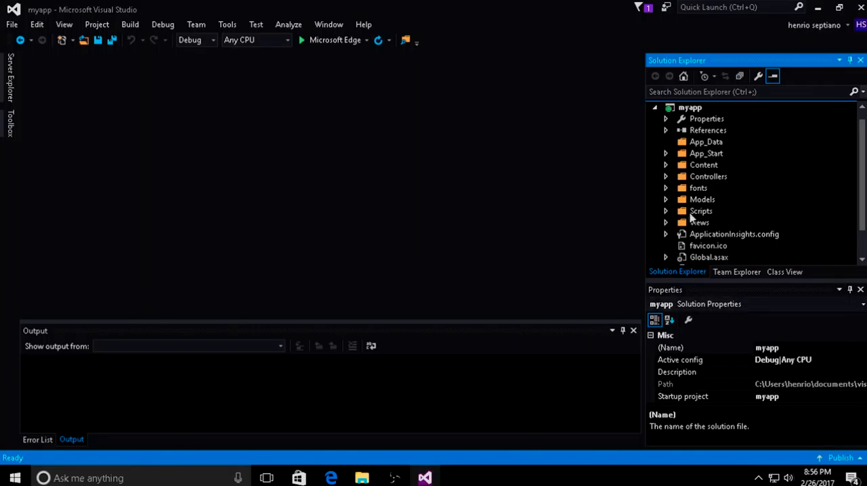
Open HenrioModel.Context.cs under HenrioModel.edmx and scroll through the HENRIO2Entities DbContext
click(665, 199)
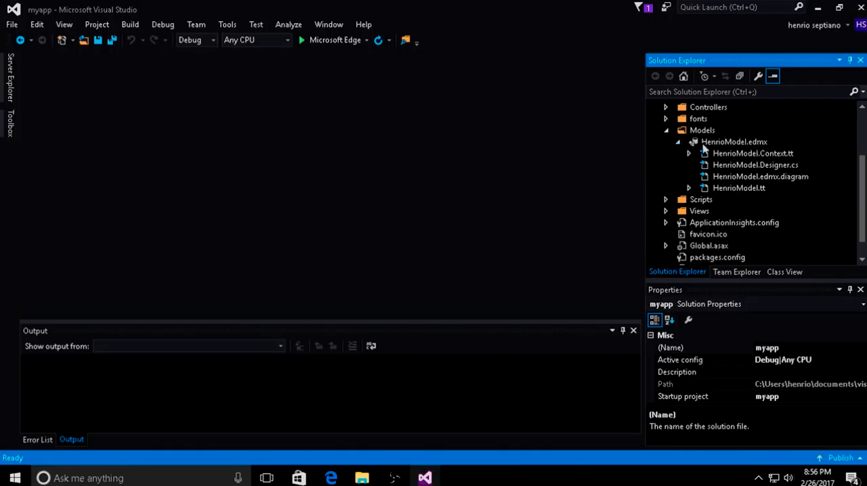
click(689, 153)
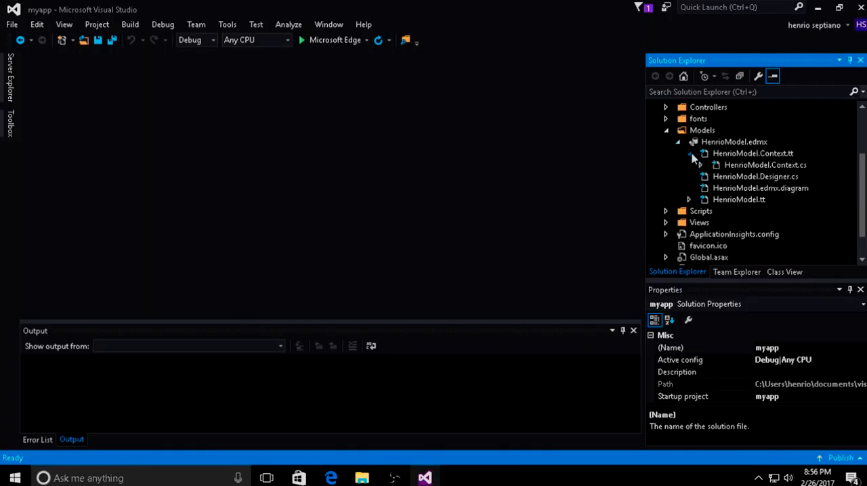
double_click(766, 165)
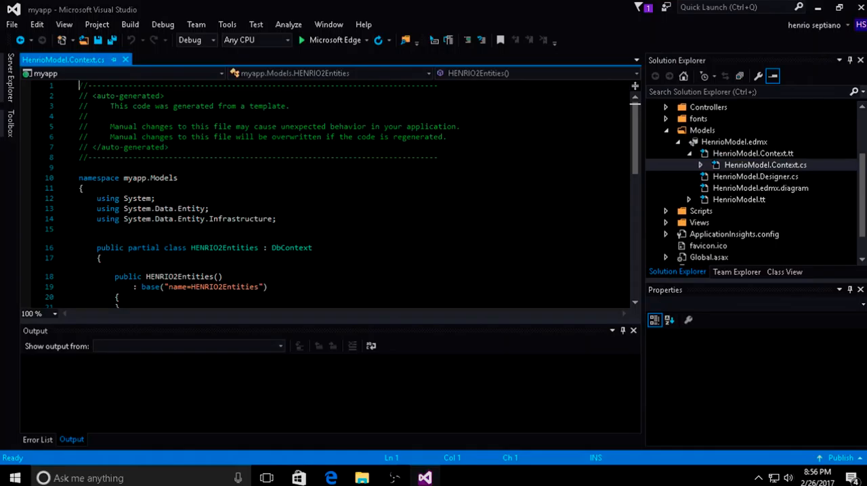
scroll(down, 3)
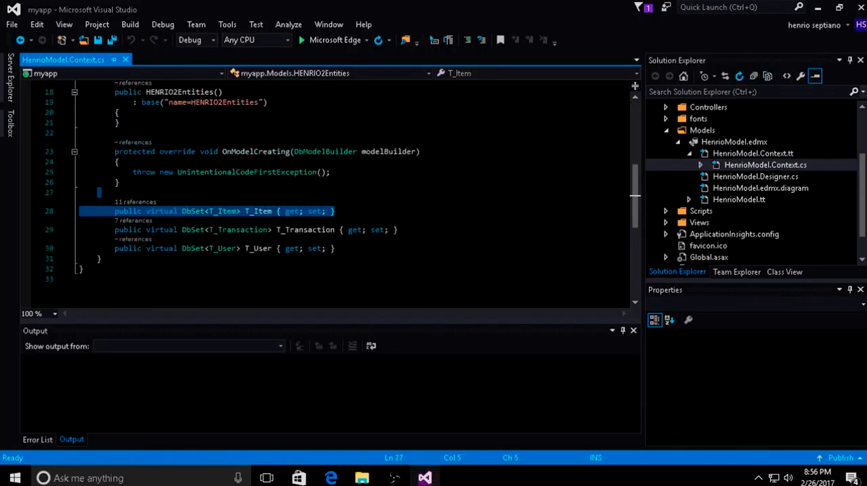
scroll(up, 3)
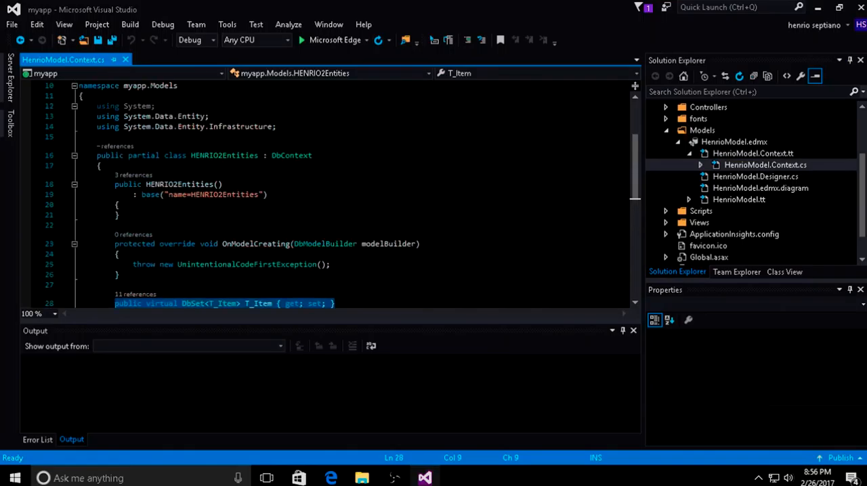
scroll(down, 3)
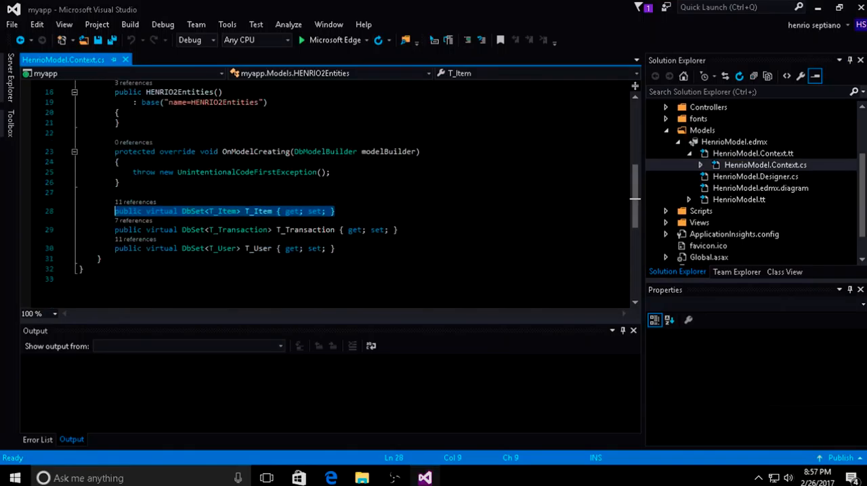
scroll(up, 3)
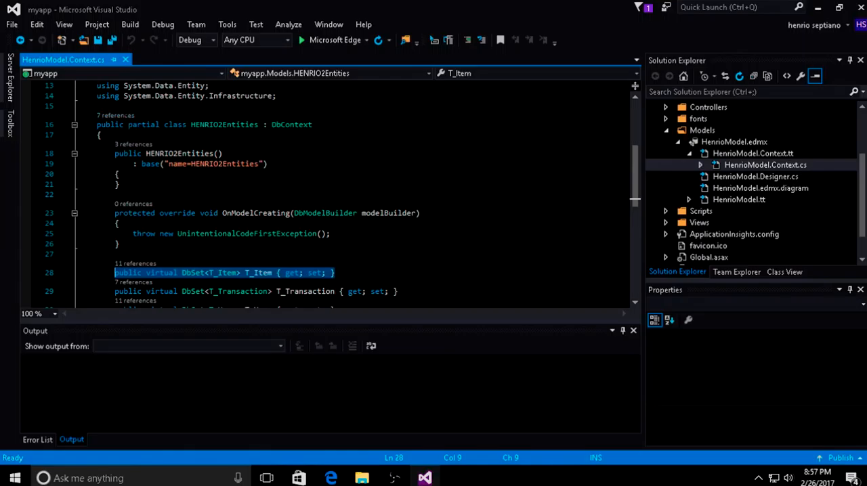
mouse_move(115, 115)
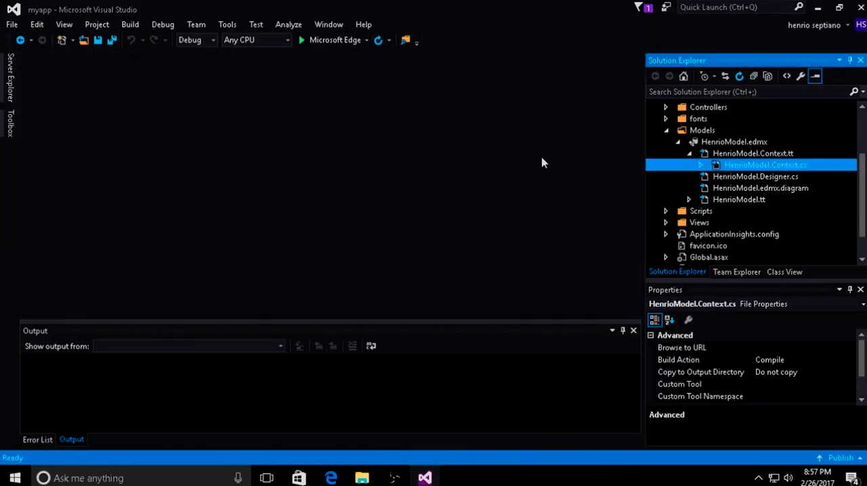
mouse_move(686, 238)
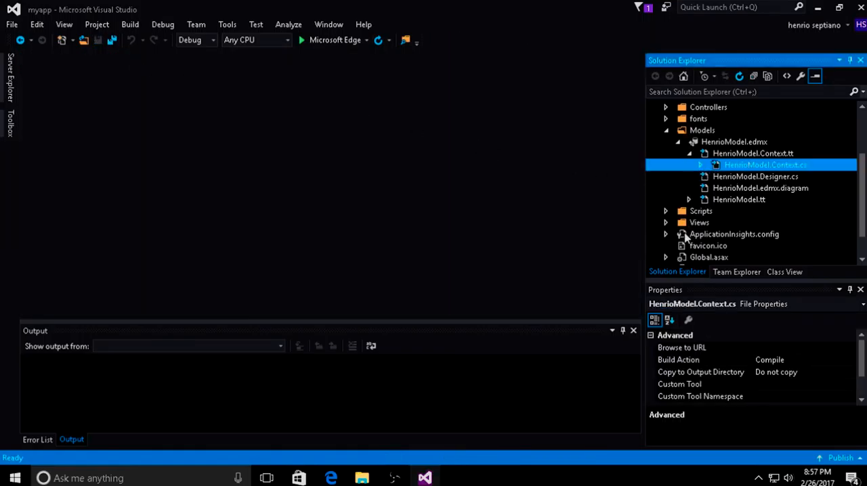
click(738, 199)
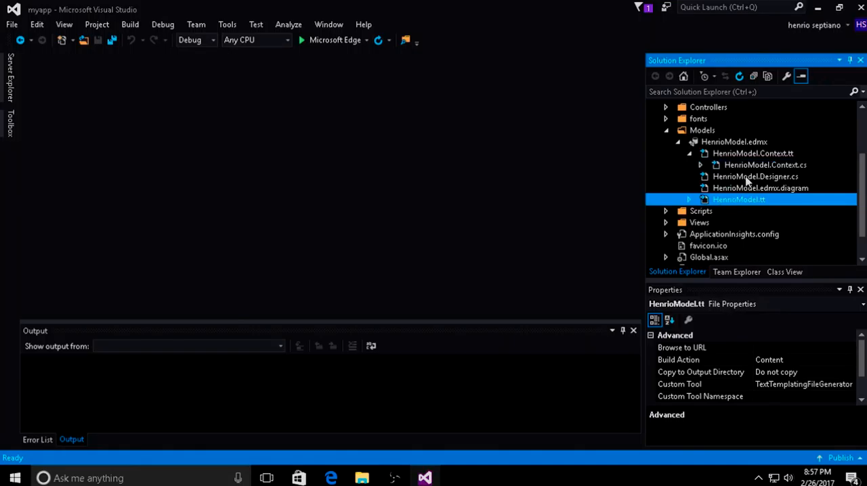
double_click(756, 176)
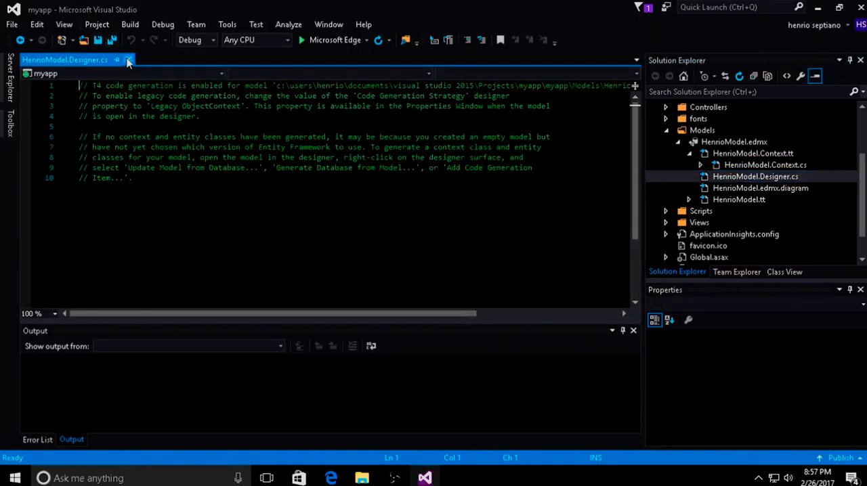
mouse_move(129, 61)
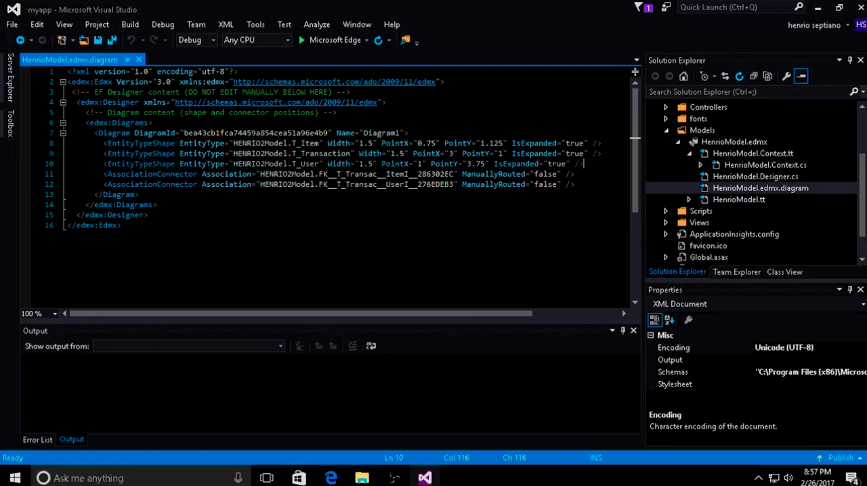
mouse_move(124, 51)
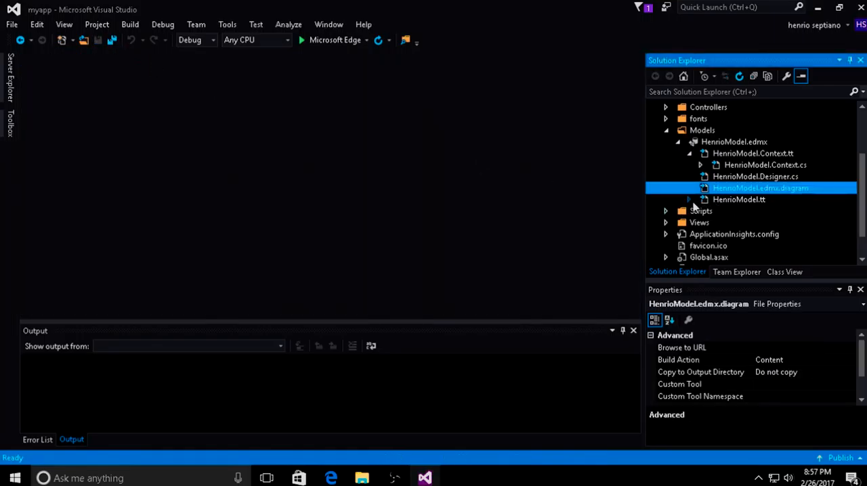
Open T_Item.cs and review its ItemID, Item, Stock, Price and Transaction properties
click(689, 199)
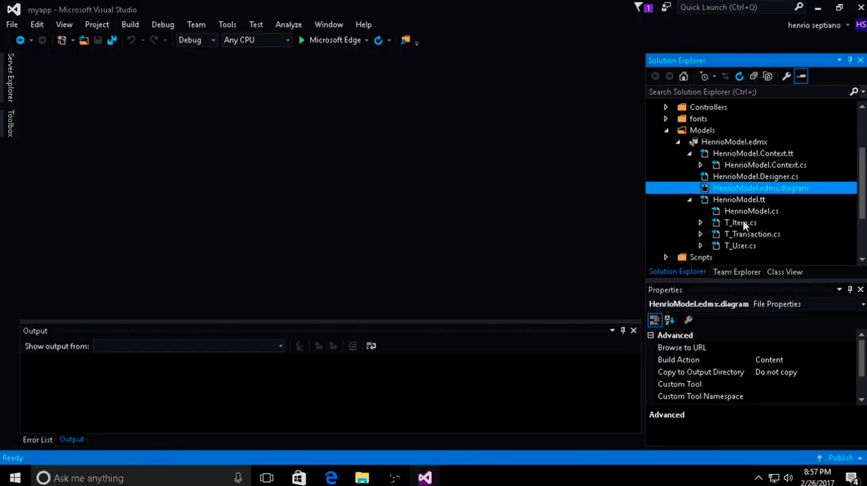
double_click(740, 223)
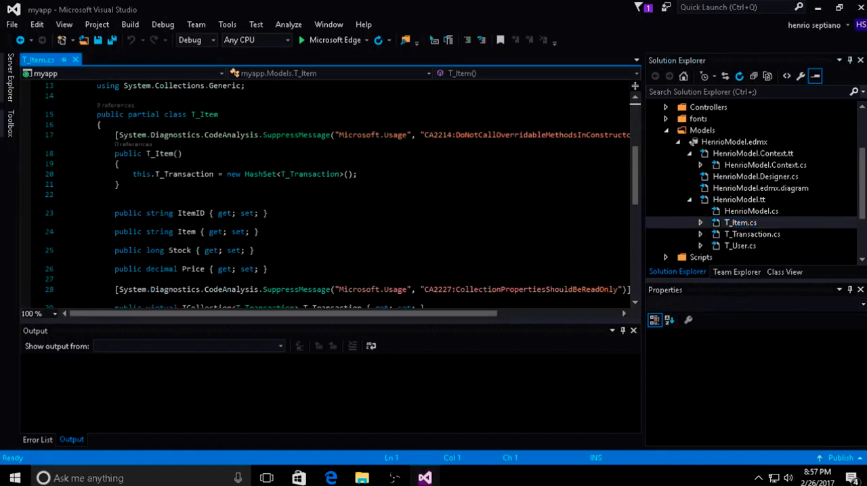
scroll(down, 3)
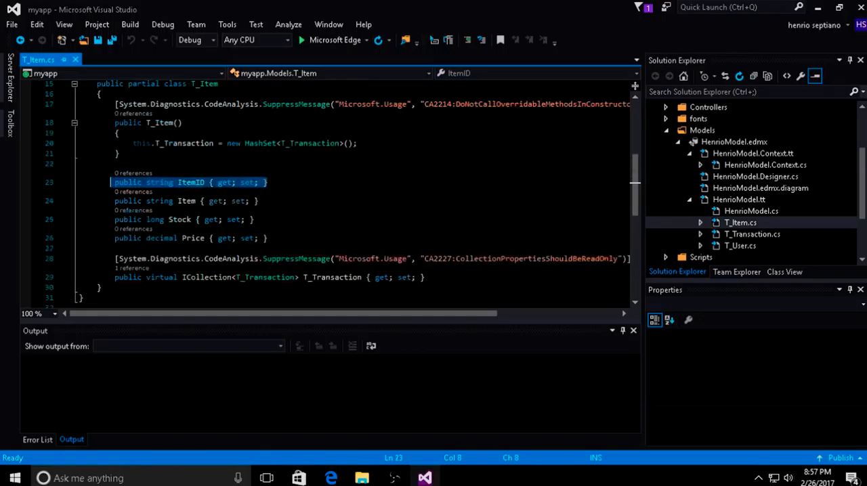
double_click(159, 183)
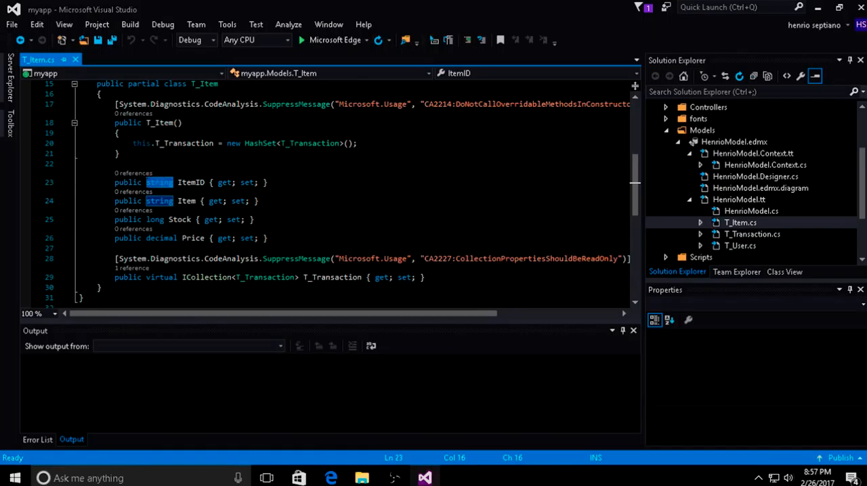
scroll(up, 3)
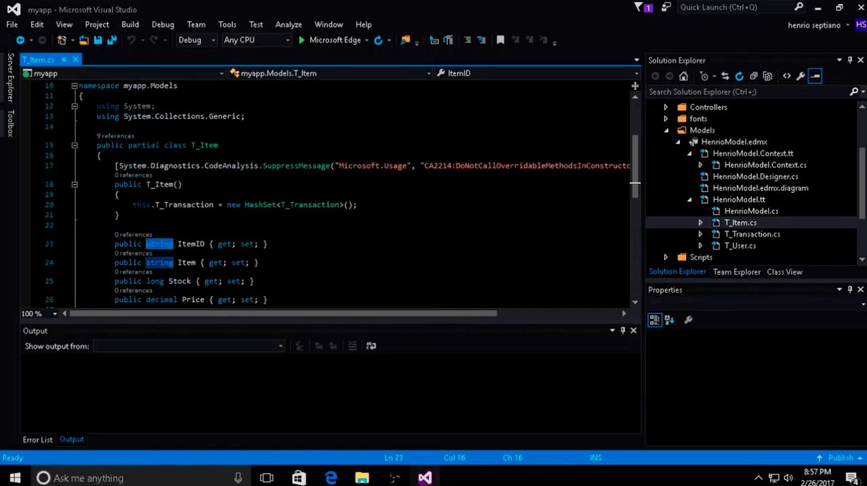
double_click(191, 244)
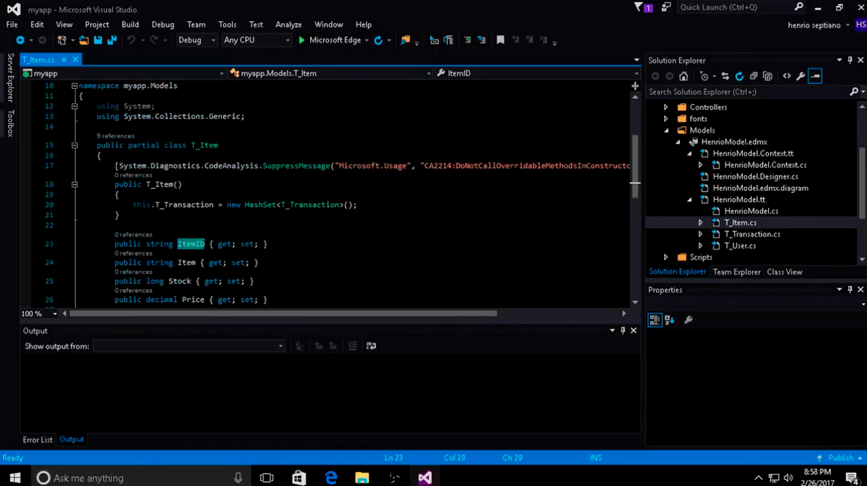
scroll(down, 3)
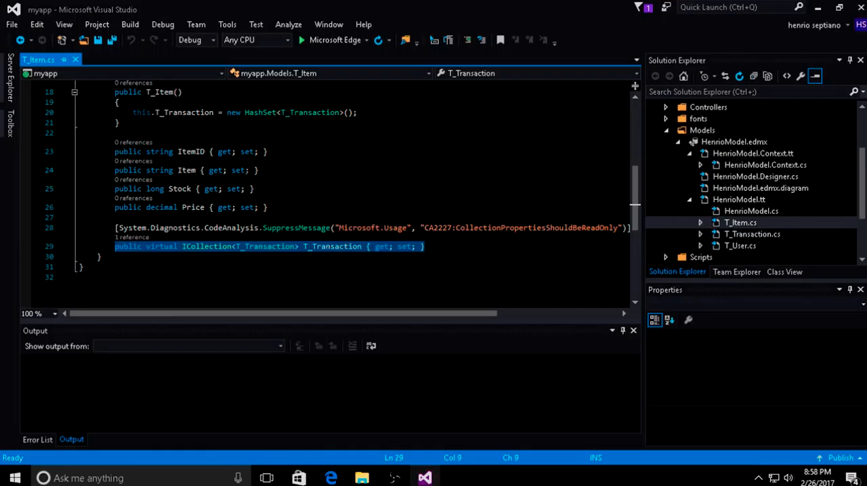
scroll(up, 3)
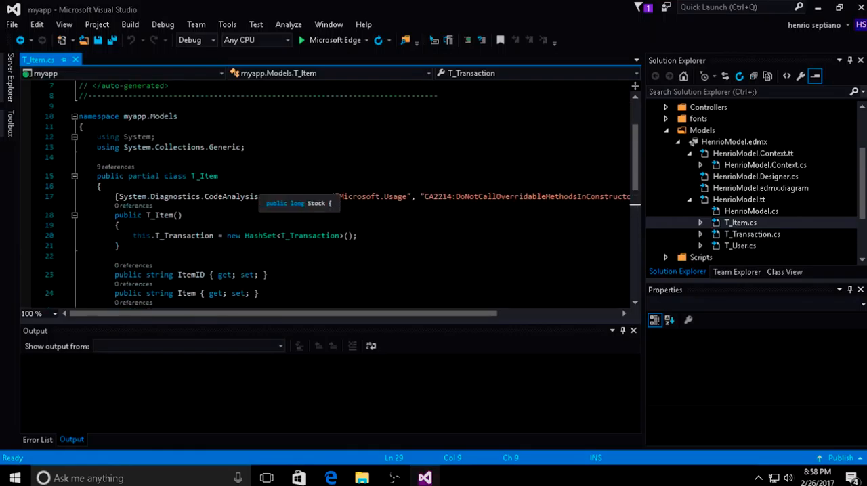
scroll(down, 3)
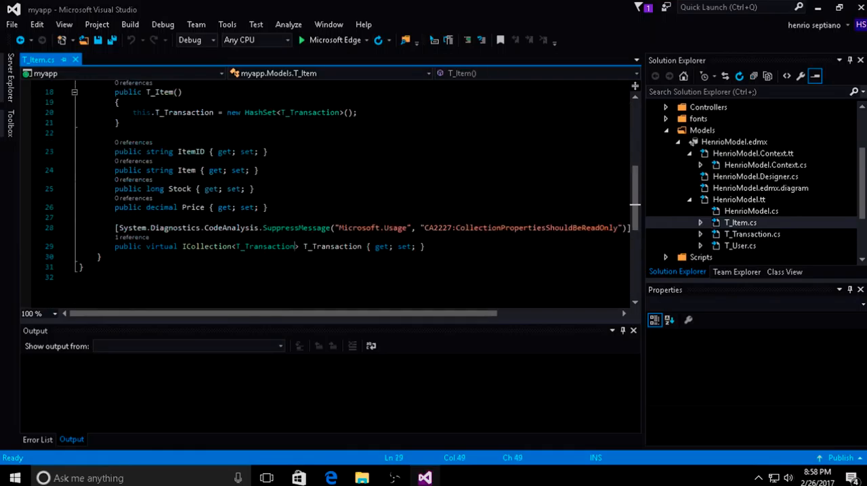
click(147, 246)
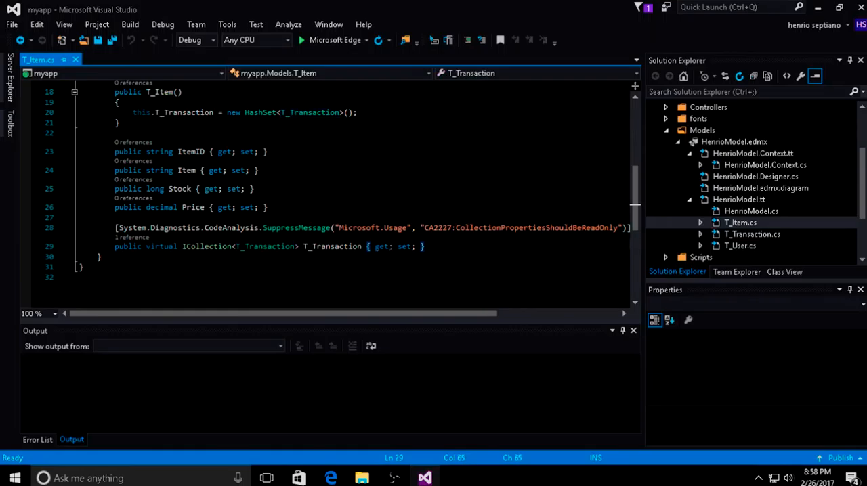
scroll(up, 3)
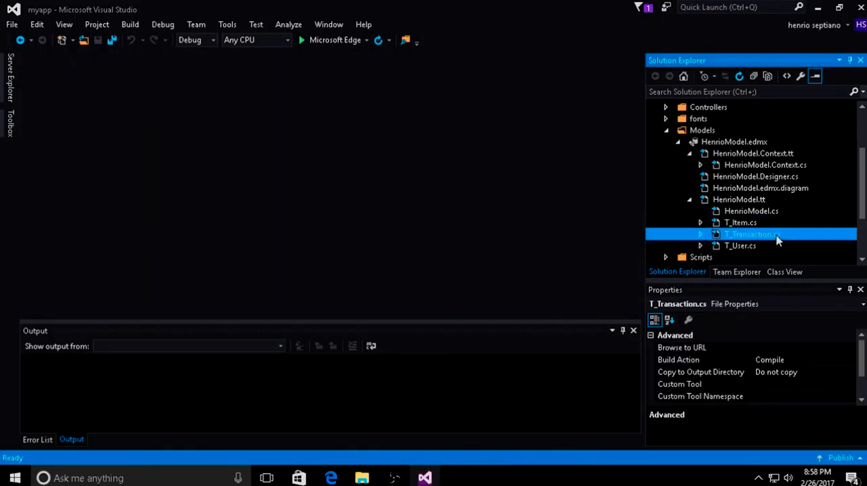
Review the T_Transaction, T_User and T_Item entity class files, closing their tabs
double_click(747, 234)
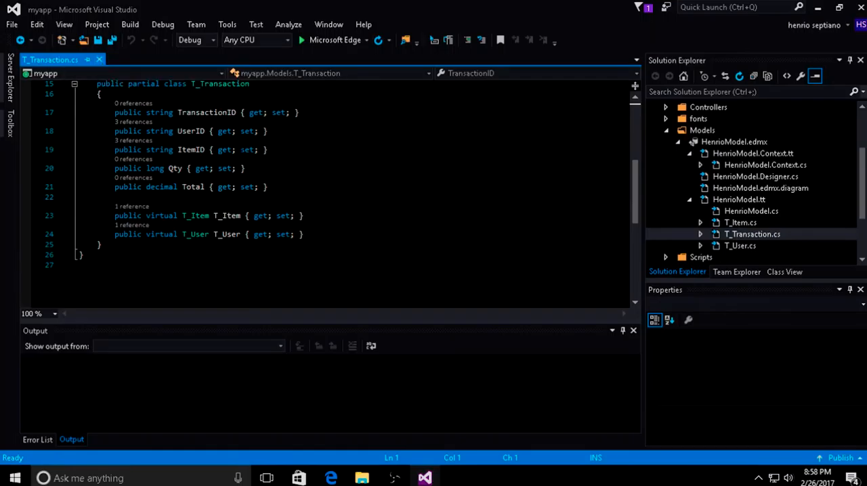
double_click(191, 150)
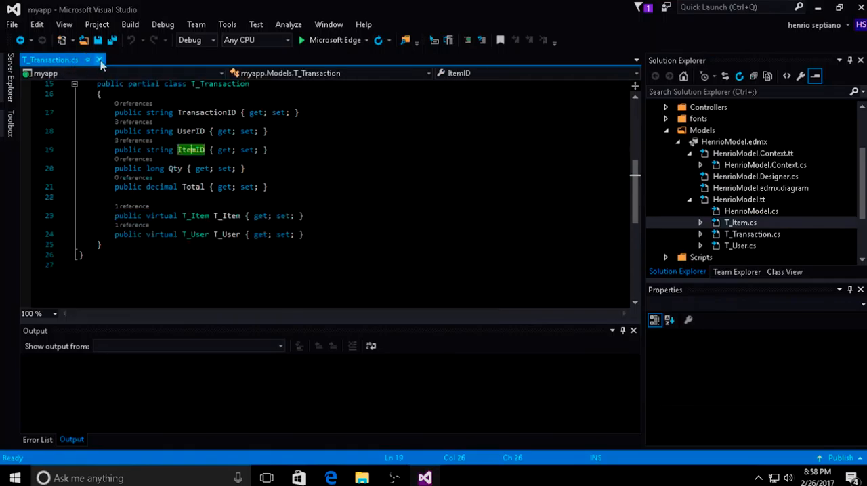
double_click(741, 245)
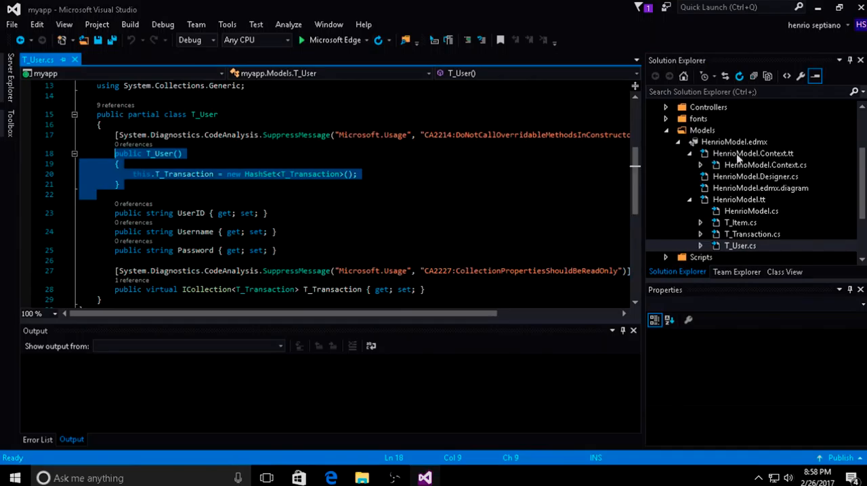
double_click(740, 222)
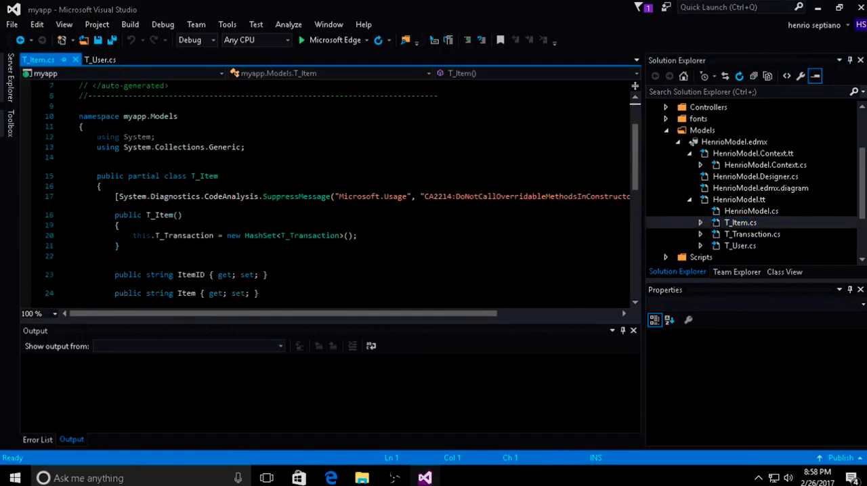
click(99, 59)
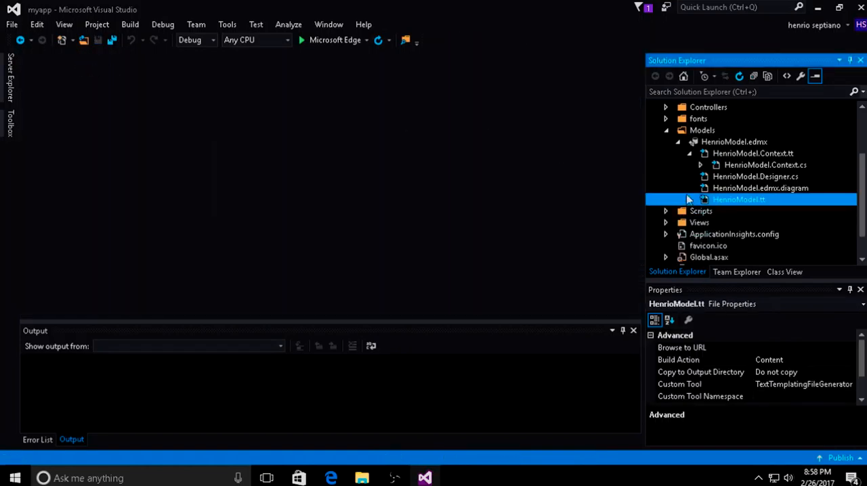
Open the HenrioModel entity diagram and bring up the Controllers folder's context menu
double_click(734, 141)
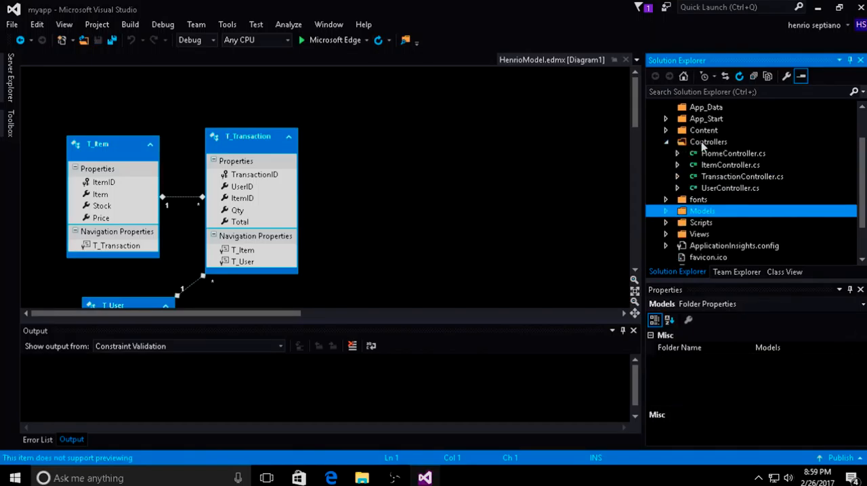
click(708, 141)
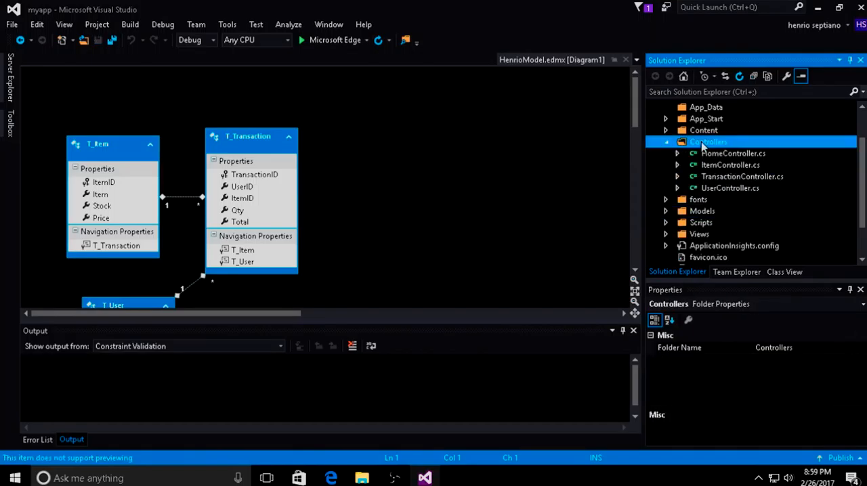
mouse_move(705, 216)
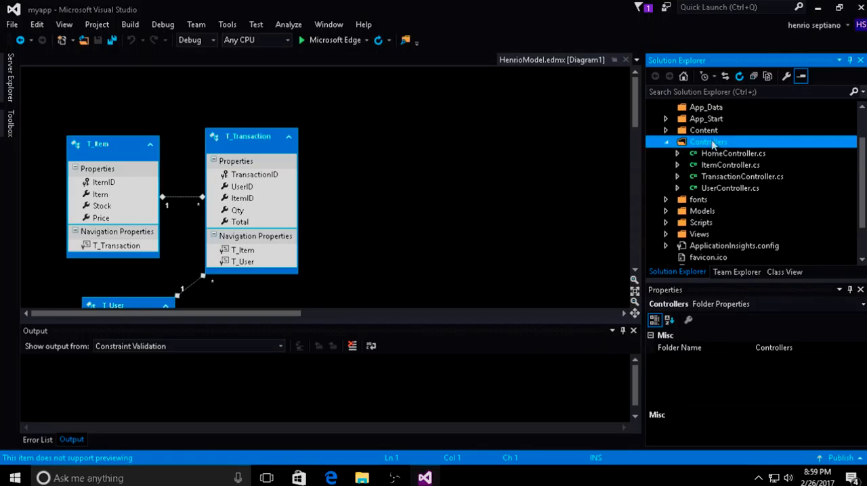
click(666, 141)
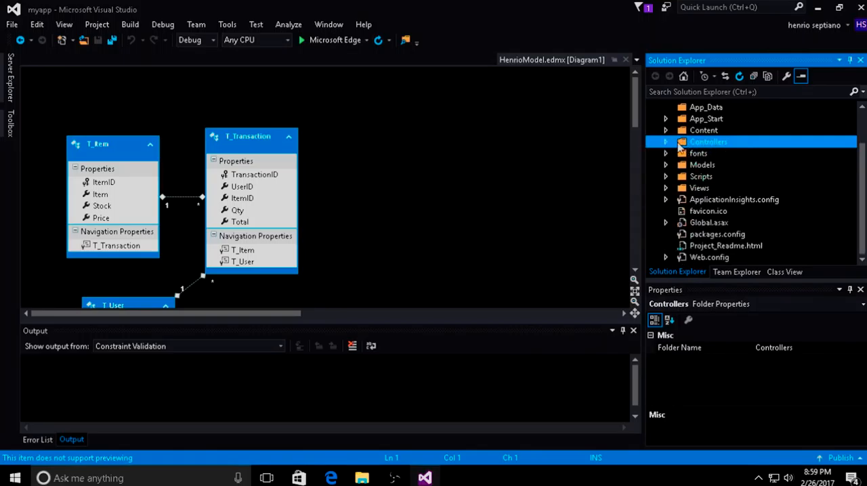
right_click(709, 142)
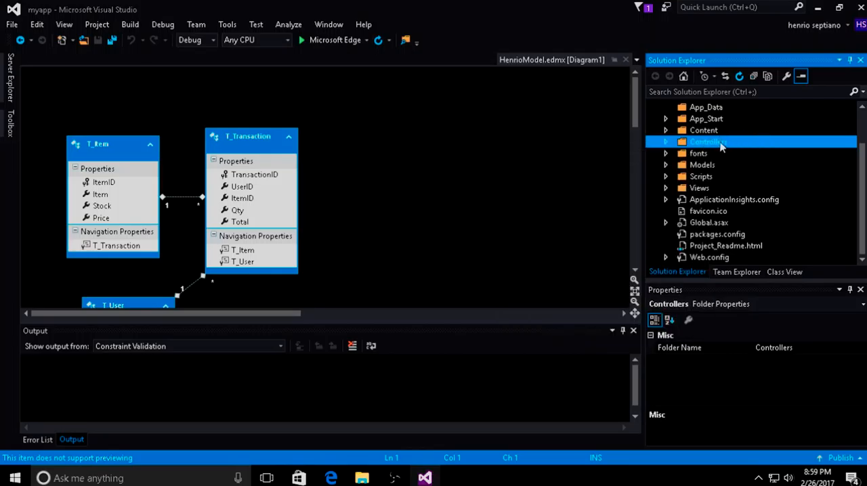
right_click(708, 142)
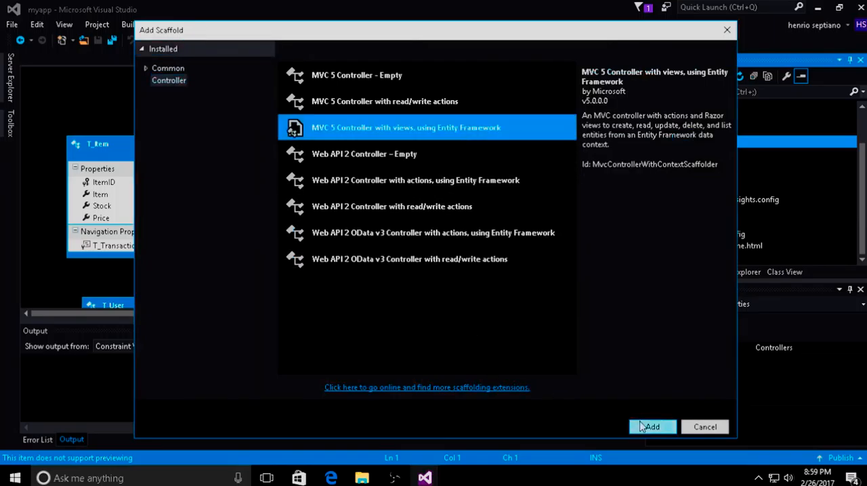
mouse_move(389, 75)
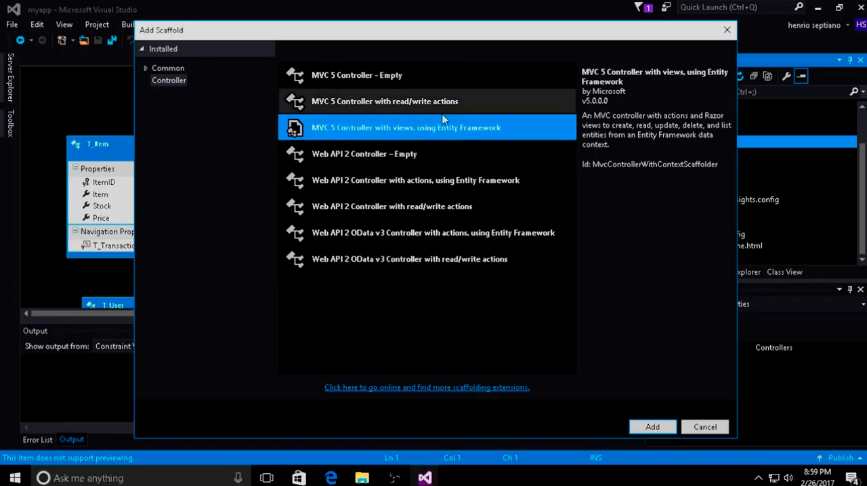
mouse_move(468, 139)
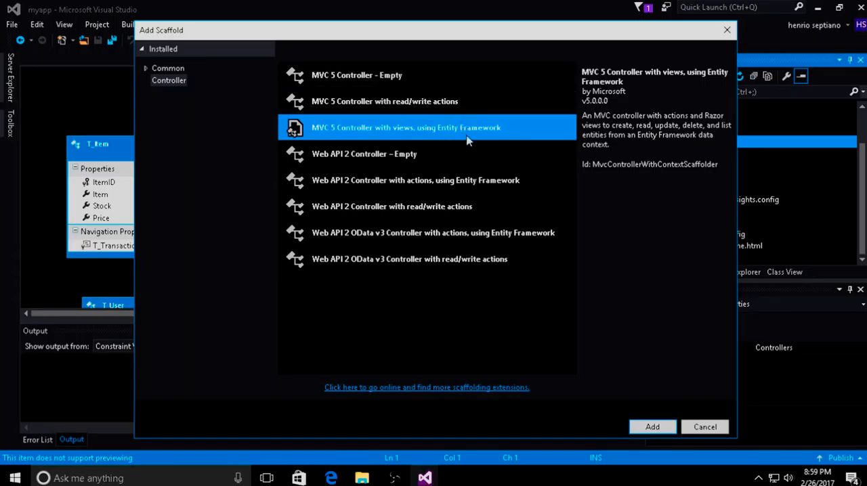
mouse_move(562, 133)
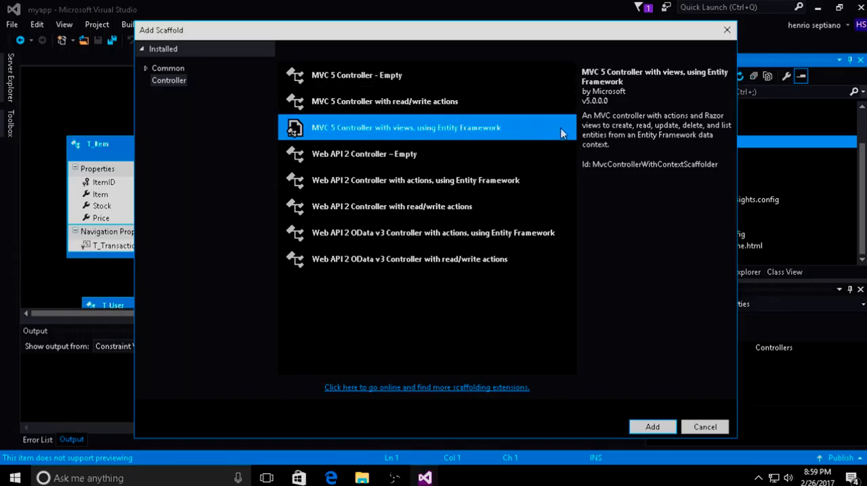
mouse_move(652, 426)
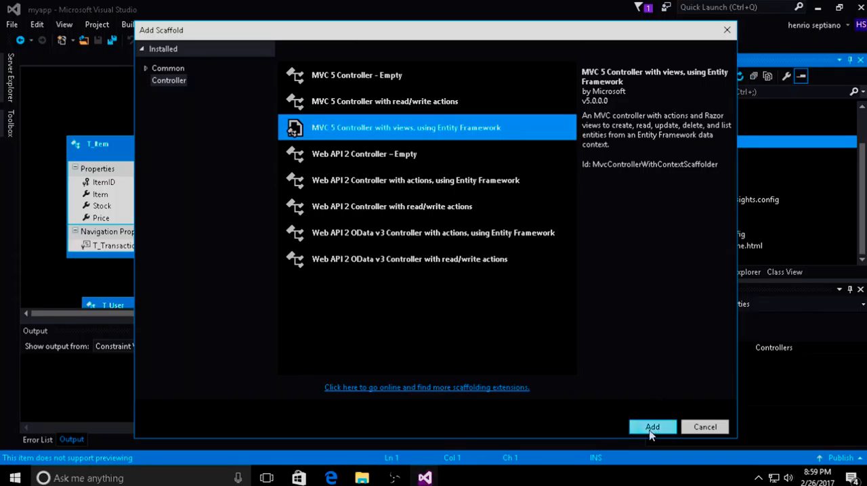
Add the 'MVC 5 Controller with views, using Entity Framework' scaffold
click(652, 426)
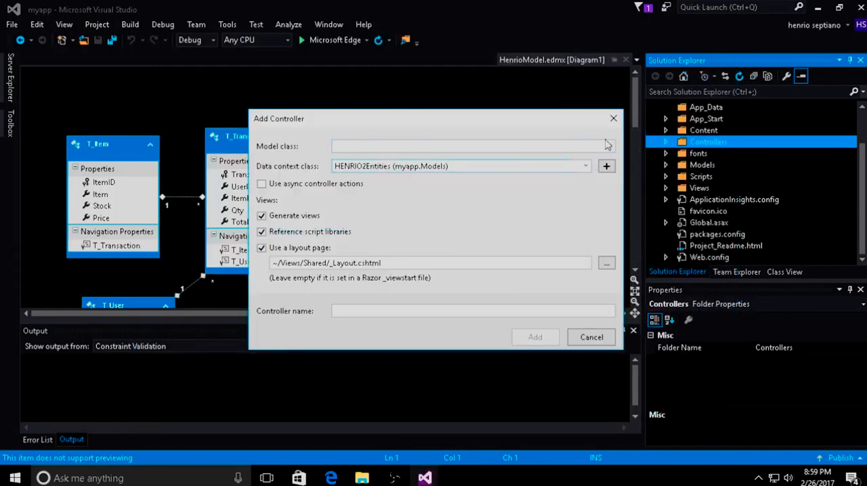
click(608, 146)
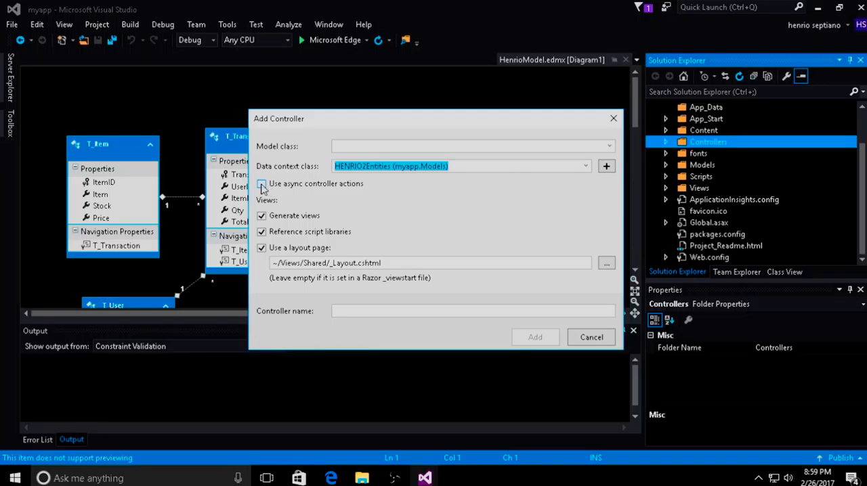
click(262, 183)
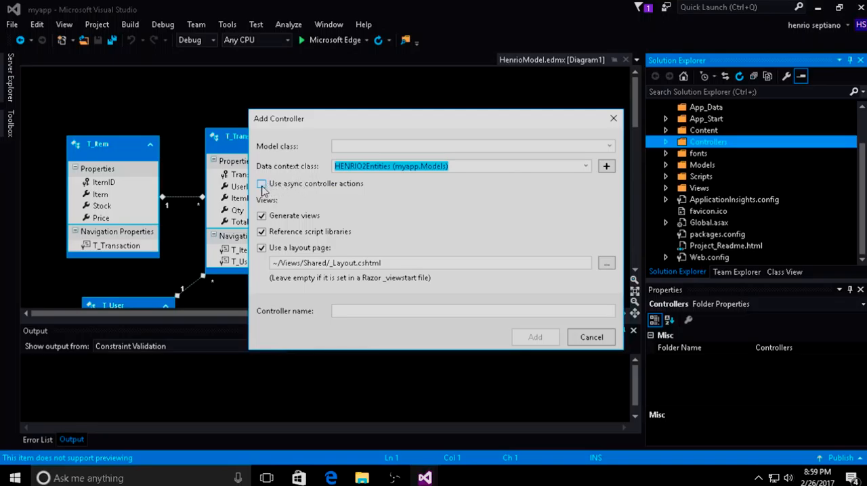
click(262, 183)
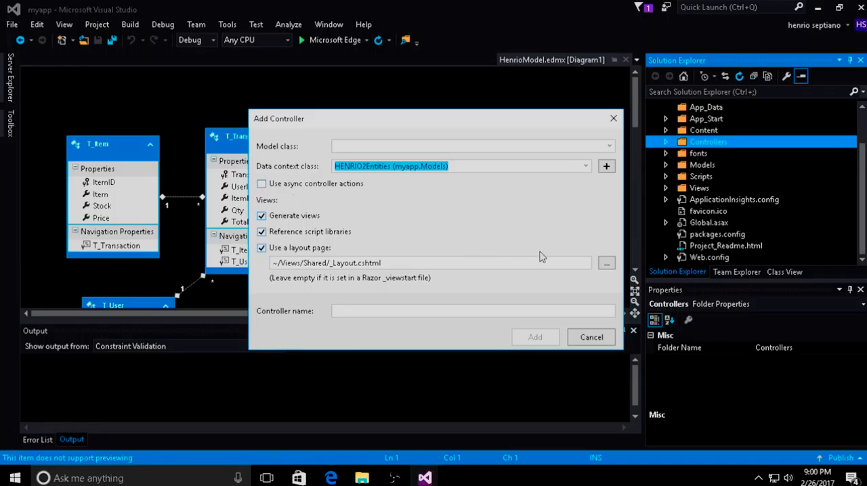
click(430, 263)
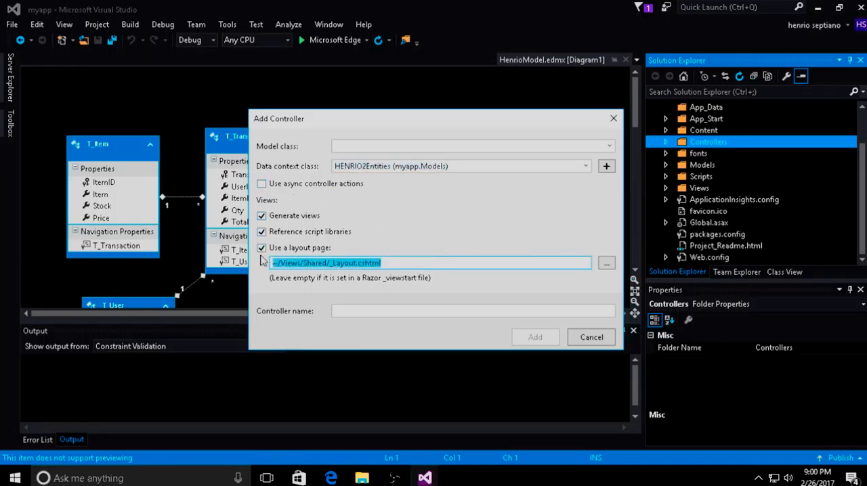
click(606, 263)
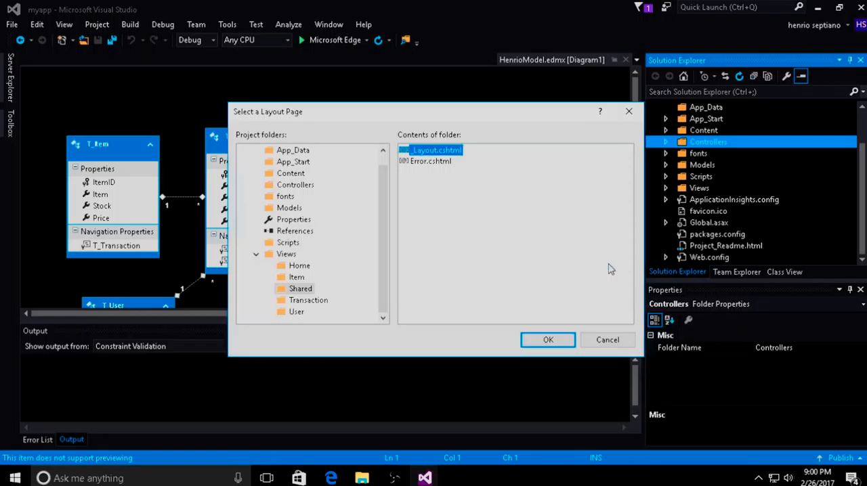
mouse_move(299, 297)
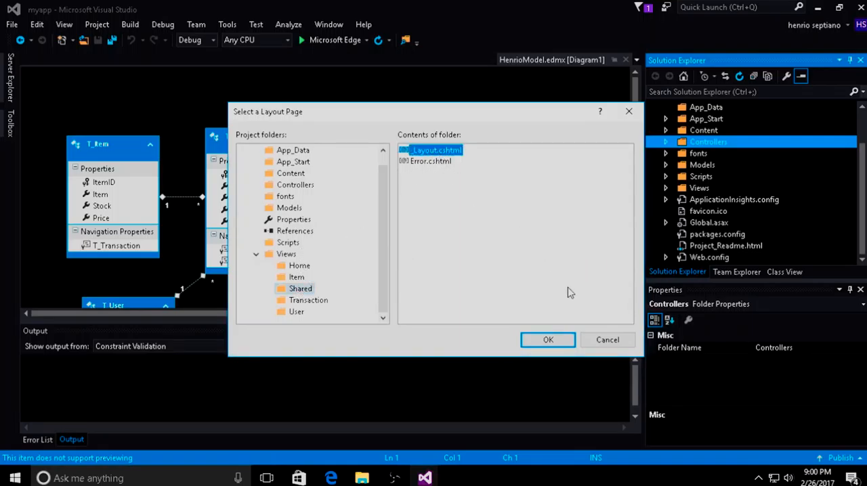
click(549, 339)
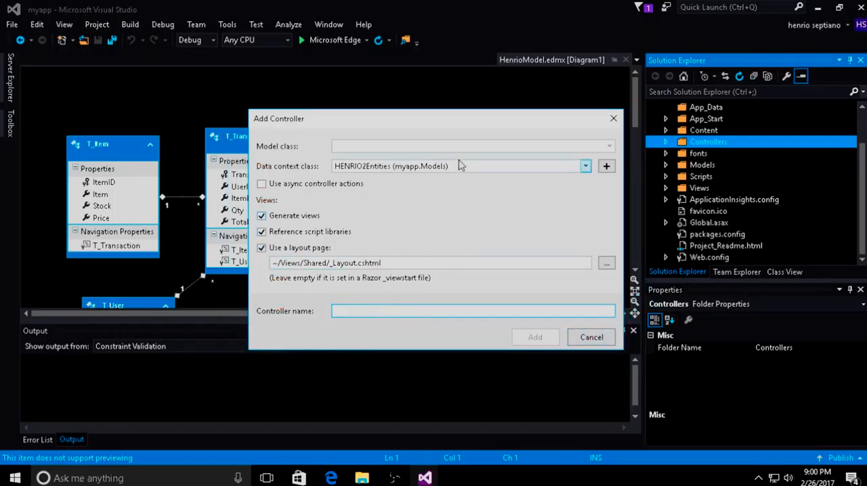
mouse_move(483, 5)
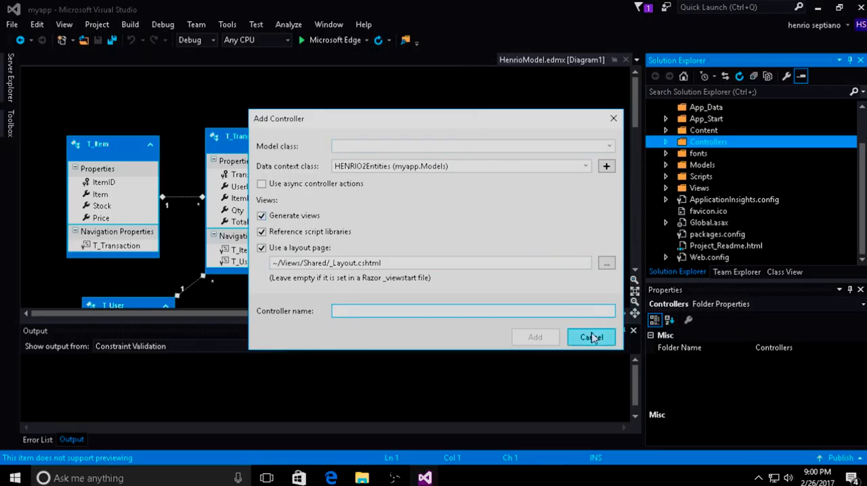
Cancel Add Controller and open the existing ItemController.cs from the Controllers folder
click(591, 337)
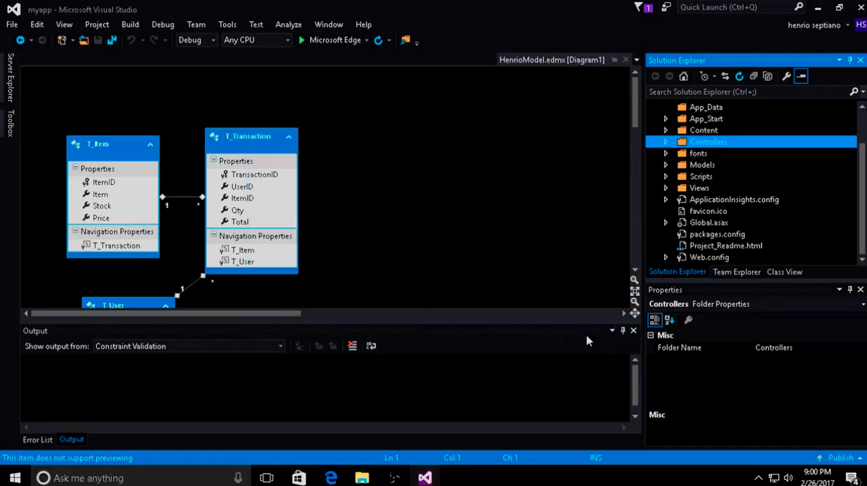
click(666, 141)
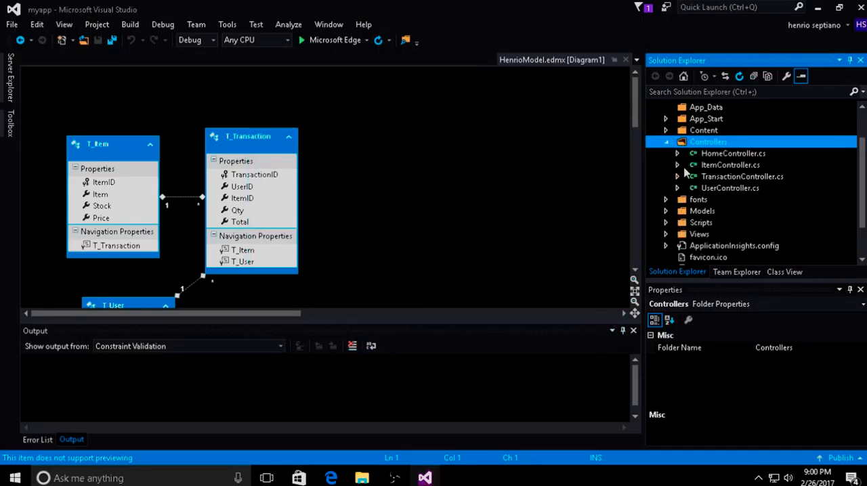
mouse_move(730, 188)
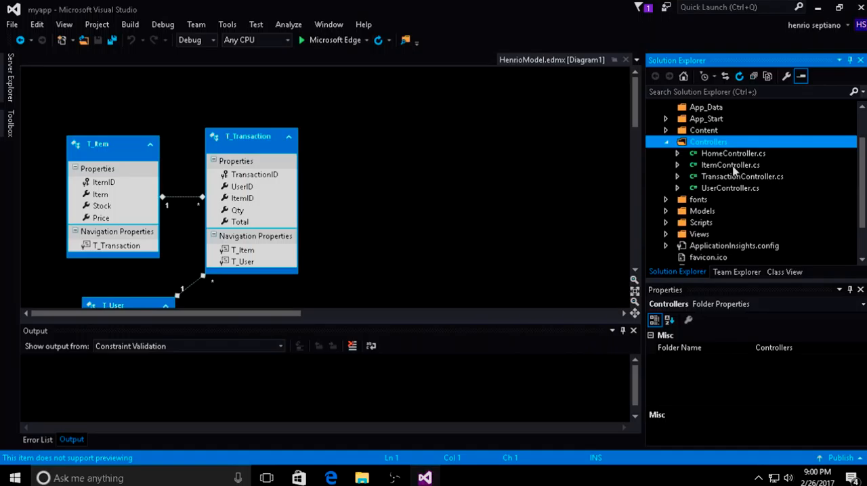
double_click(730, 165)
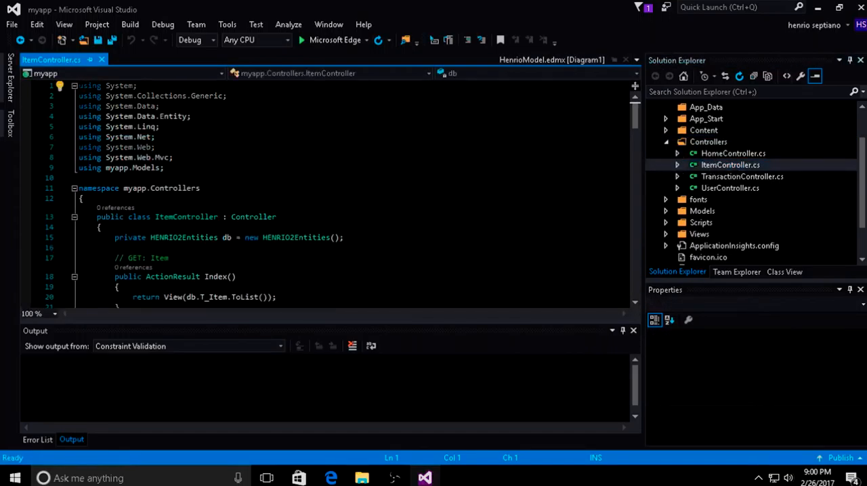
scroll(down, 3)
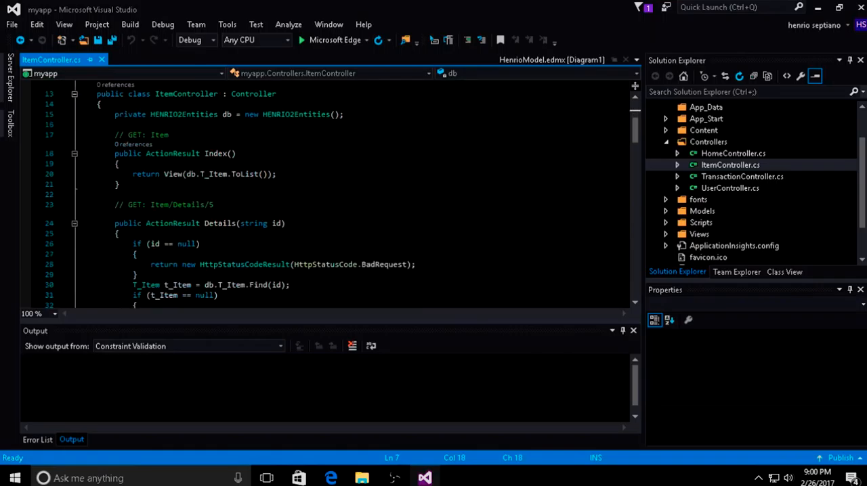
scroll(up, 3)
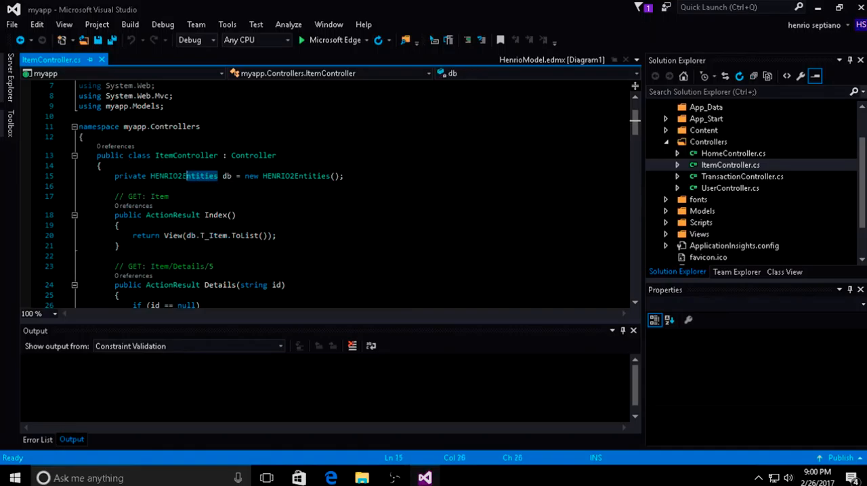
scroll(down, 3)
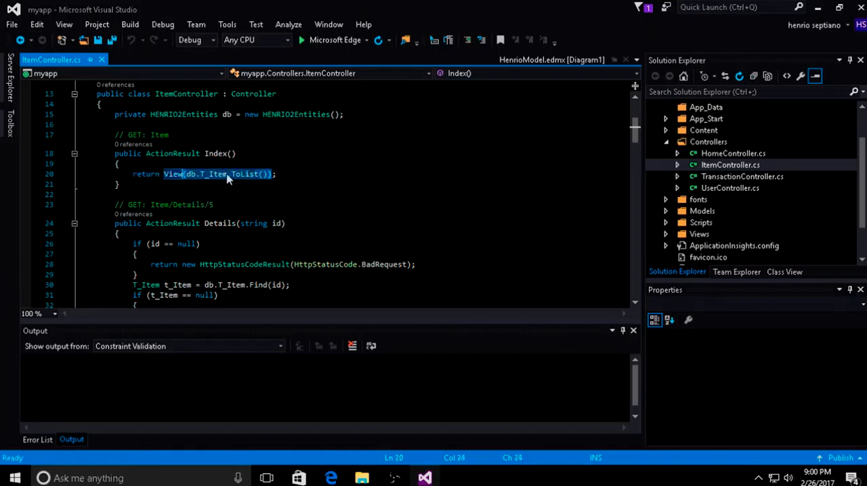
mouse_move(51, 59)
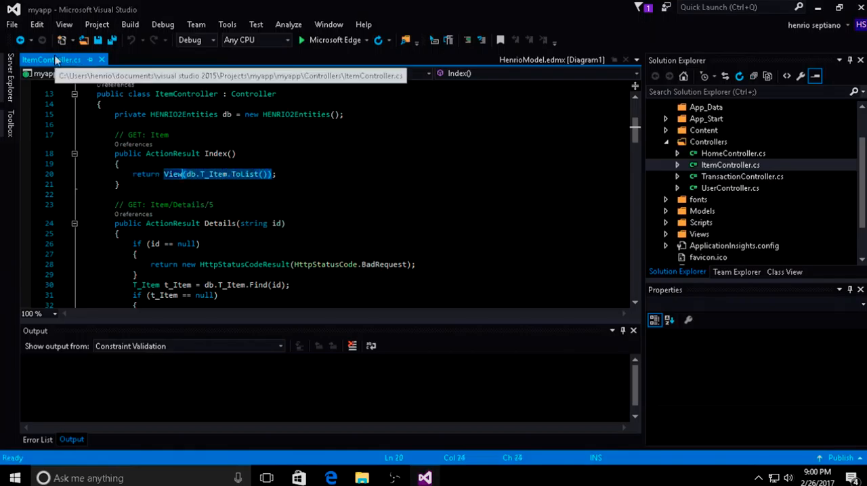
scroll(down, 3)
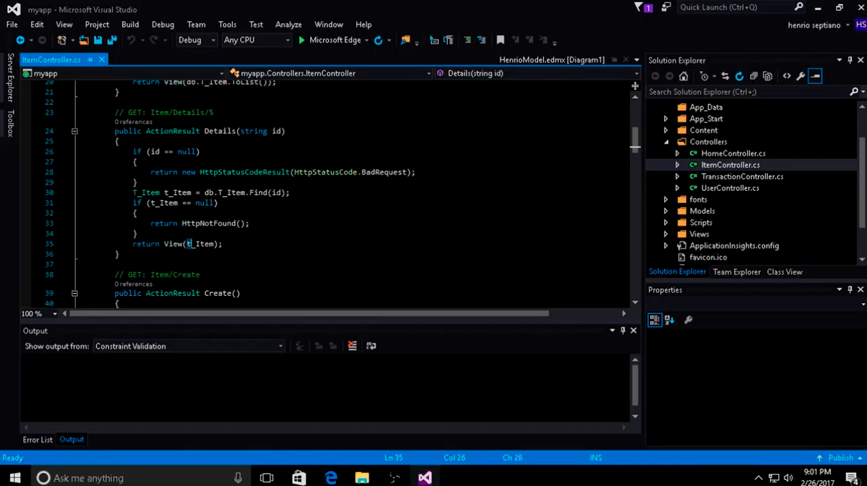
double_click(200, 244)
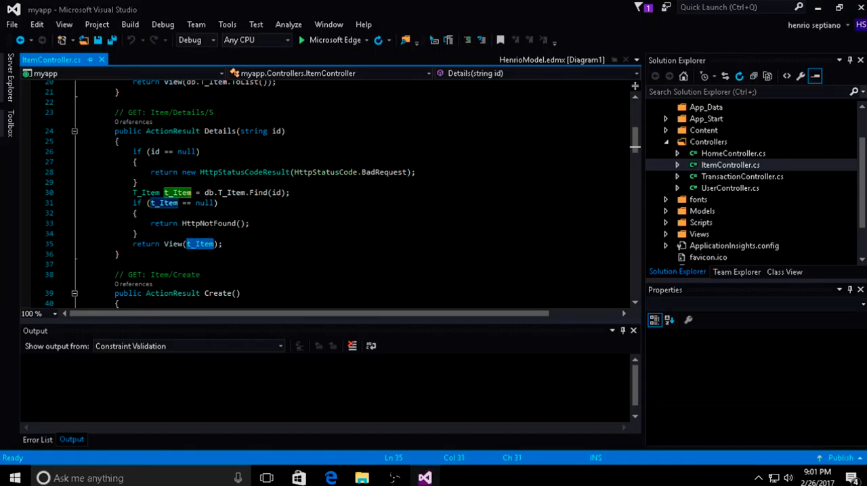
click(177, 193)
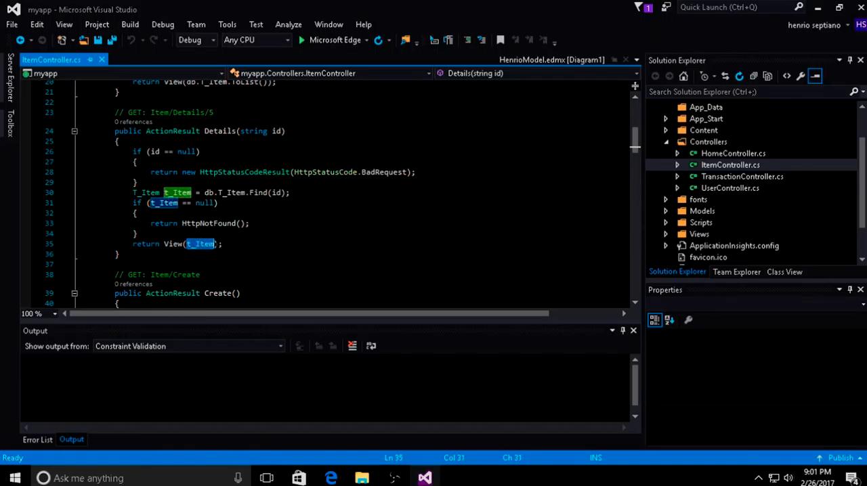
mouse_move(201, 244)
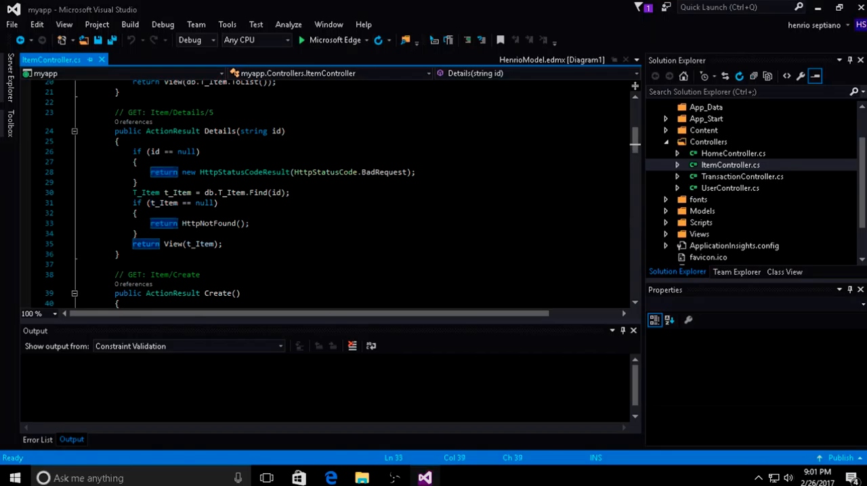
scroll(down, 3)
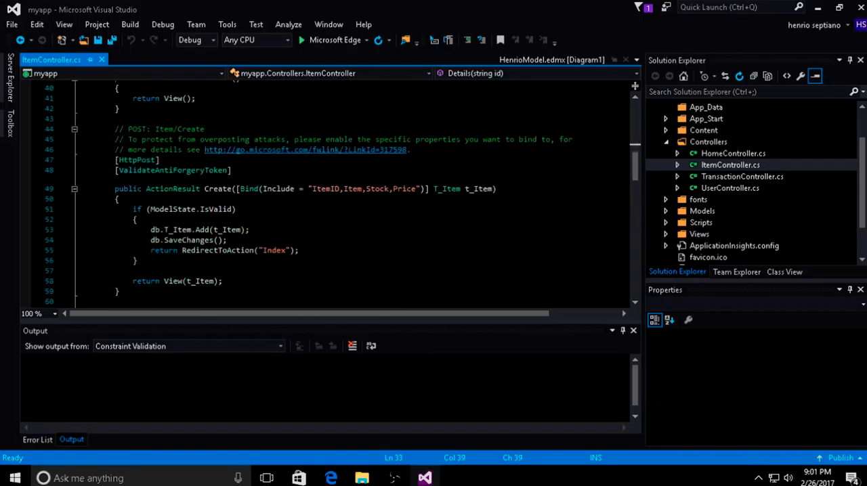
click(136, 160)
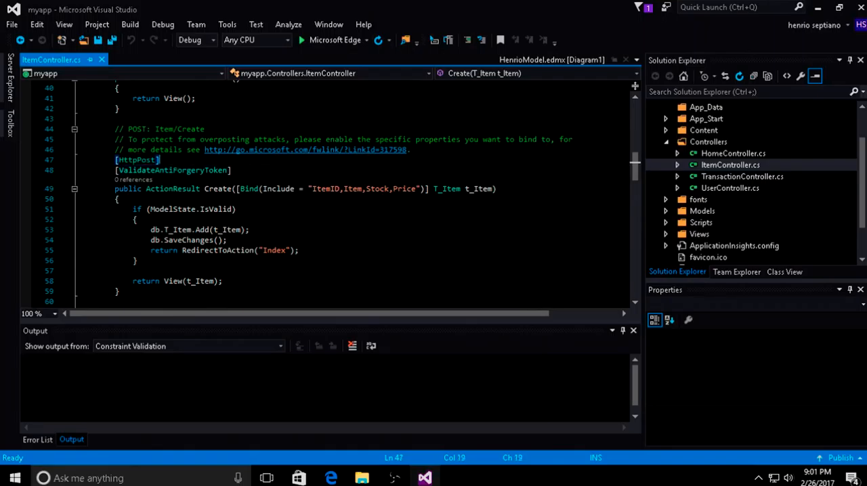
double_click(136, 159)
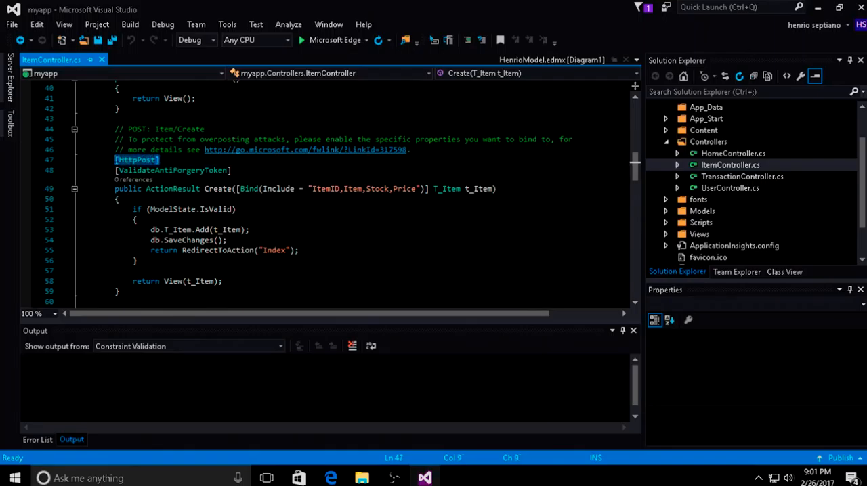
double_click(218, 189)
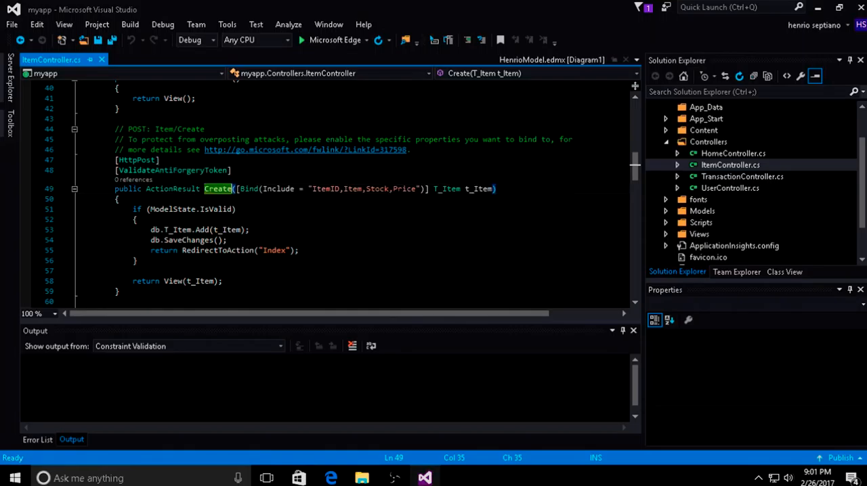
double_click(136, 160)
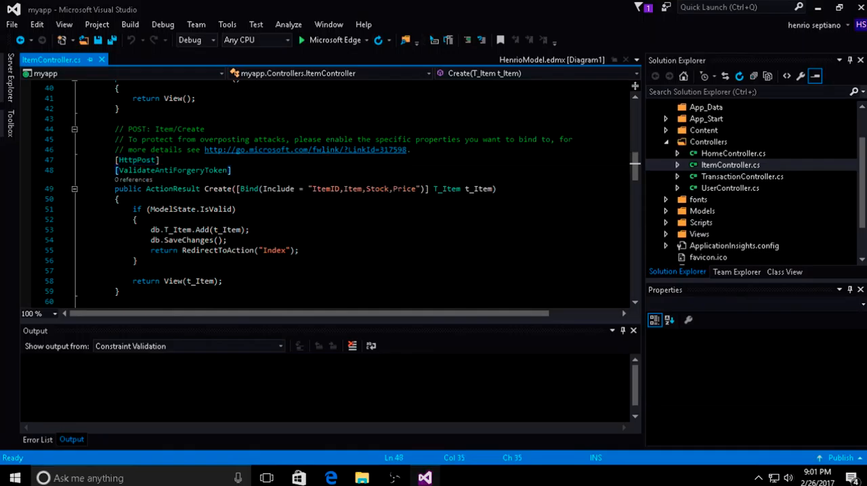
double_click(173, 170)
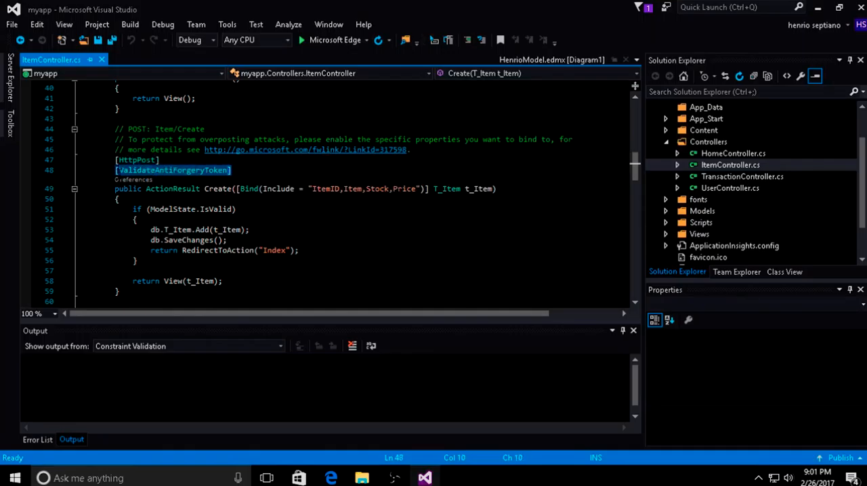
mouse_move(182, 209)
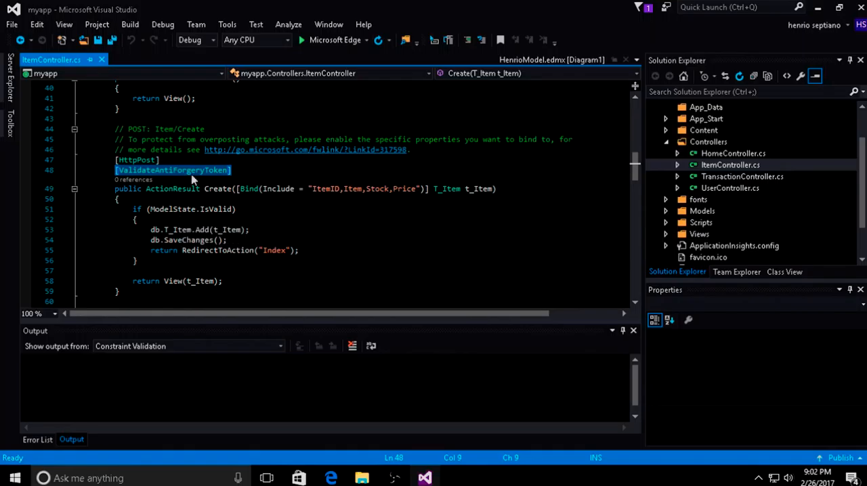
mouse_move(197, 170)
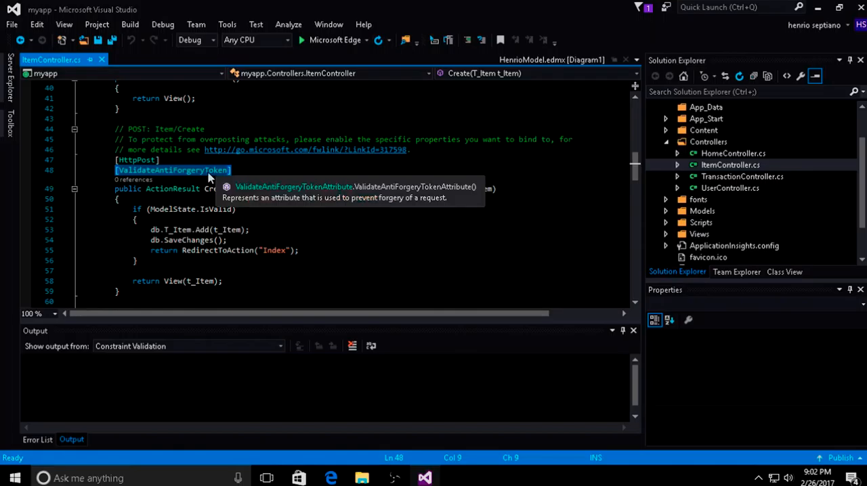
Scroll through ItemController.cs's Edit, Delete and Dispose code, then show the HenrioModel diagram
scroll(down, 3)
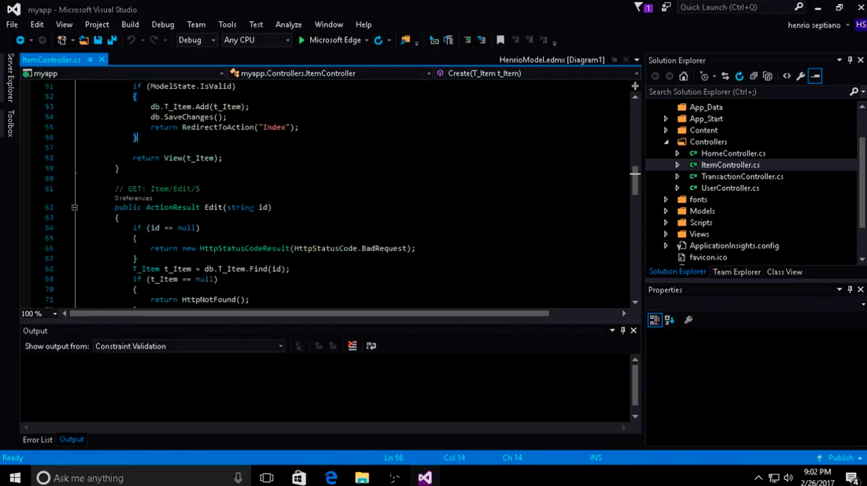
scroll(down, 3)
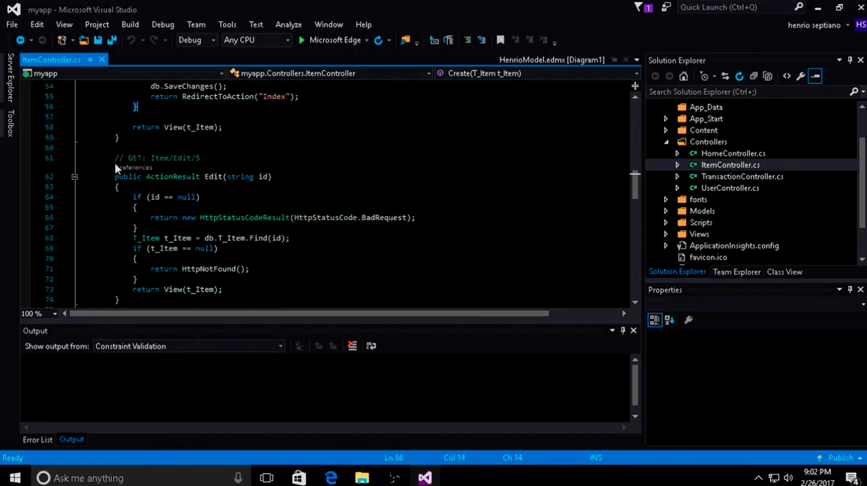
scroll(down, 3)
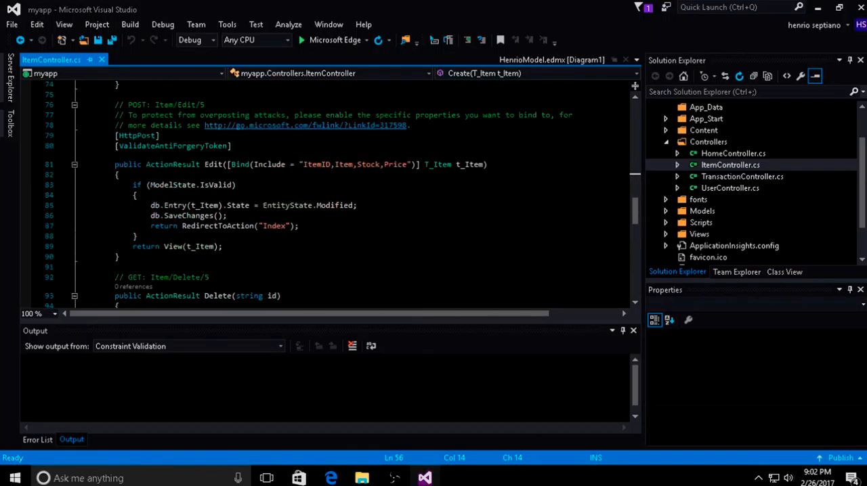
scroll(down, 3)
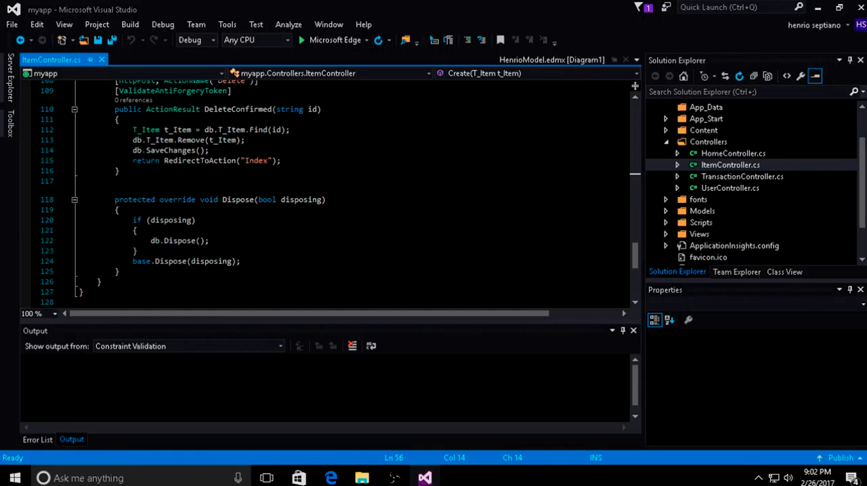
scroll(up, 3)
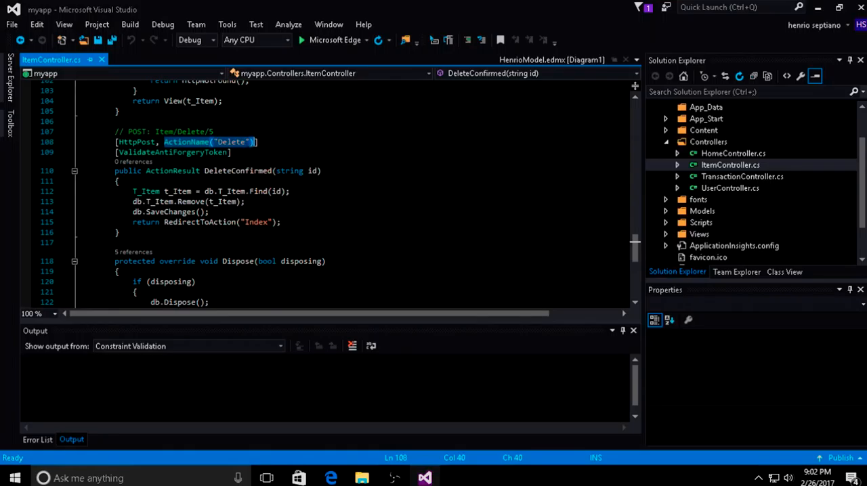
scroll(down, 3)
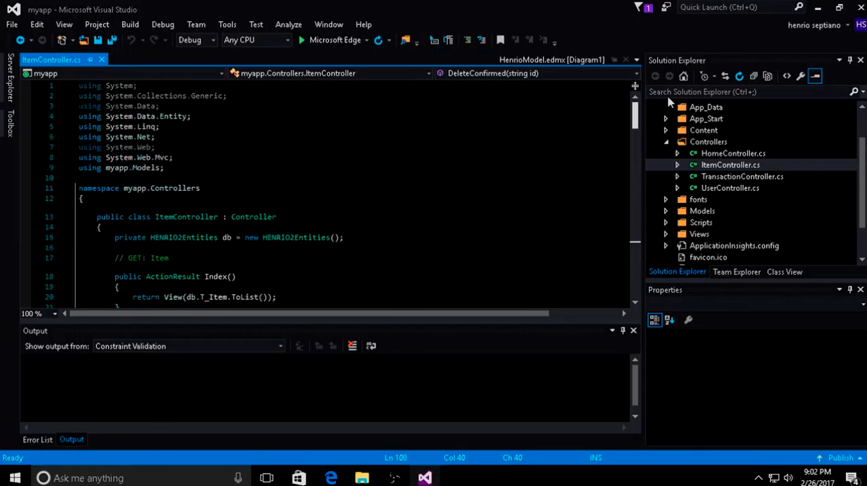
click(550, 59)
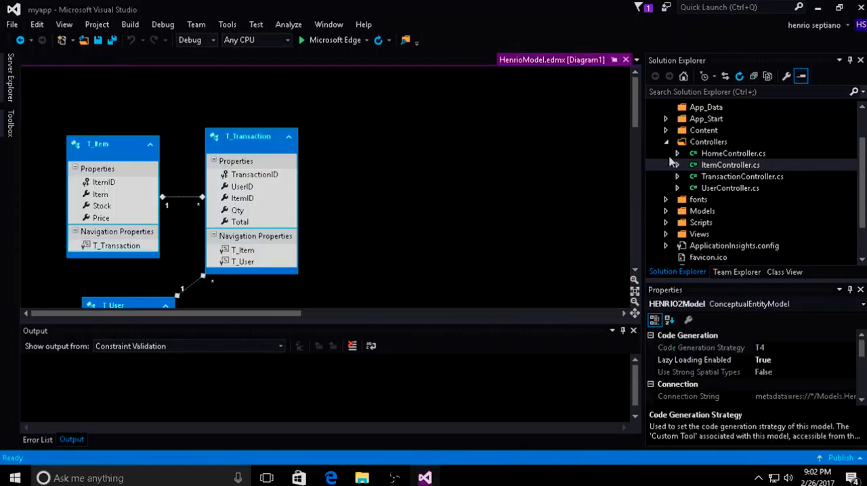
Open TransactionController.cs, review its Index, Details and Create actions, and collapse the folders
double_click(742, 176)
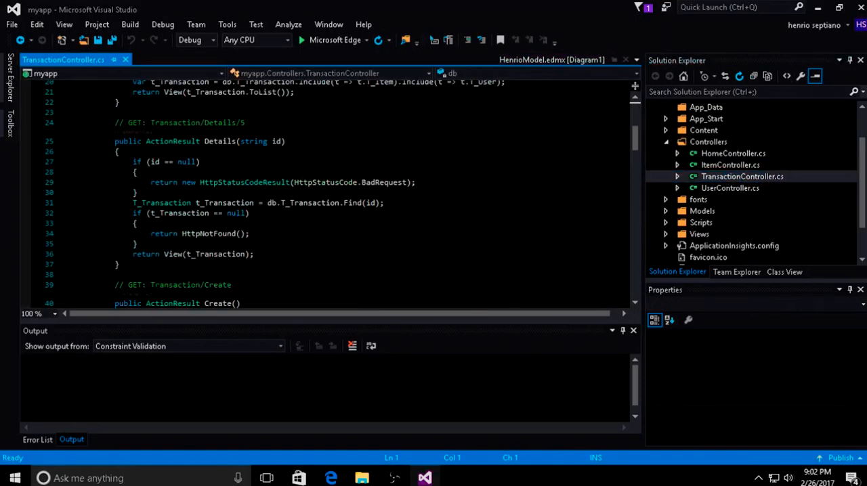
scroll(up, 3)
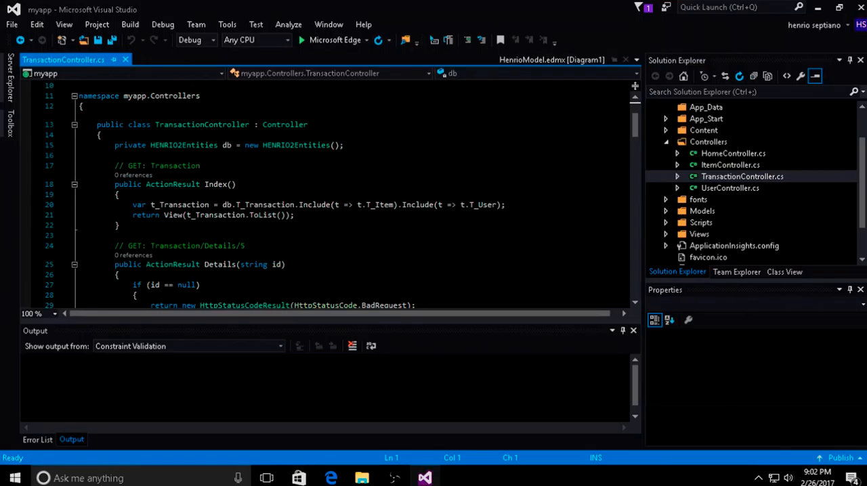
scroll(down, 3)
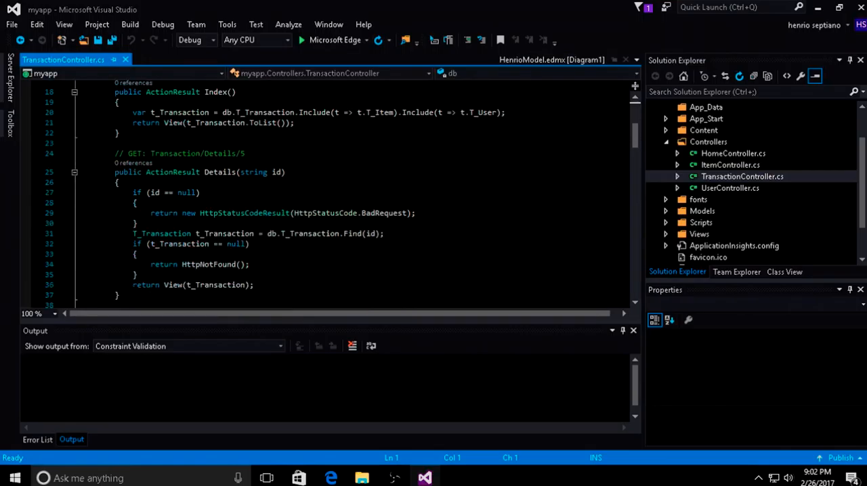
scroll(down, 3)
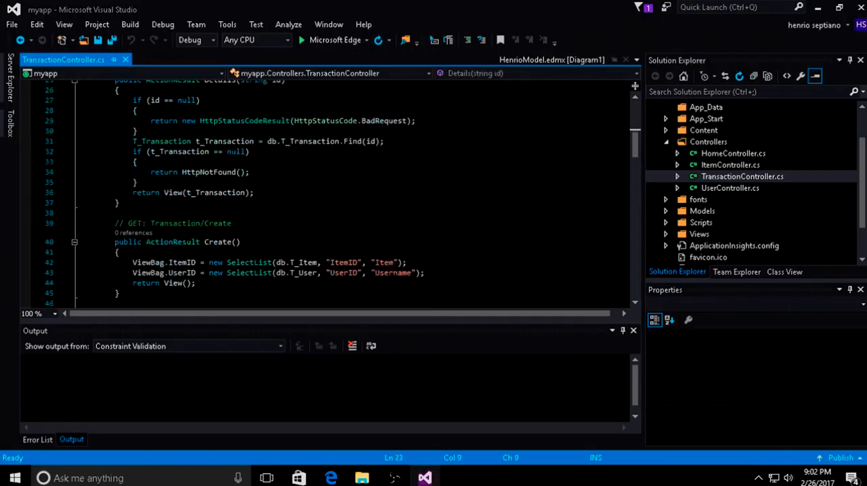
scroll(up, 3)
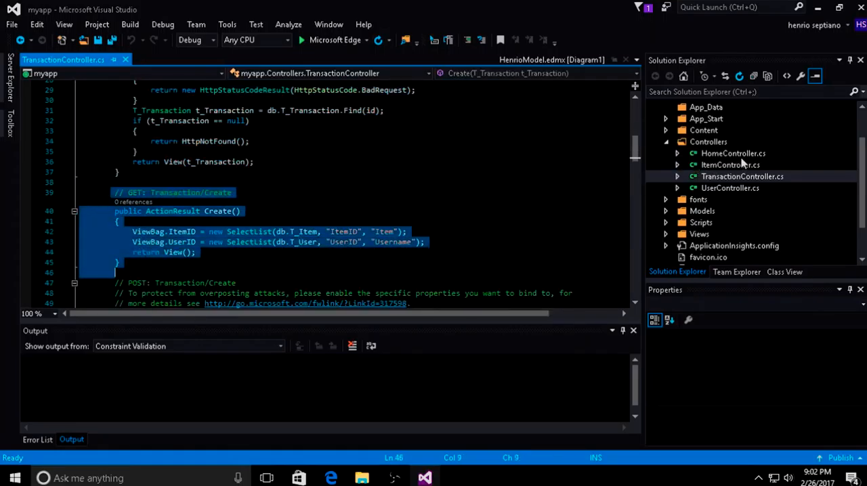
click(742, 176)
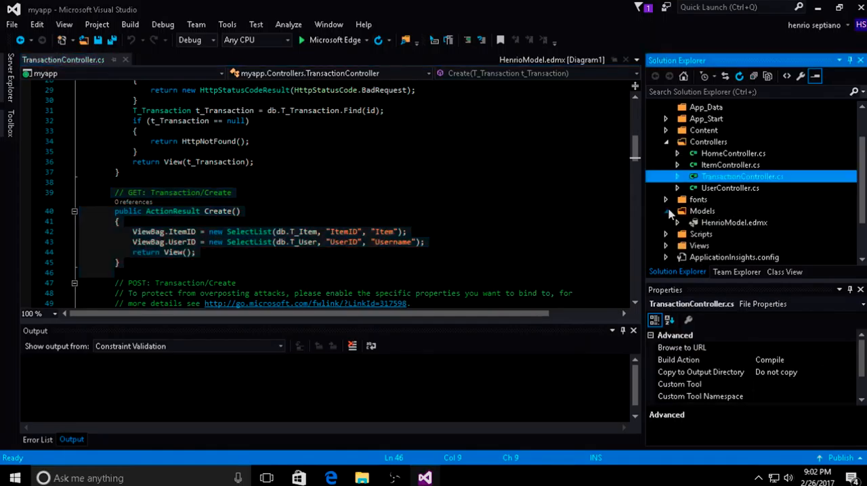
click(734, 222)
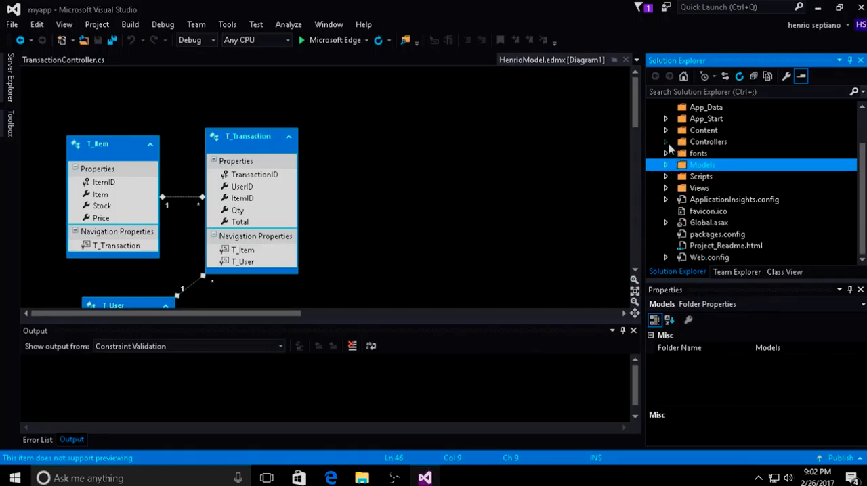
Check the build summary (1 up-to-date) and expand the Controllers and Models folders
click(666, 141)
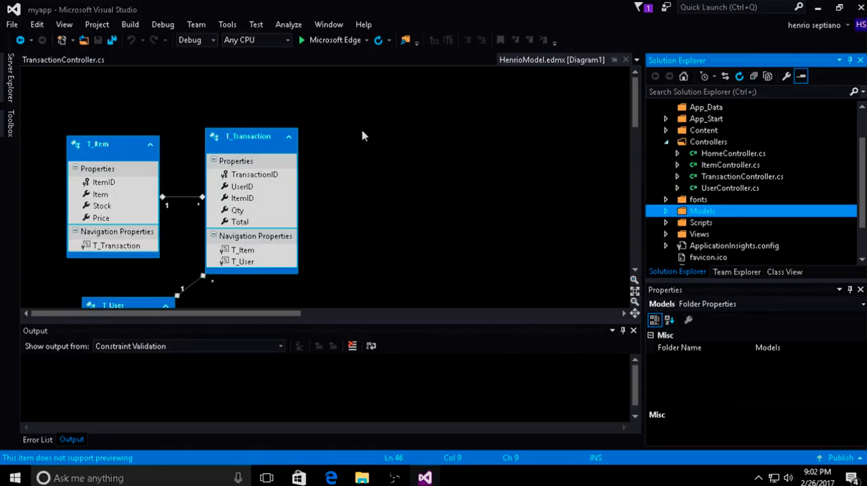
mouse_move(402, 113)
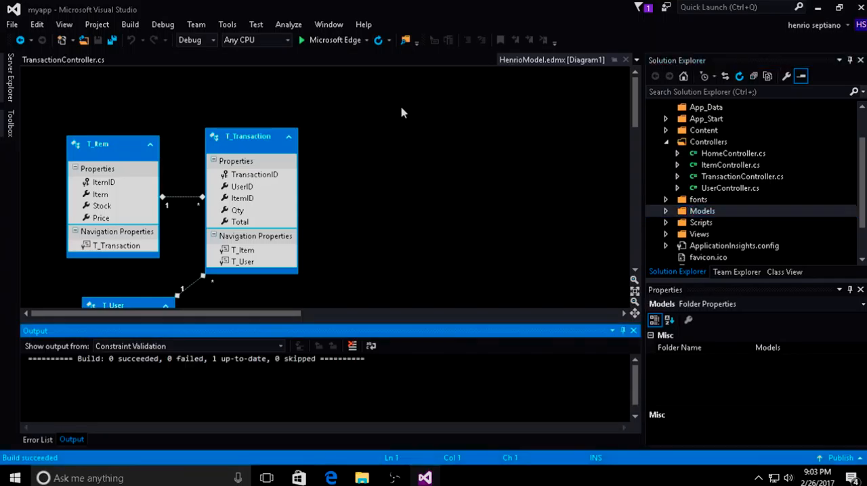
click(183, 347)
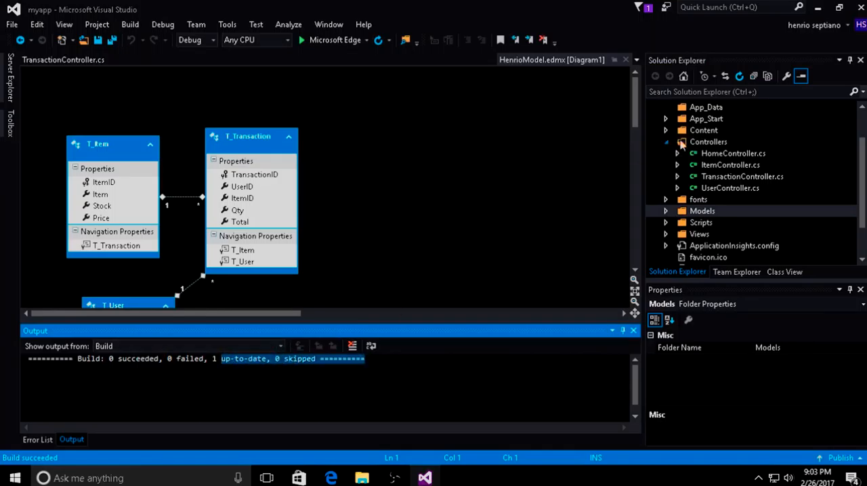
click(666, 164)
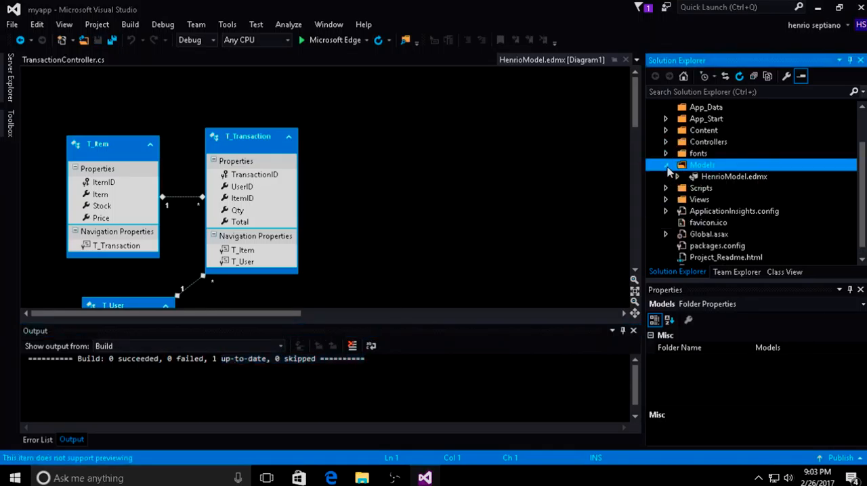
click(666, 164)
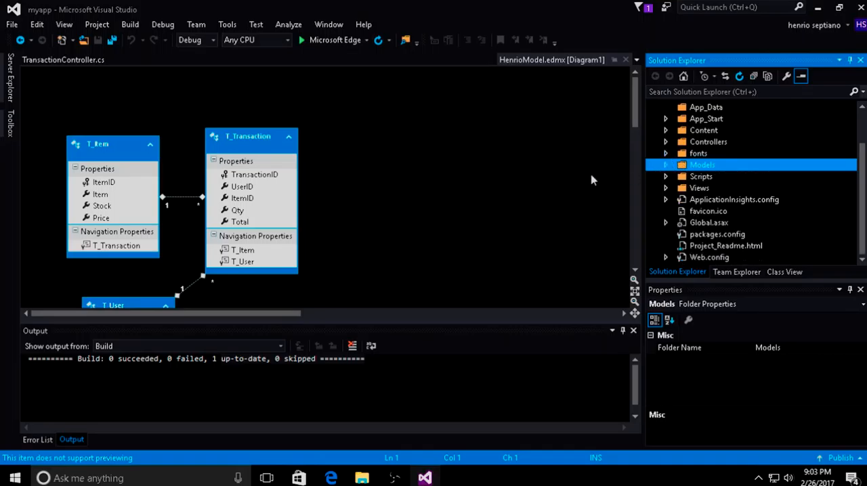
mouse_move(661, 162)
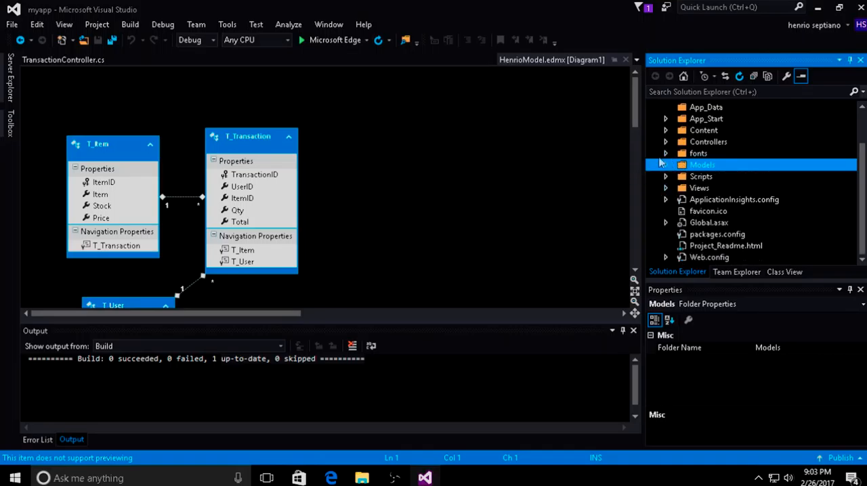
Expand Controllers and Views, briefly open and close About.cshtml, then expand Views > Item
click(667, 142)
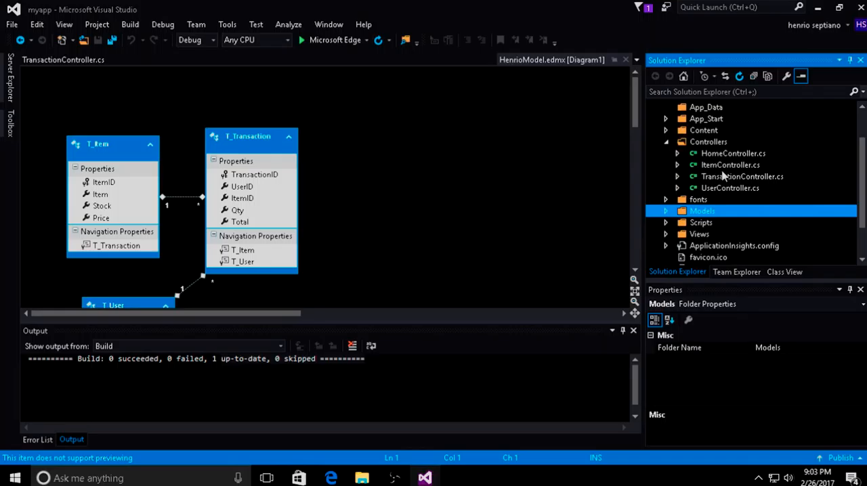
click(666, 176)
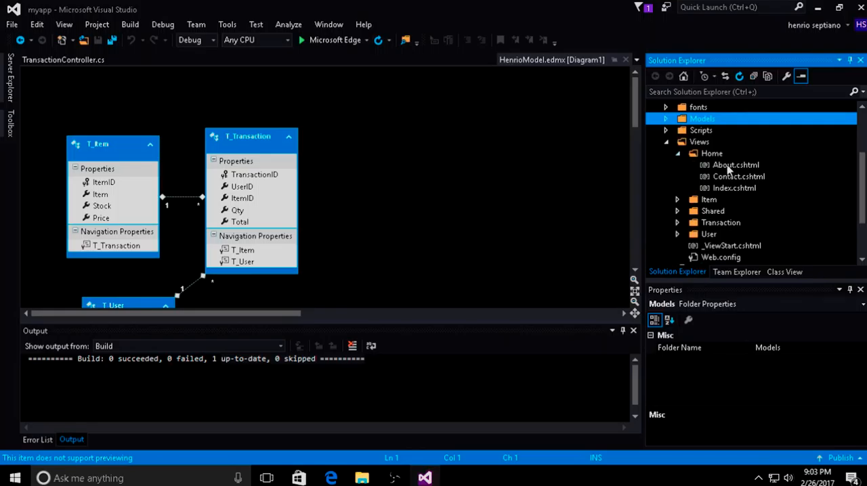
double_click(736, 164)
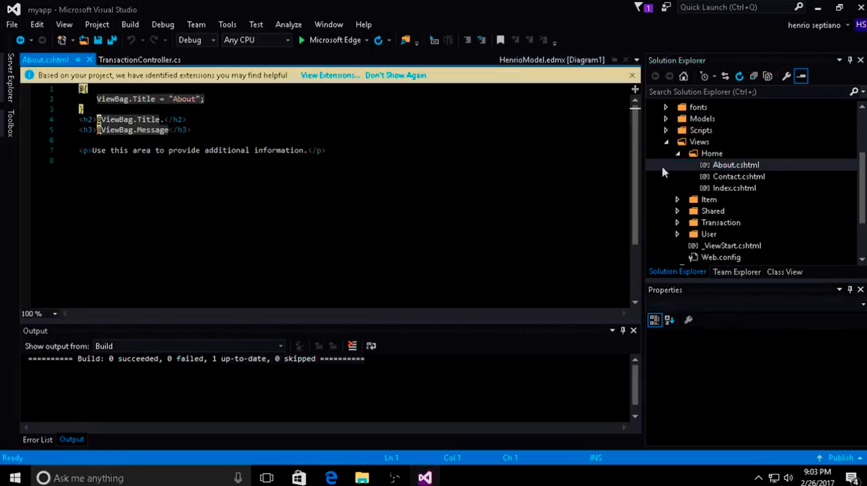
click(551, 59)
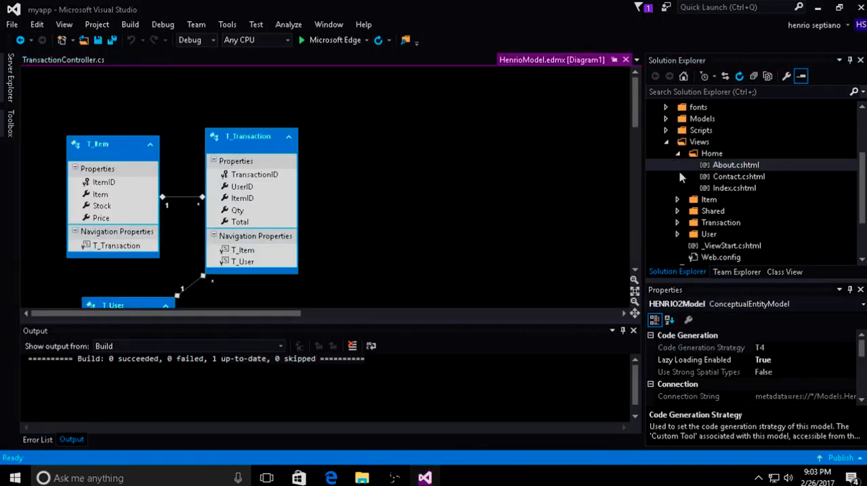
click(712, 153)
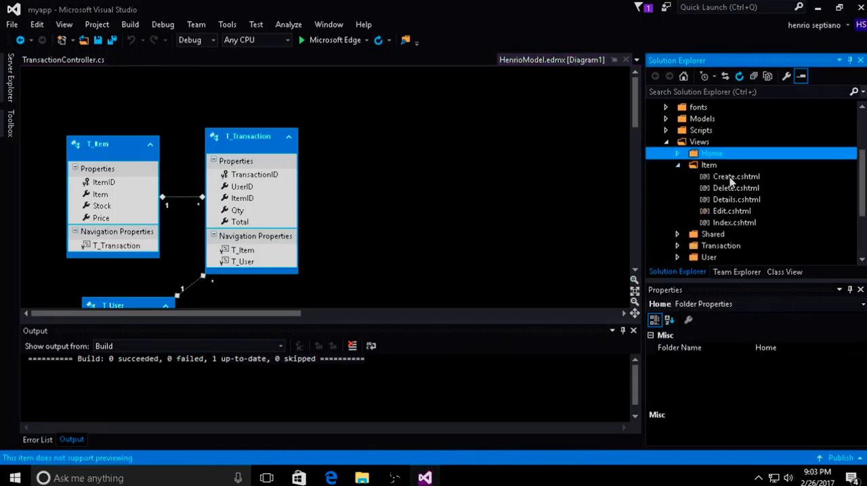
Open Views/Item/Create.cshtml and scroll through its form markup
double_click(736, 176)
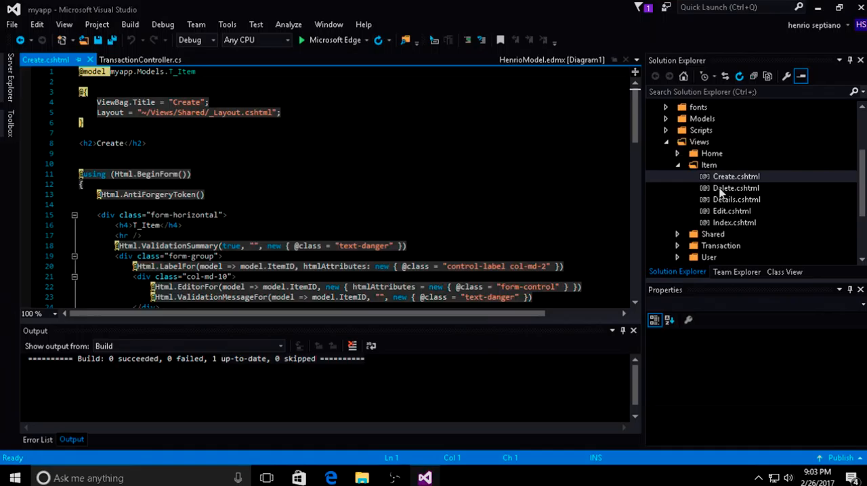
mouse_move(738, 220)
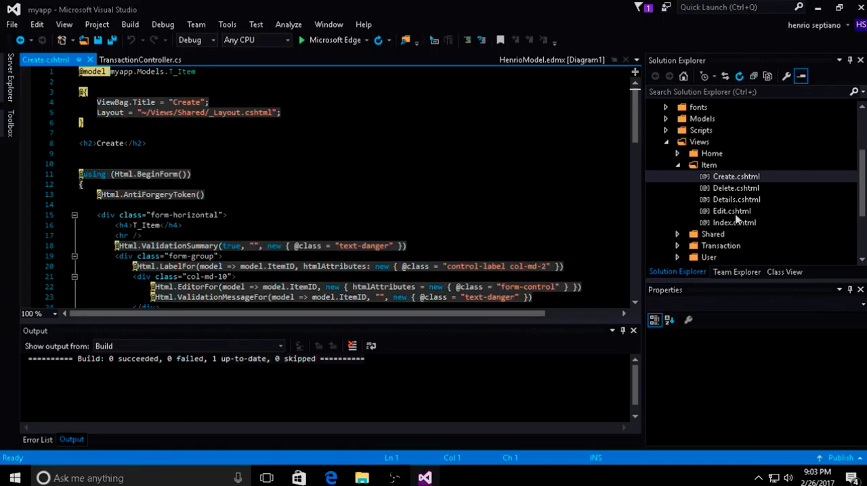
scroll(down, 3)
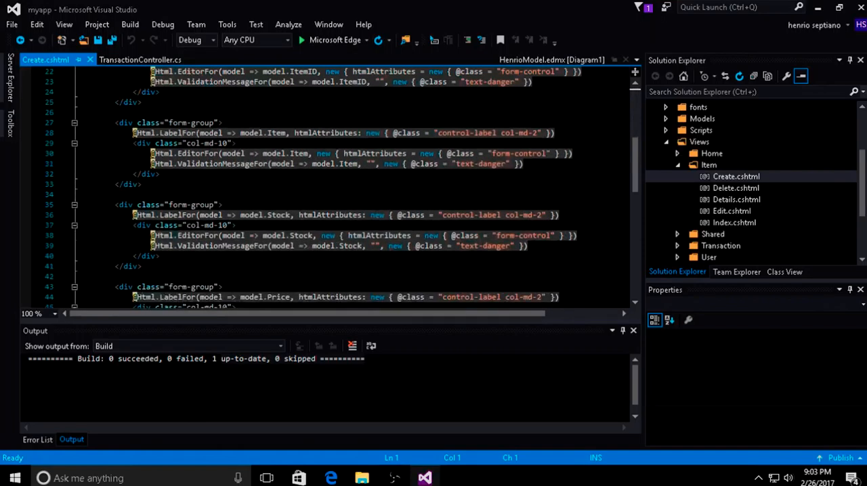
scroll(up, 3)
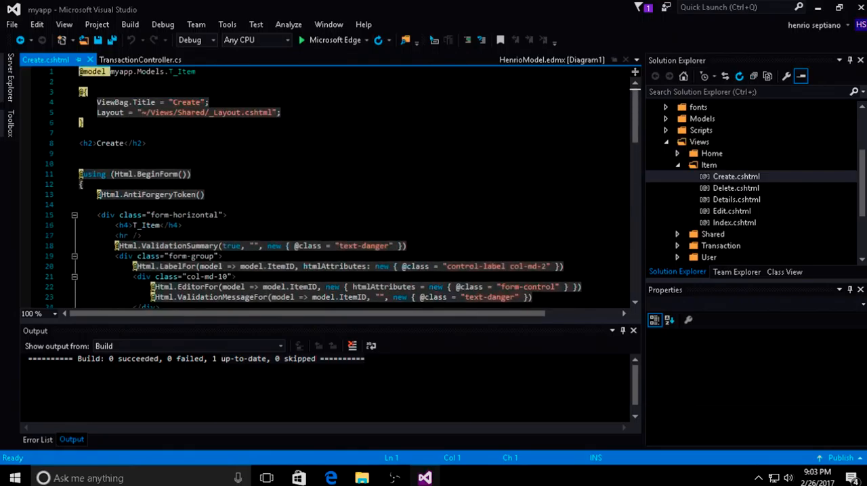
scroll(down, 3)
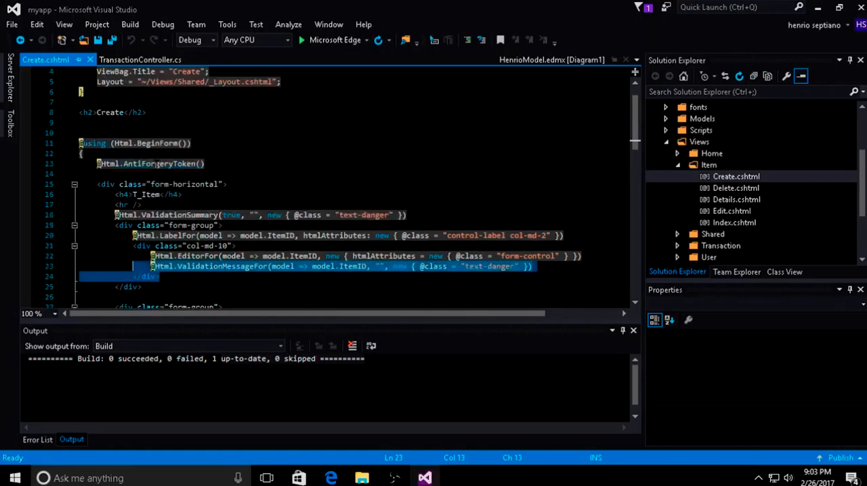
scroll(up, 3)
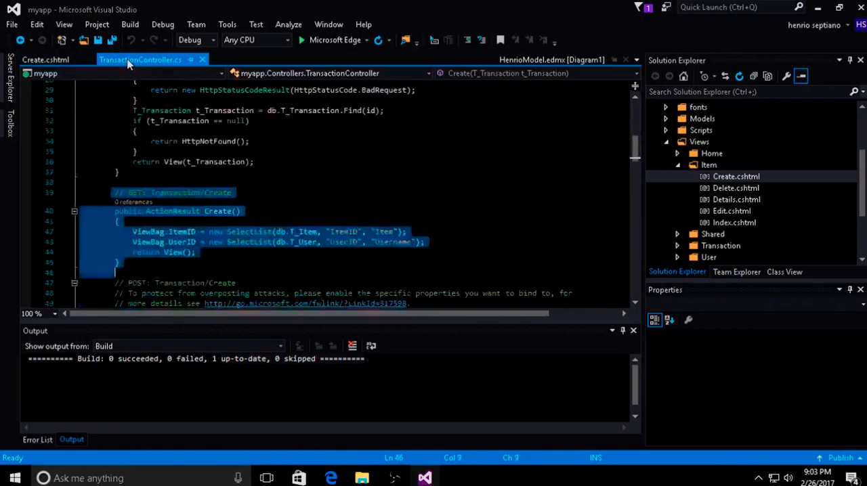
Compare with TransactionController.cs, then scroll to the end of Create.cshtml's Scripts section
click(45, 60)
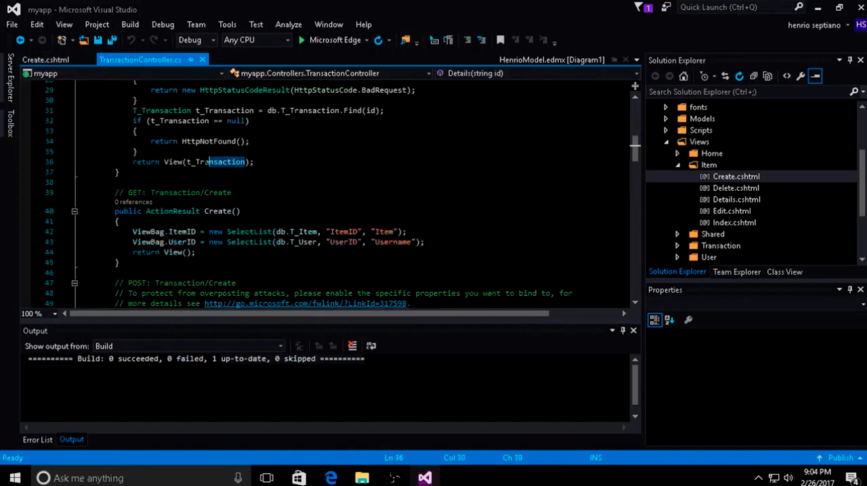
click(45, 60)
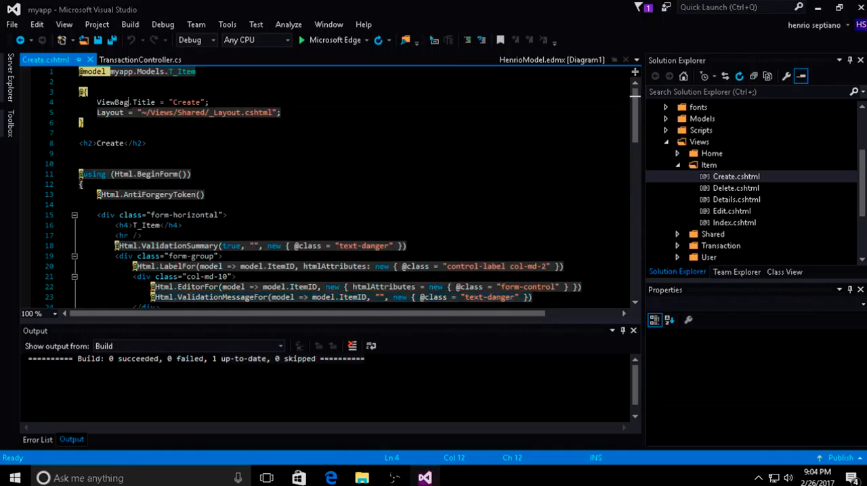
click(79, 153)
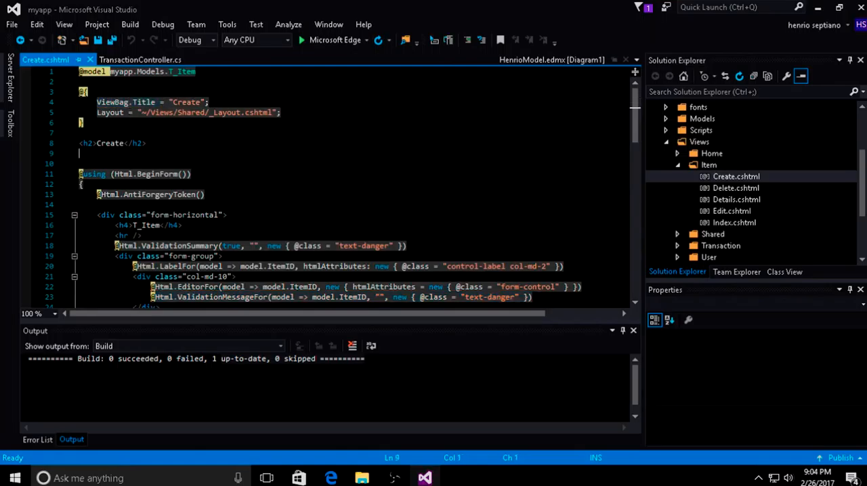
scroll(down, 3)
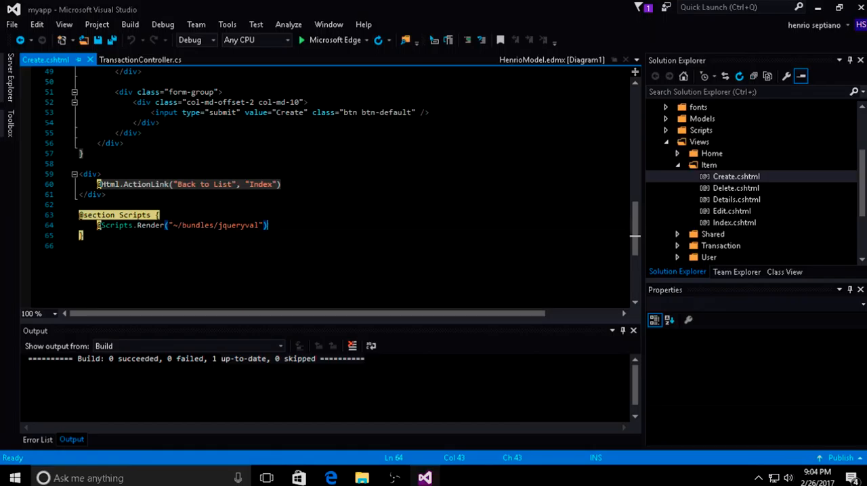
Open App_Start/BundleConfig.cs to view the script and style bundles
click(699, 188)
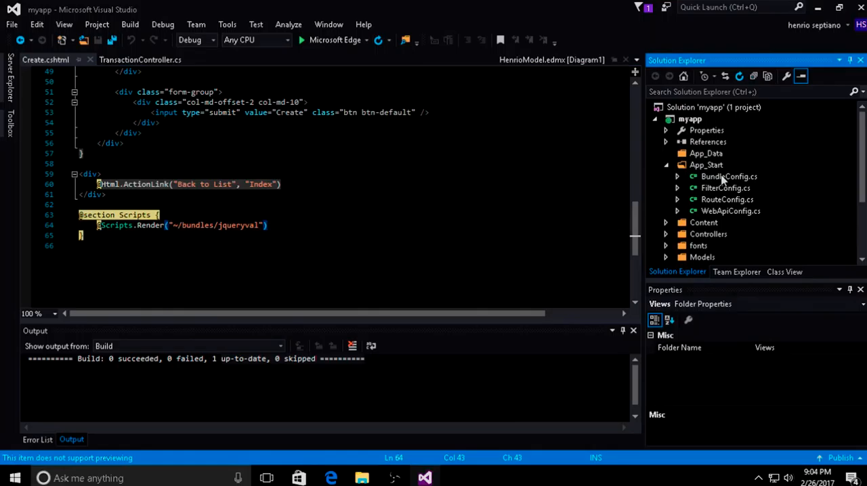
double_click(729, 176)
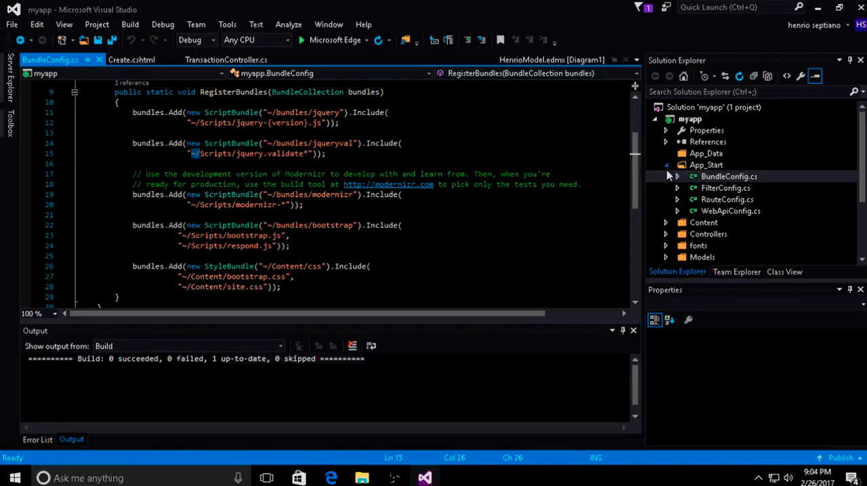
click(689, 119)
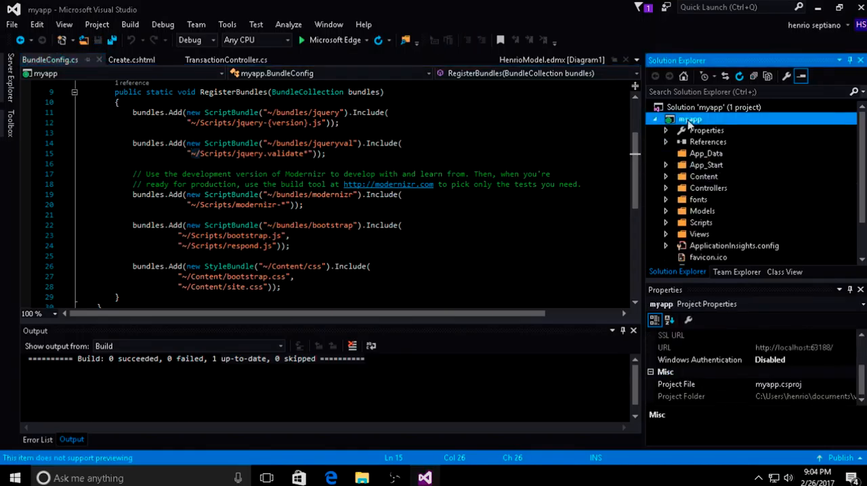
click(196, 153)
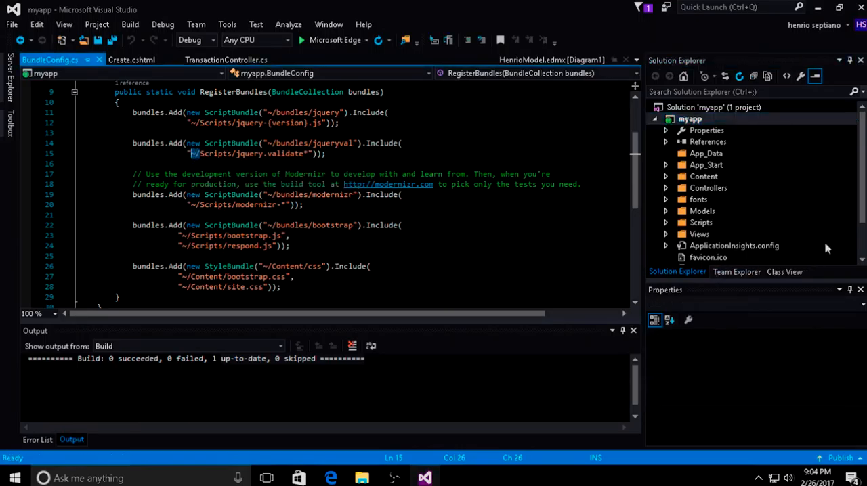
Expand the Scripts folder, then open and close modernizr-2.6.2.js
click(690, 119)
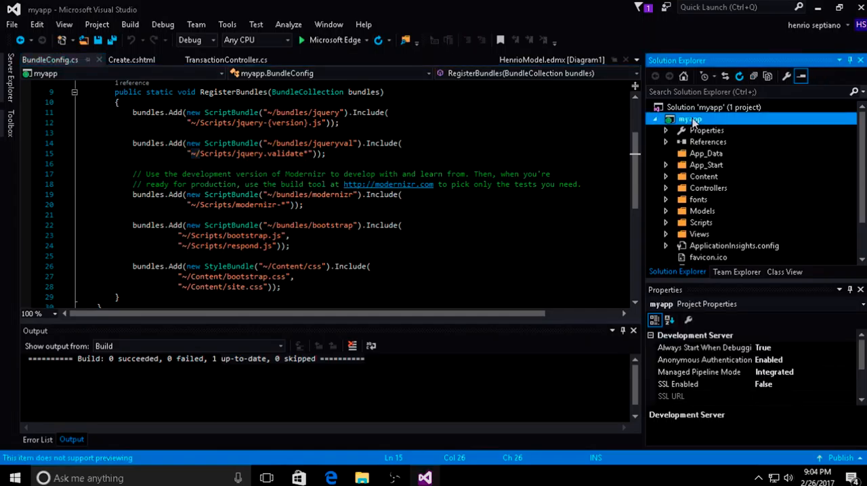
scroll(down, 3)
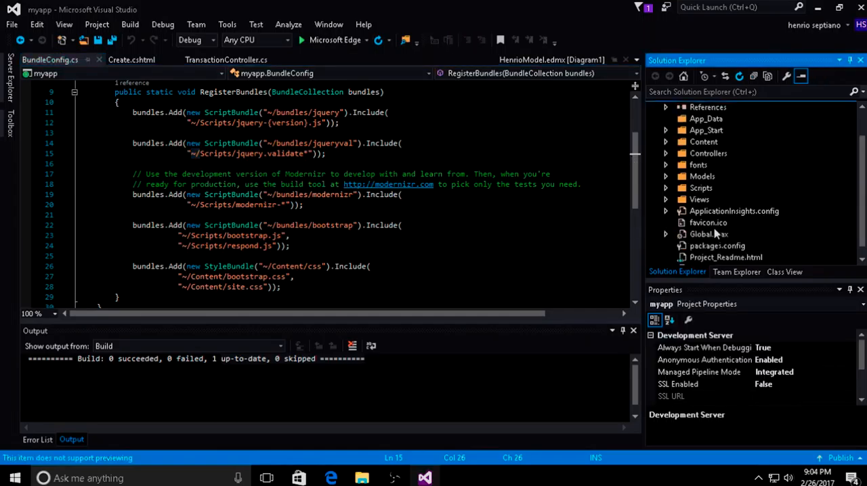
click(701, 187)
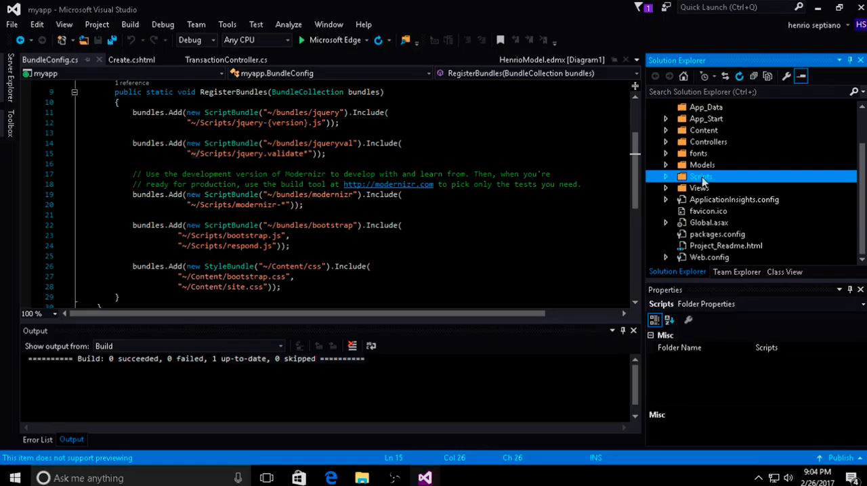
click(666, 176)
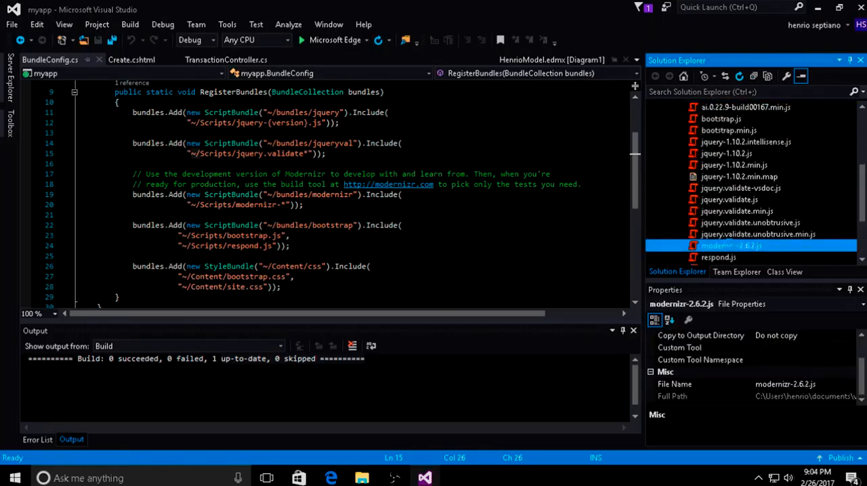
double_click(729, 246)
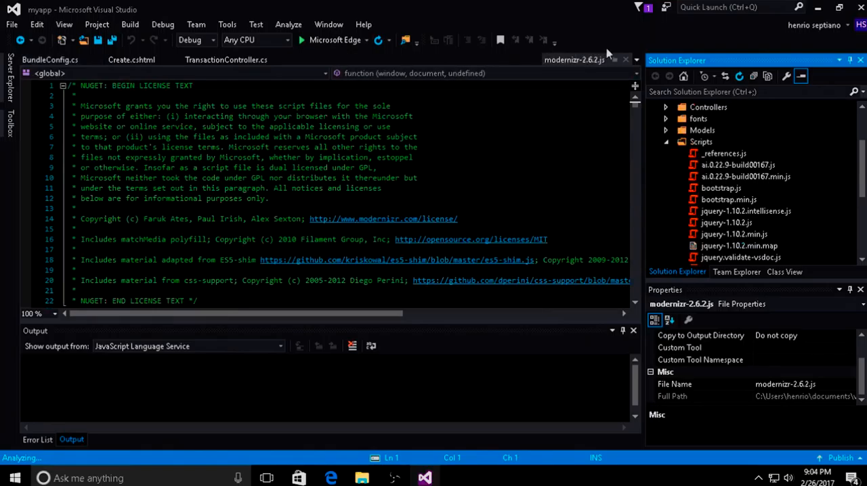
click(49, 60)
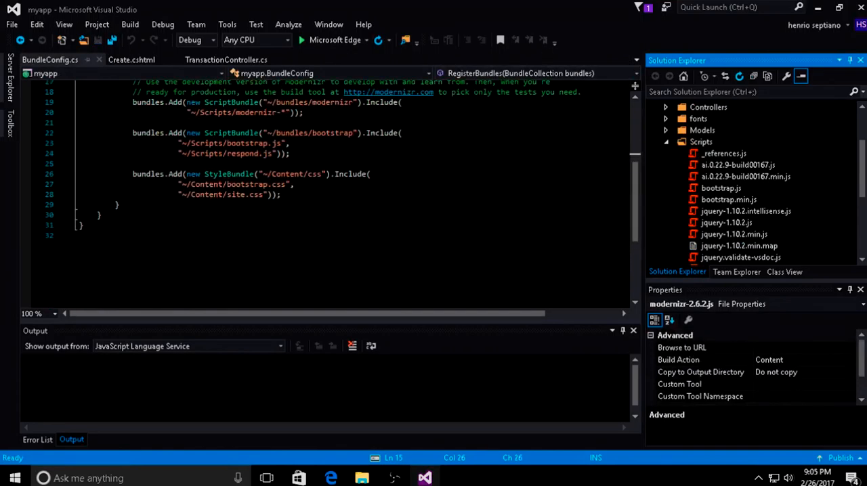
Highlight the ScriptBundle declaration in BundleConfig.cs
scroll(up, 3)
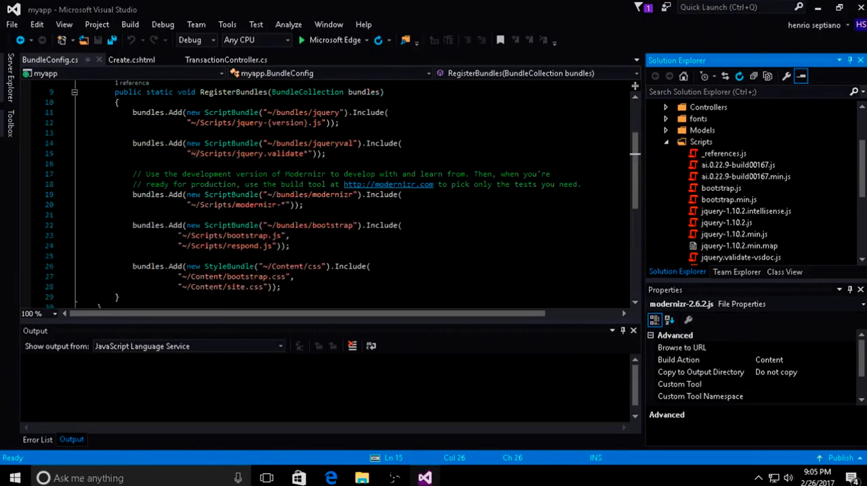
scroll(down, 3)
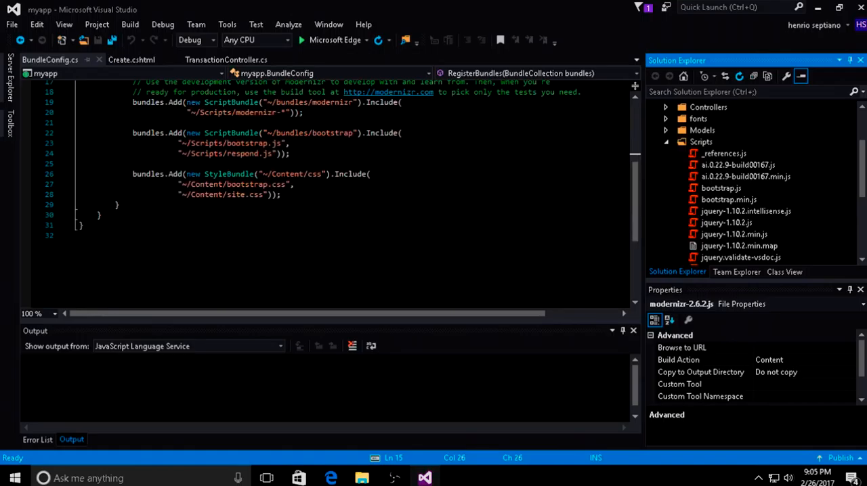
double_click(229, 174)
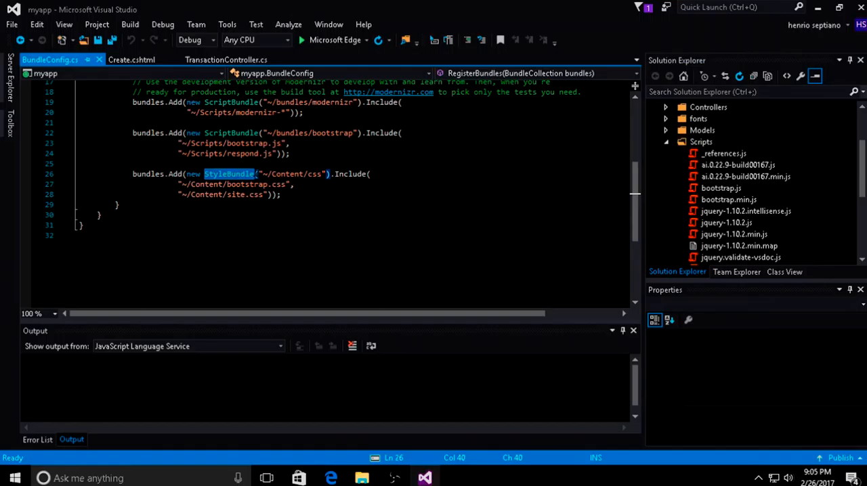
click(206, 133)
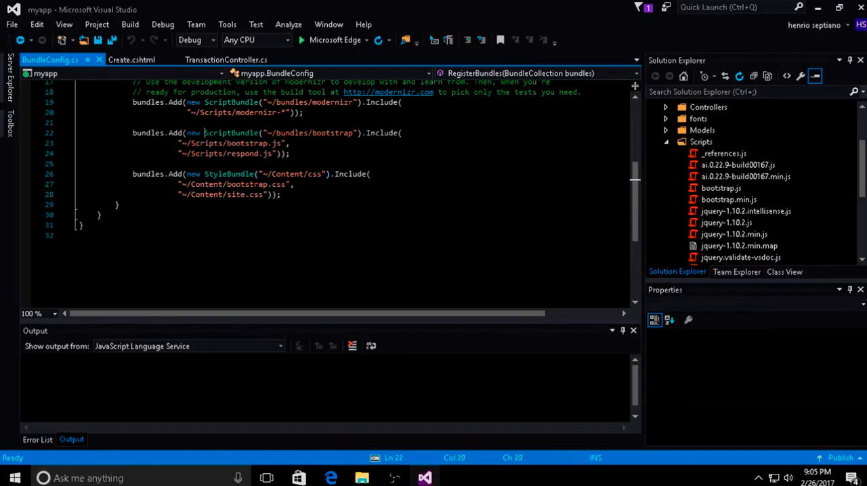
double_click(232, 133)
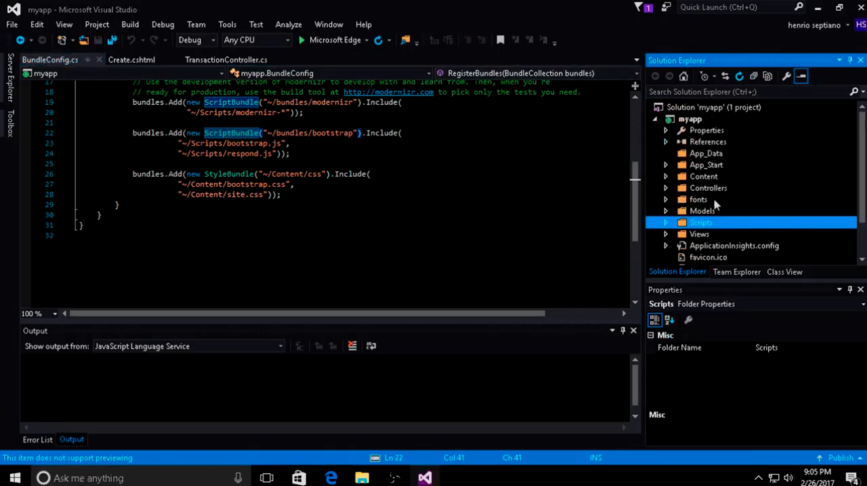
Check the Content folder's bootstrap and Site.css stylesheets, then close BundleConfig.cs
click(704, 176)
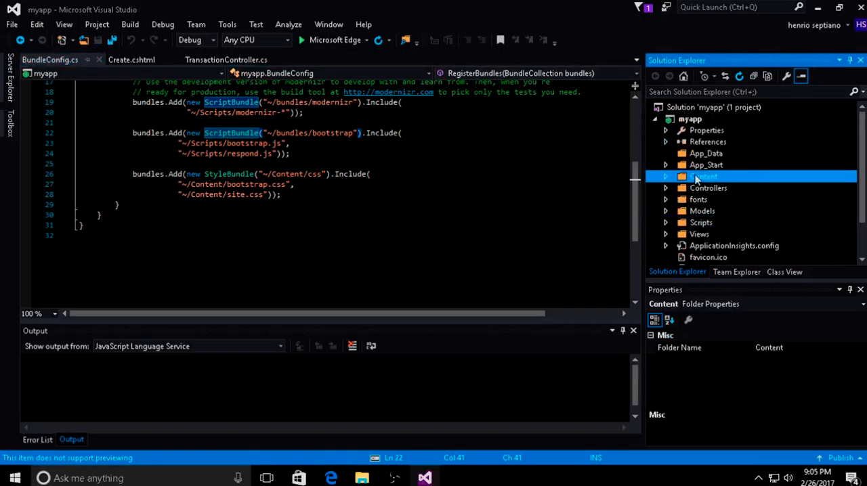
click(666, 177)
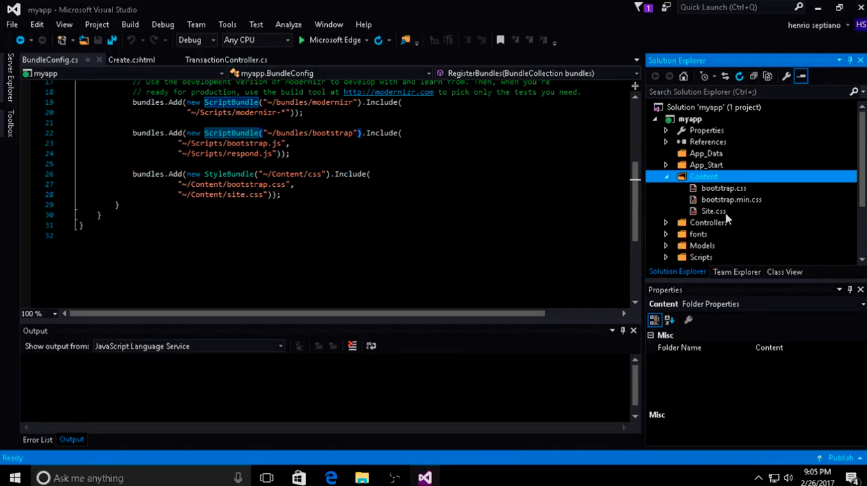
click(666, 176)
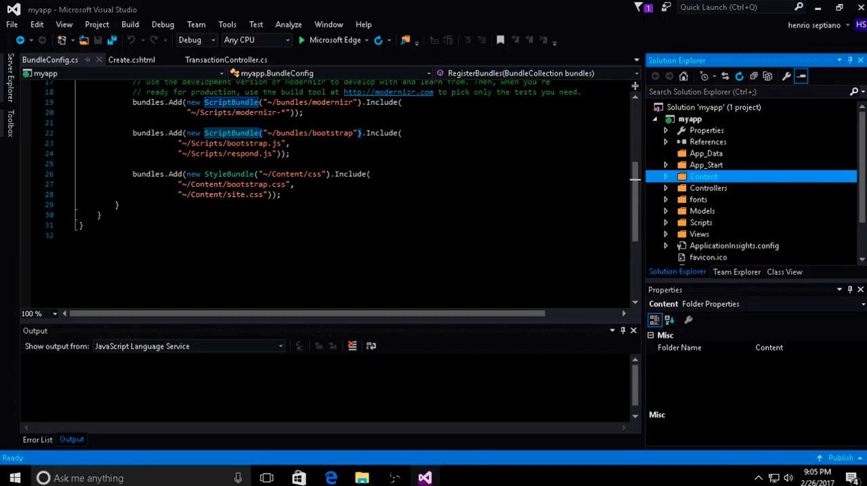
click(132, 59)
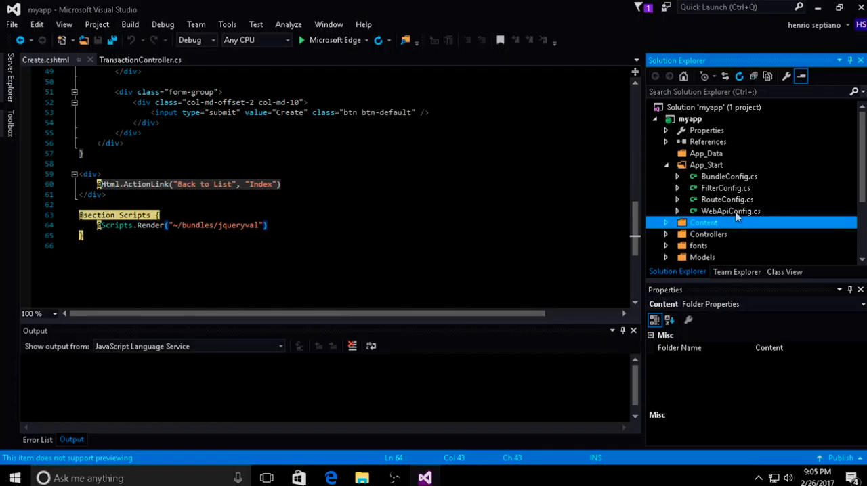
double_click(727, 199)
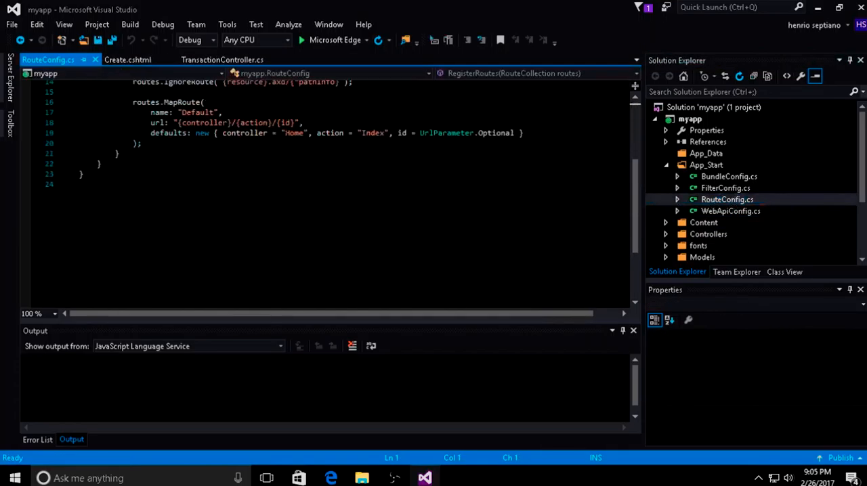
click(267, 132)
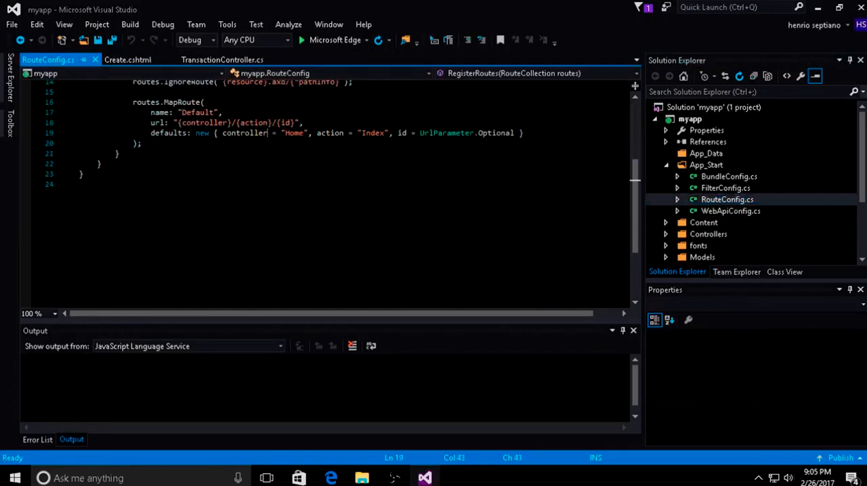
double_click(294, 133)
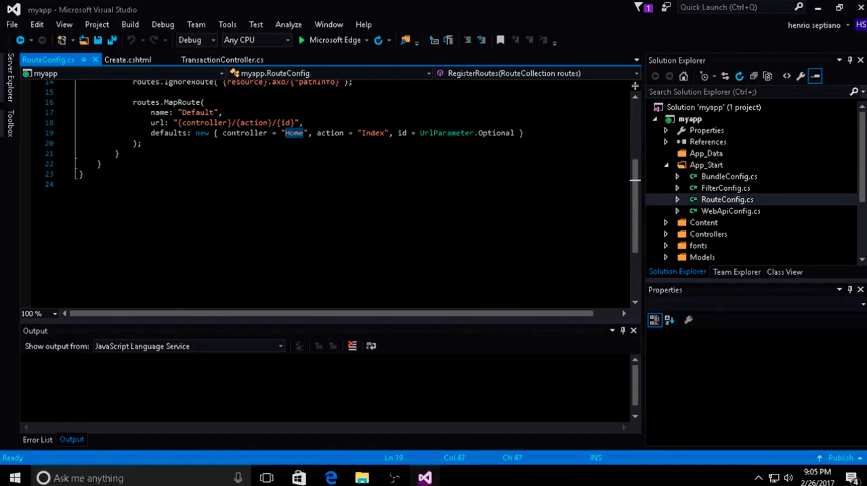
click(127, 59)
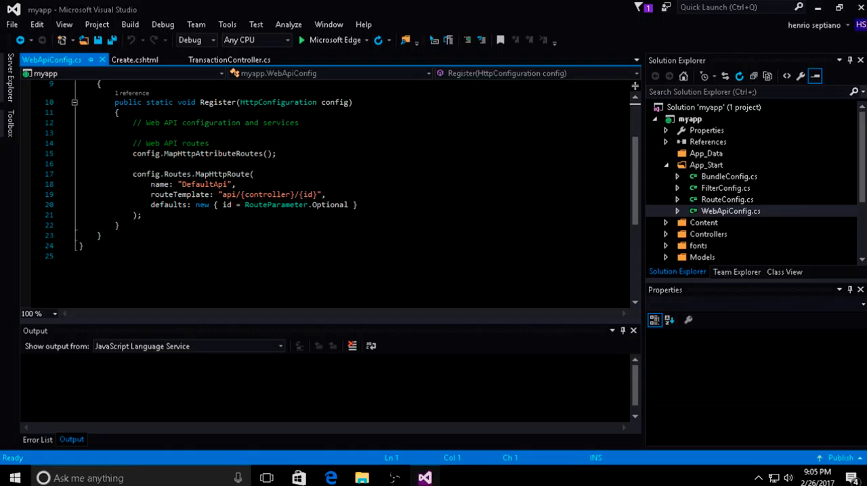
mouse_move(91, 59)
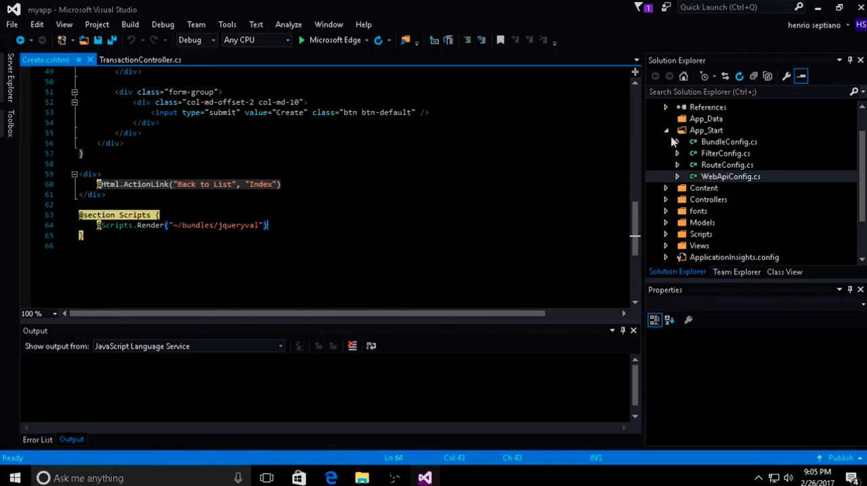
click(666, 130)
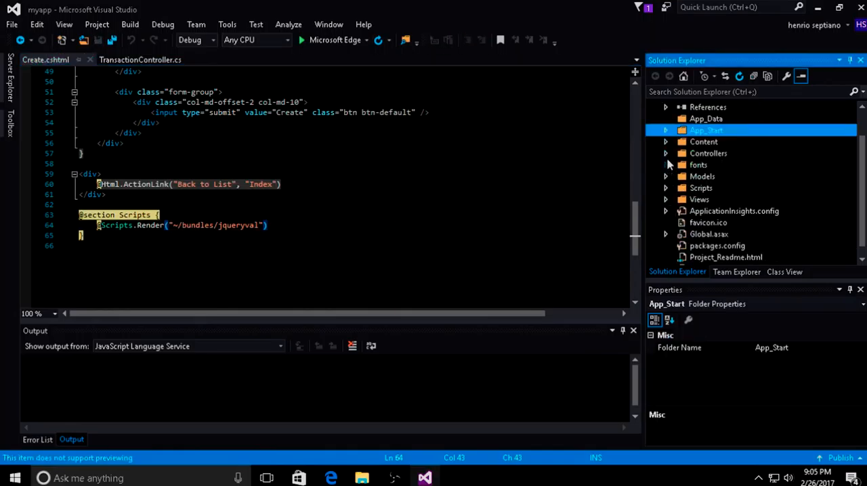
click(666, 165)
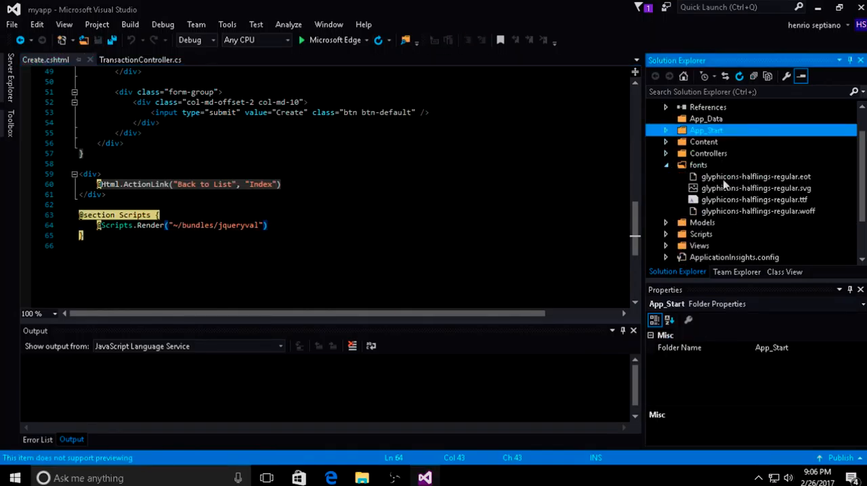
click(666, 164)
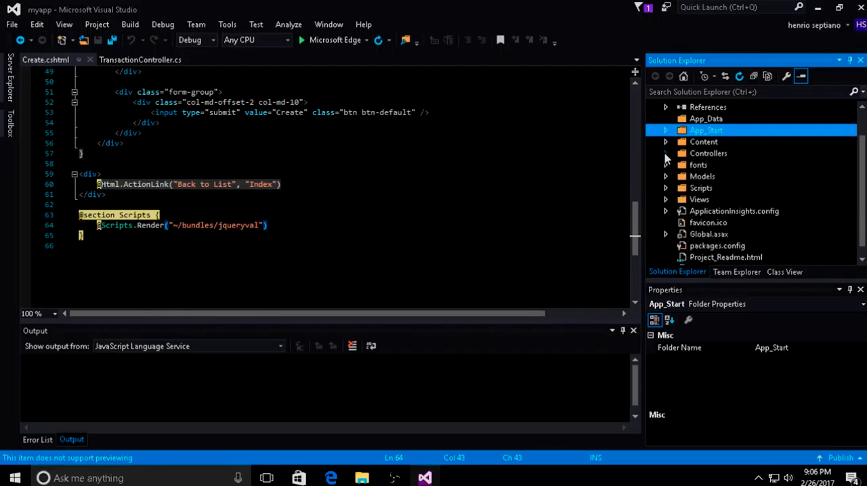
click(665, 188)
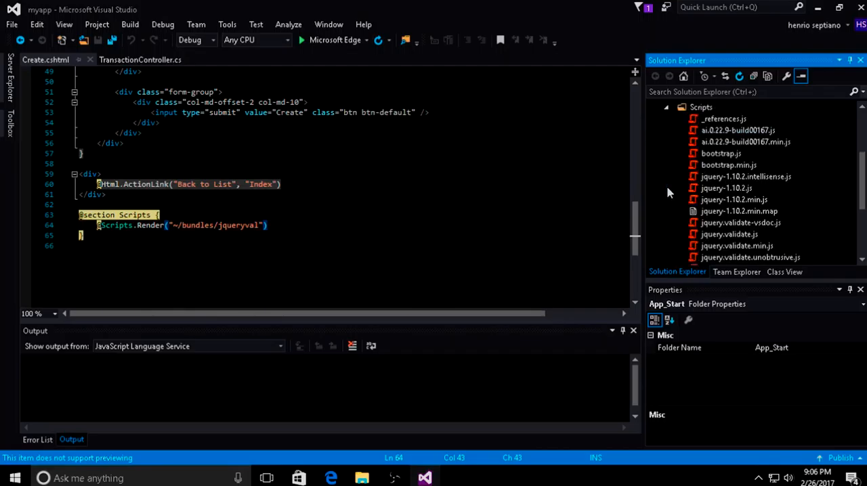
click(666, 107)
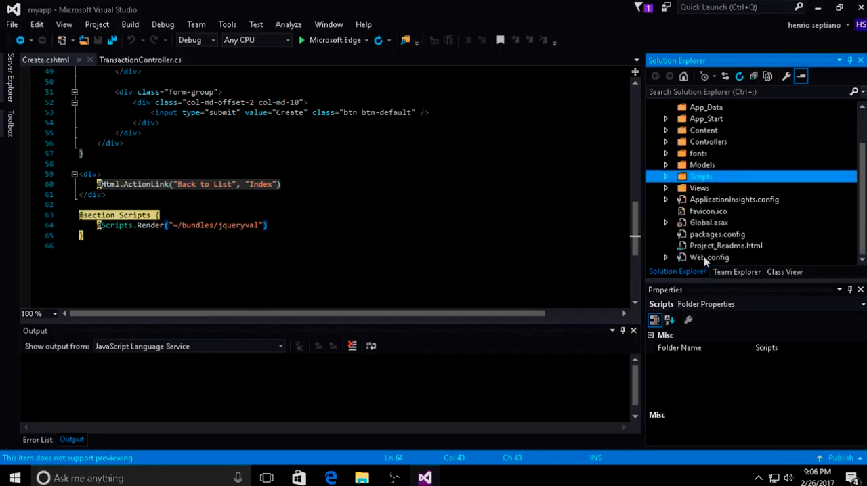
mouse_move(713, 263)
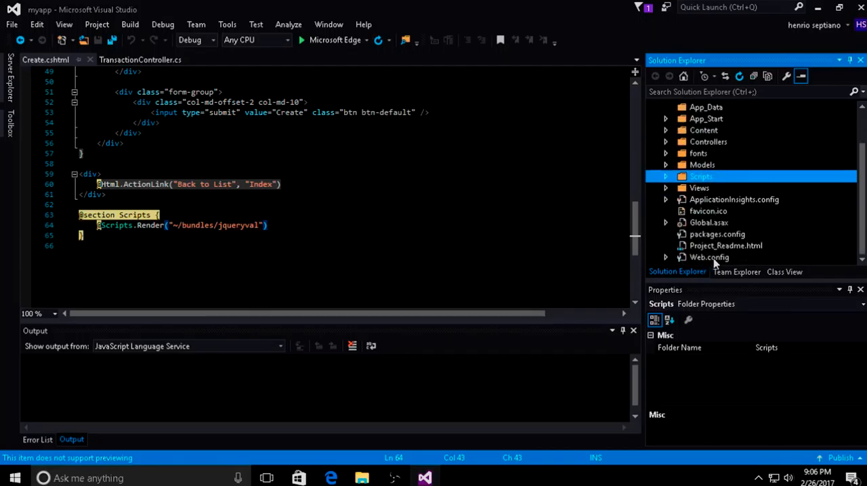
double_click(709, 258)
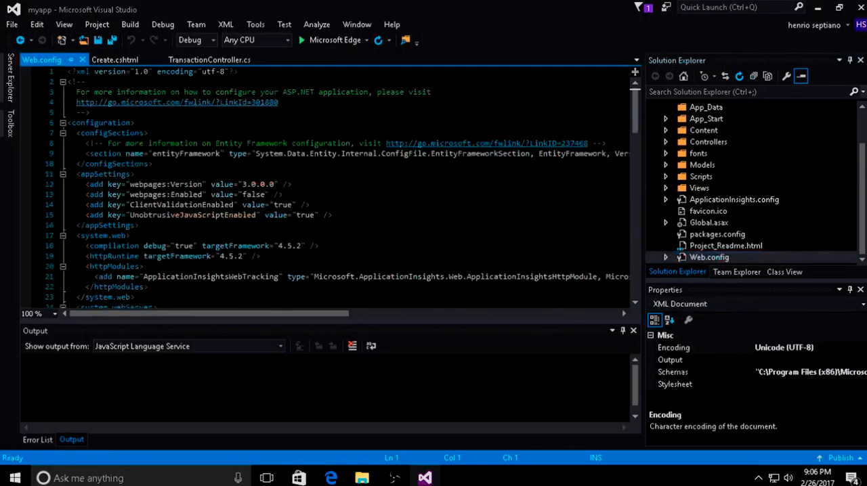
scroll(down, 3)
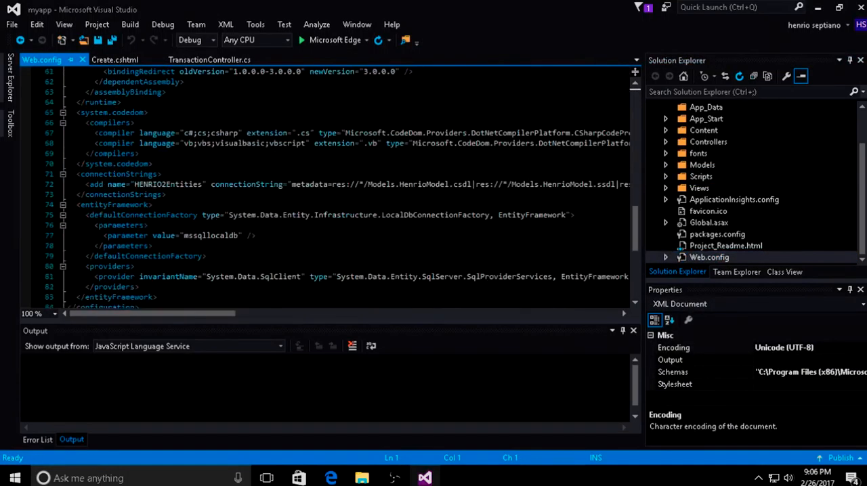
scroll(up, 3)
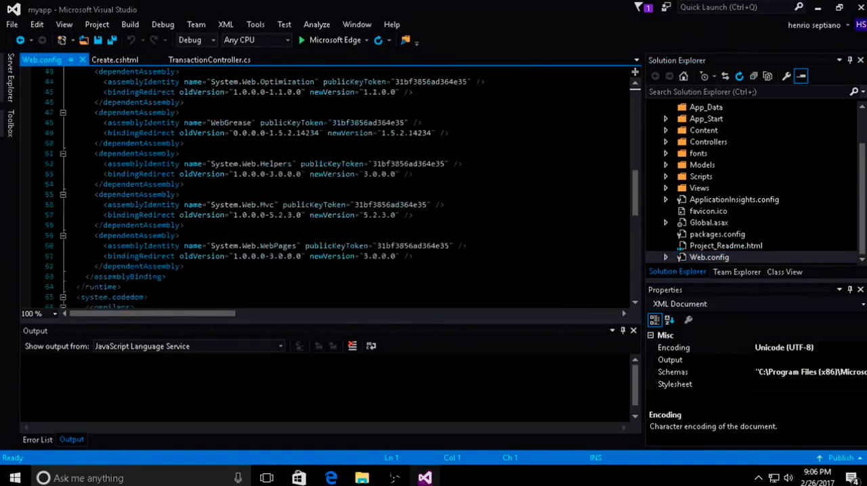
scroll(up, 3)
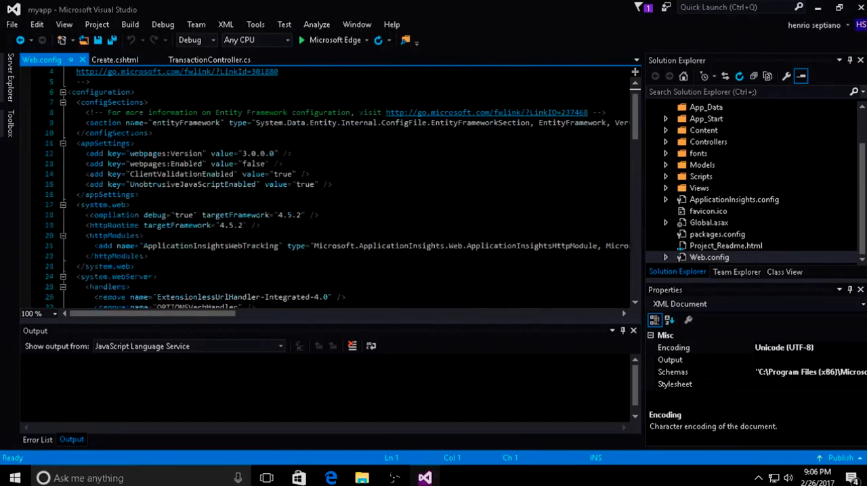
scroll(down, 3)
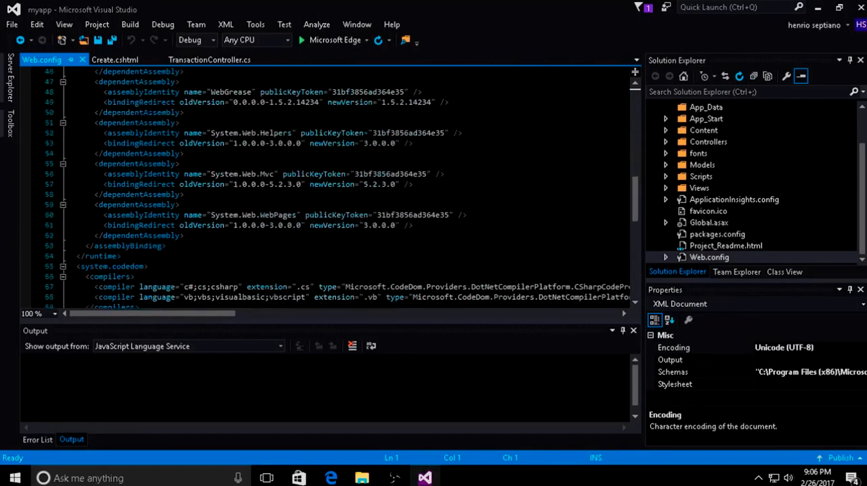
scroll(down, 3)
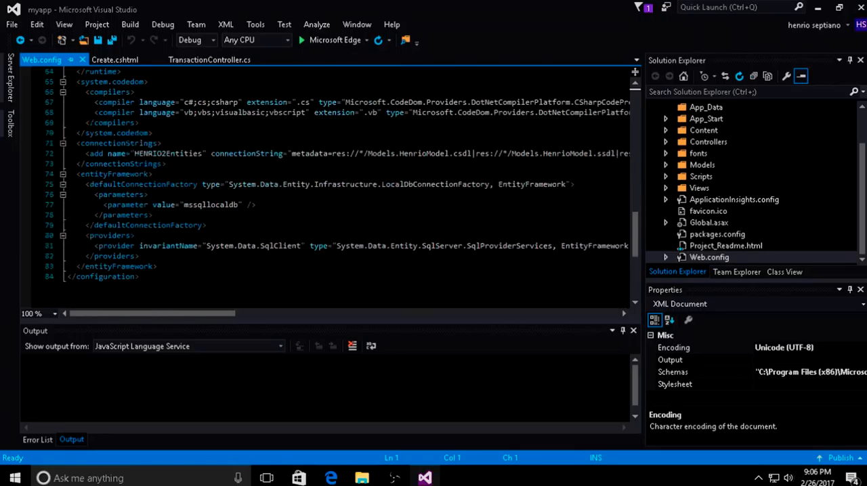
click(116, 143)
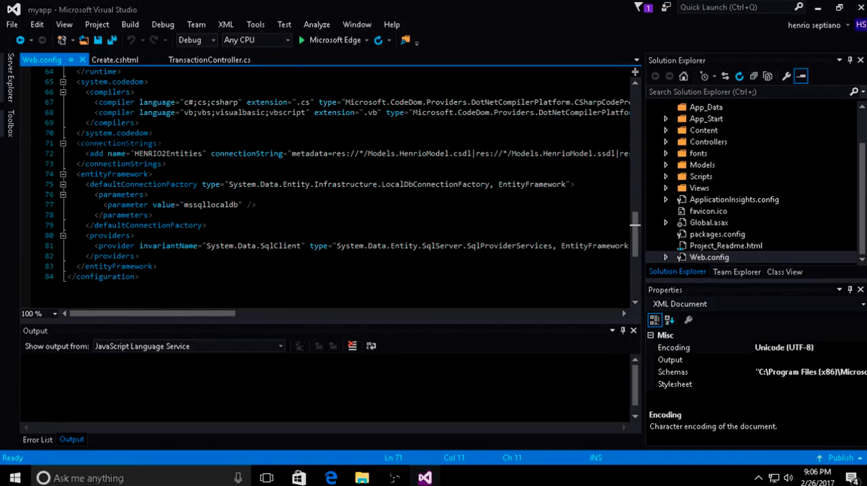
click(114, 60)
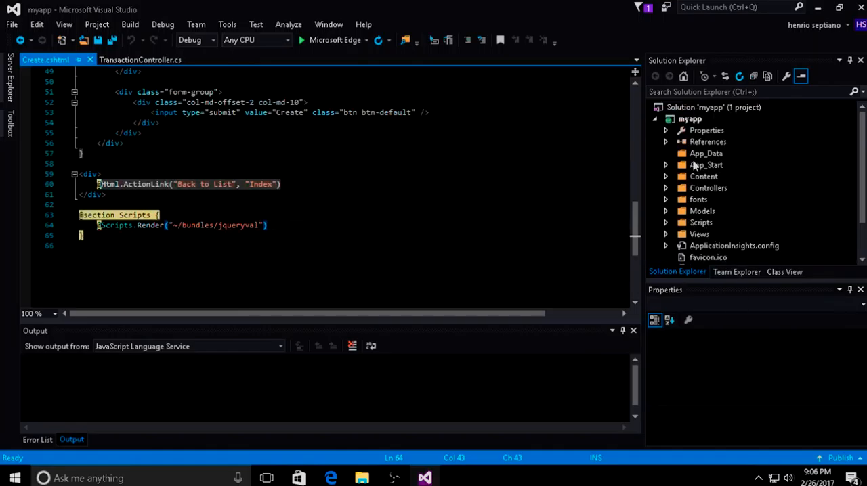
click(691, 119)
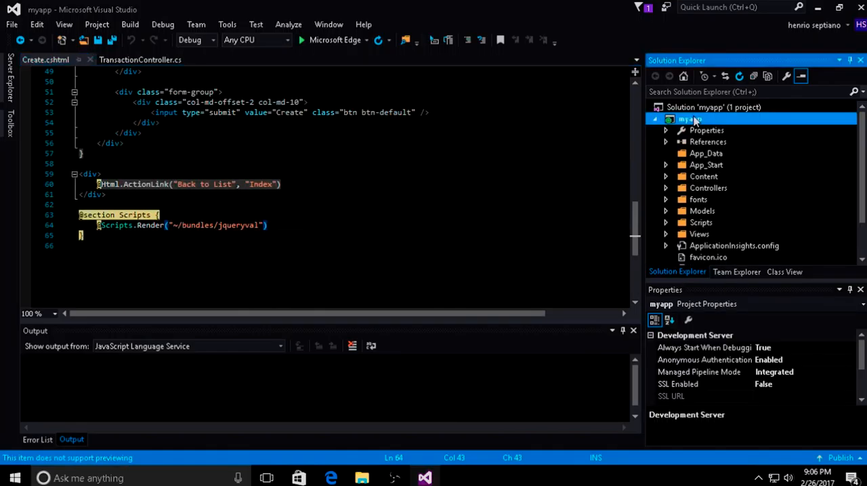
right_click(689, 119)
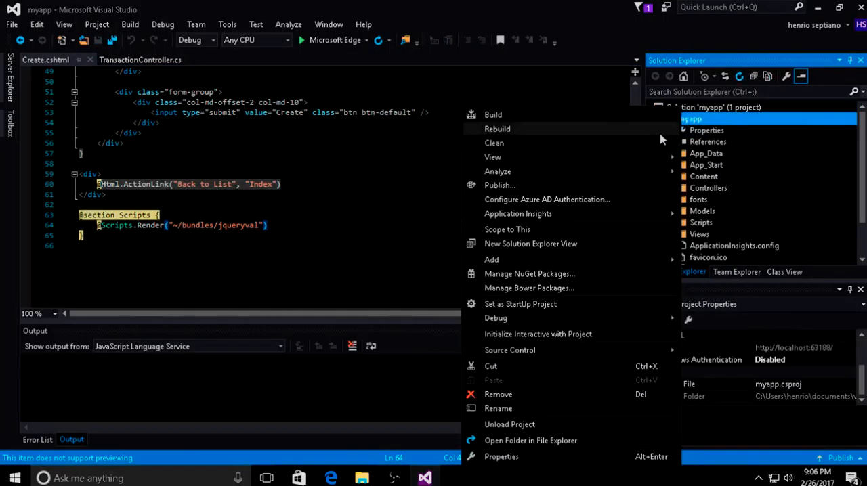
mouse_move(506, 229)
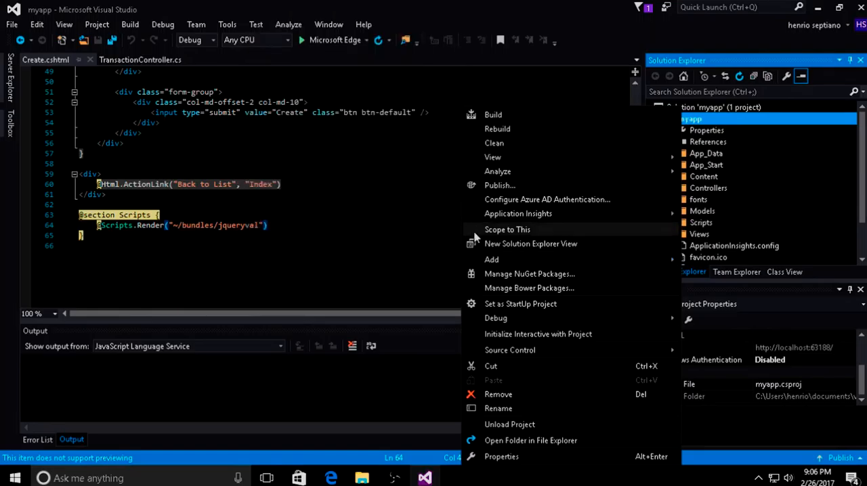
click(501, 457)
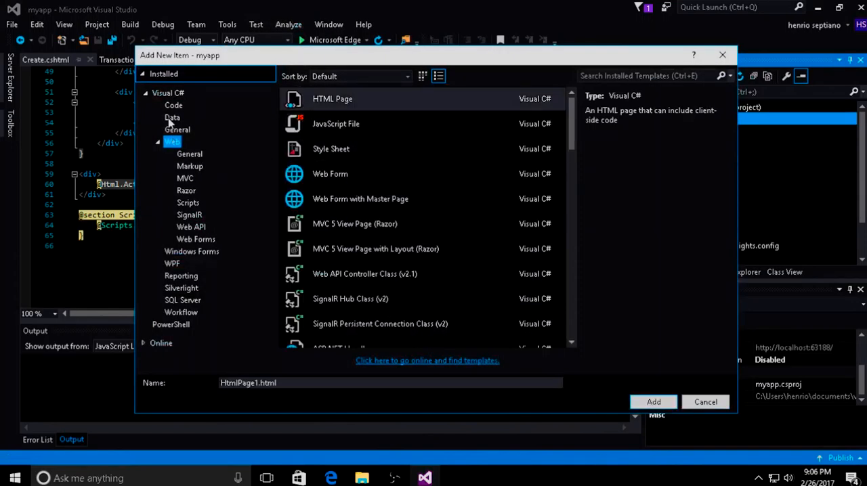
click(172, 117)
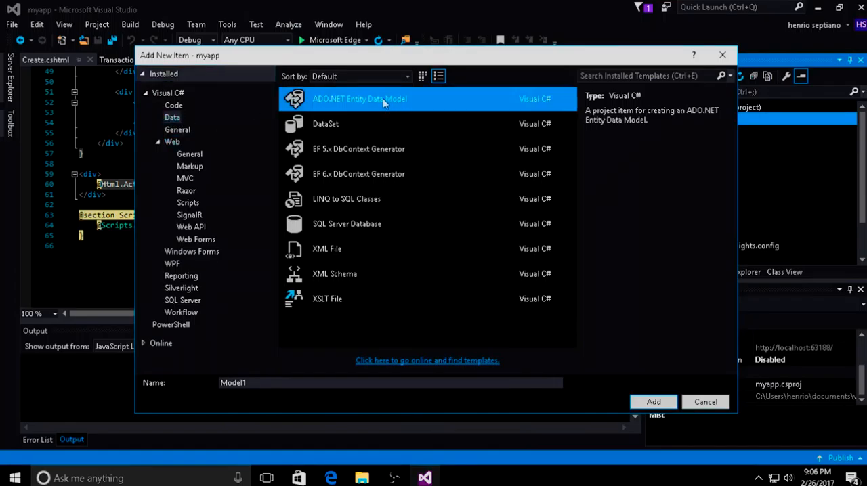
mouse_move(706, 402)
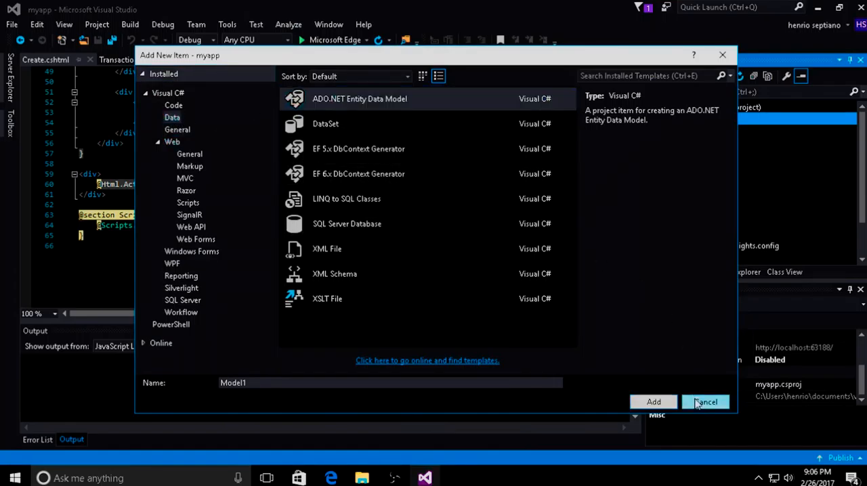
click(706, 402)
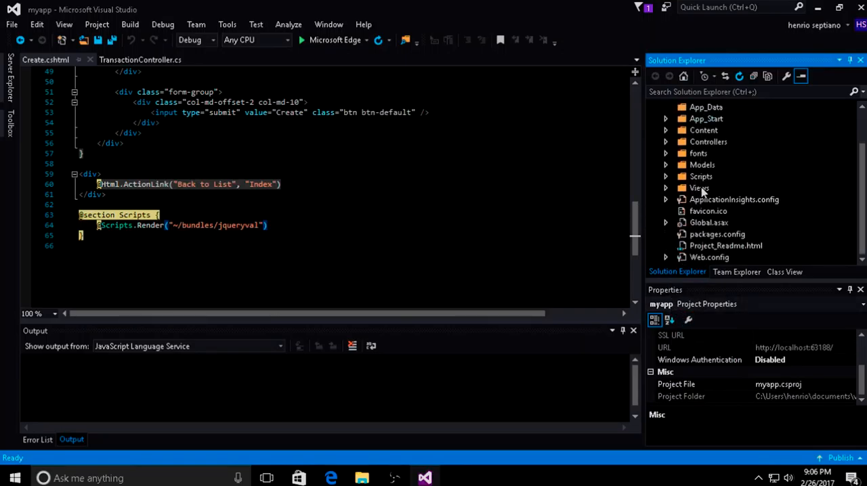
Check the Controllers folder and scroll Create.cshtml back to its T_Item model directive
click(666, 141)
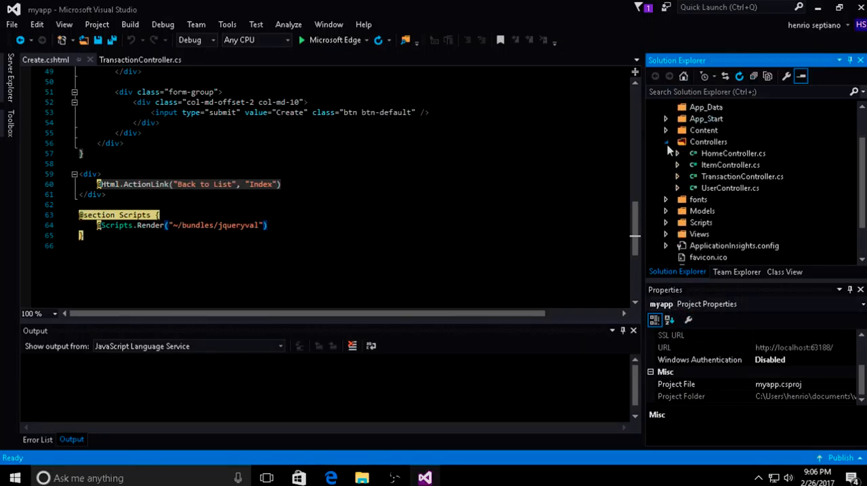
click(666, 141)
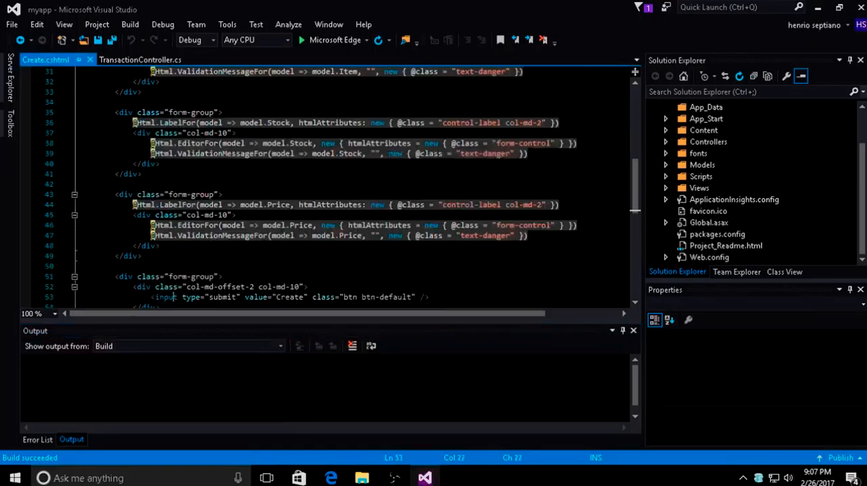
scroll(up, 3)
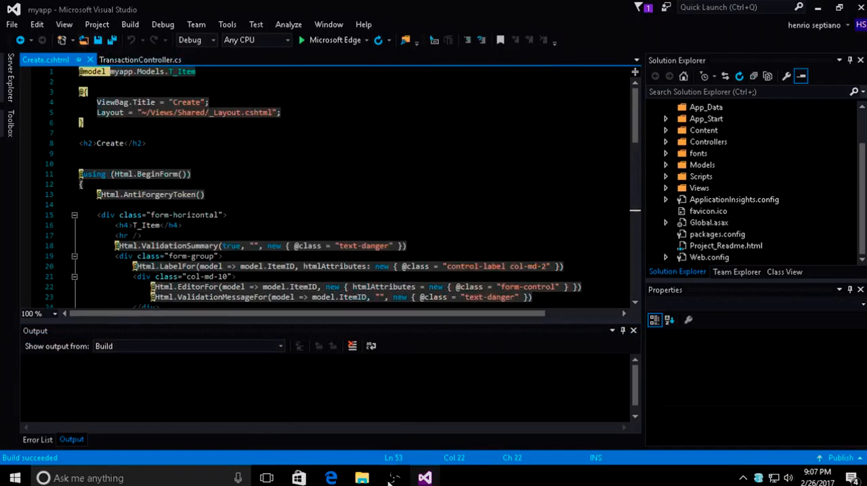
Create item T0001 'Margarine' with stock 2 and price 2000
click(331, 479)
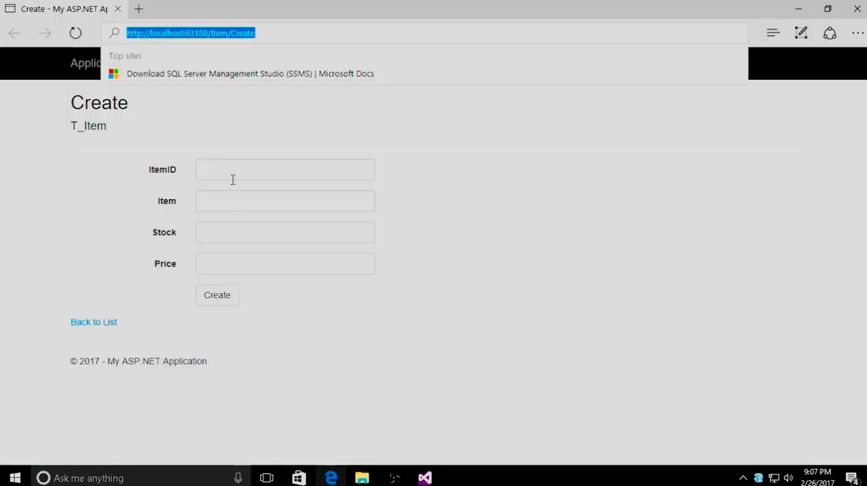
click(284, 169)
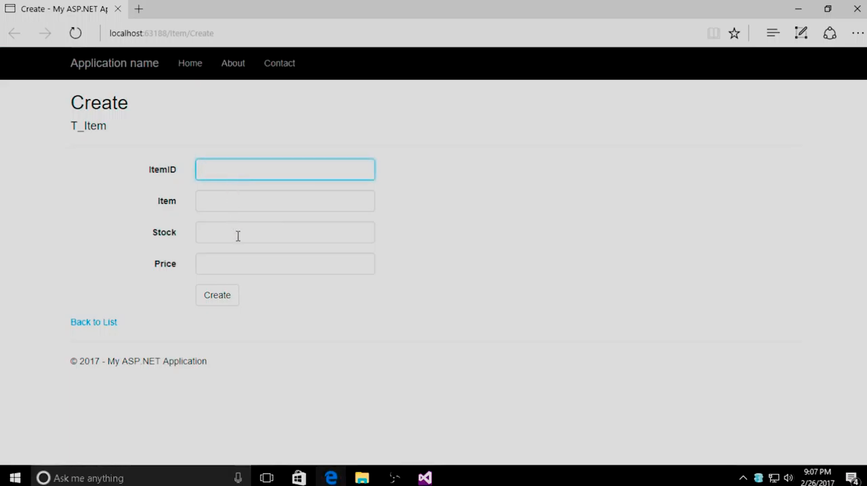
text(T001)
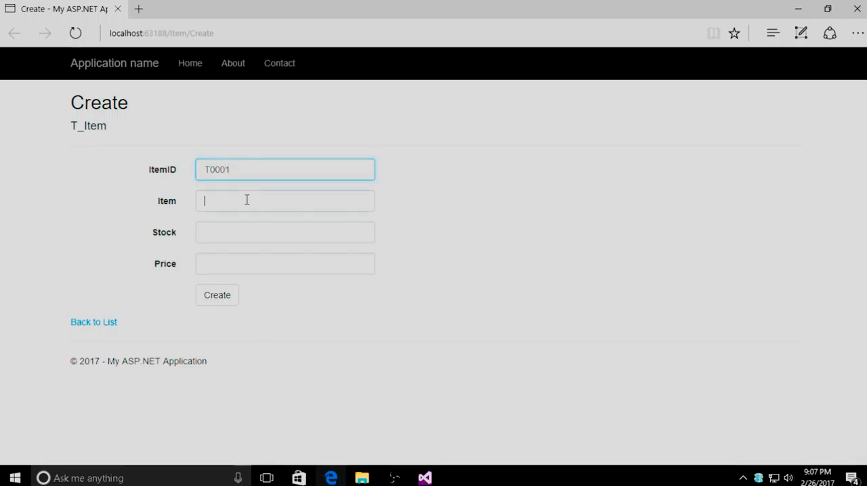
click(284, 200)
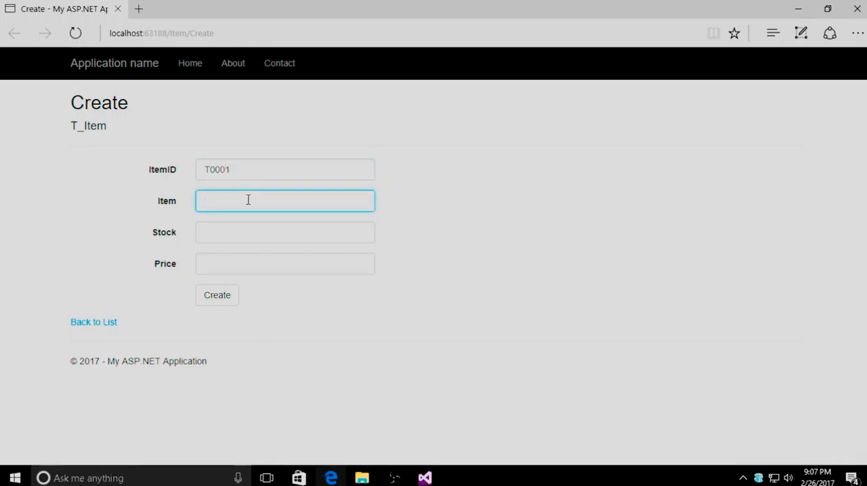
text(Margarine)
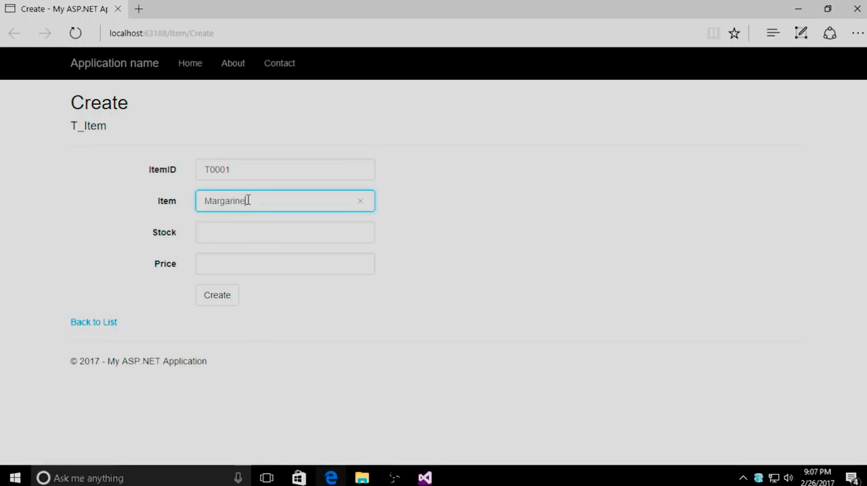
click(285, 233)
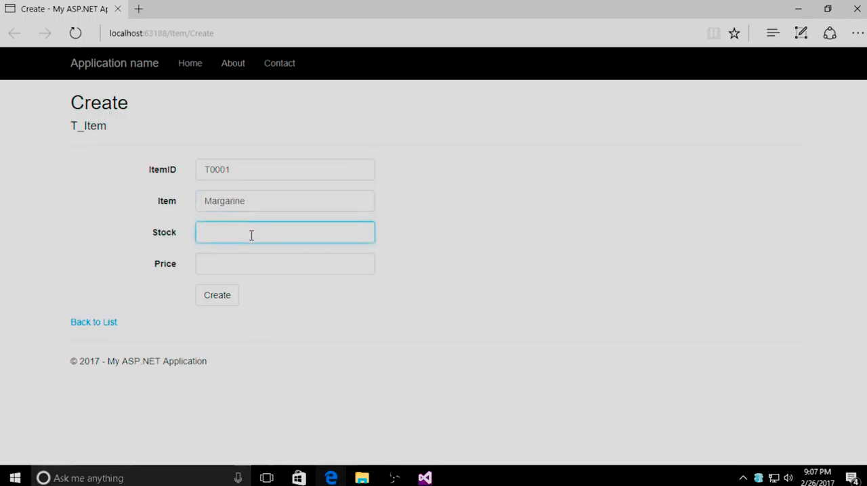
text(20)
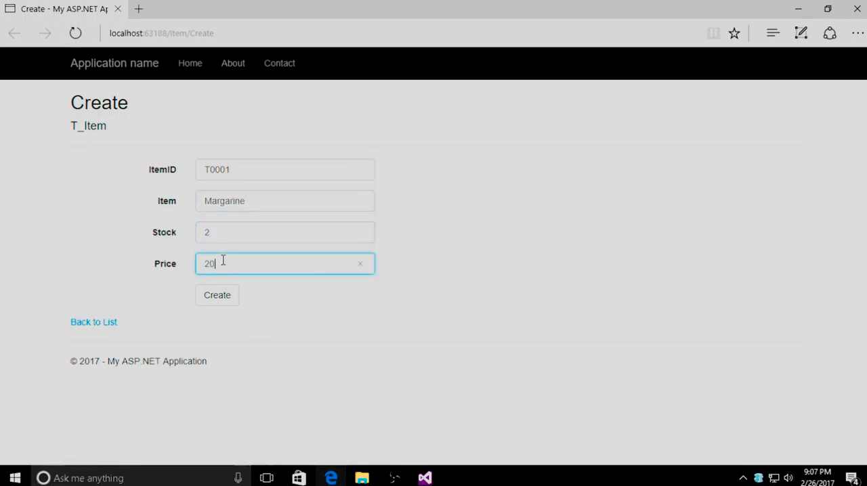
click(217, 295)
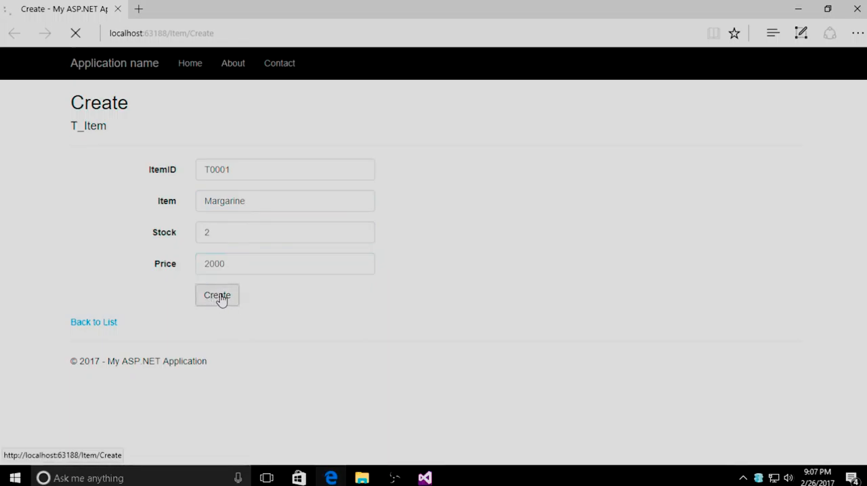
click(217, 295)
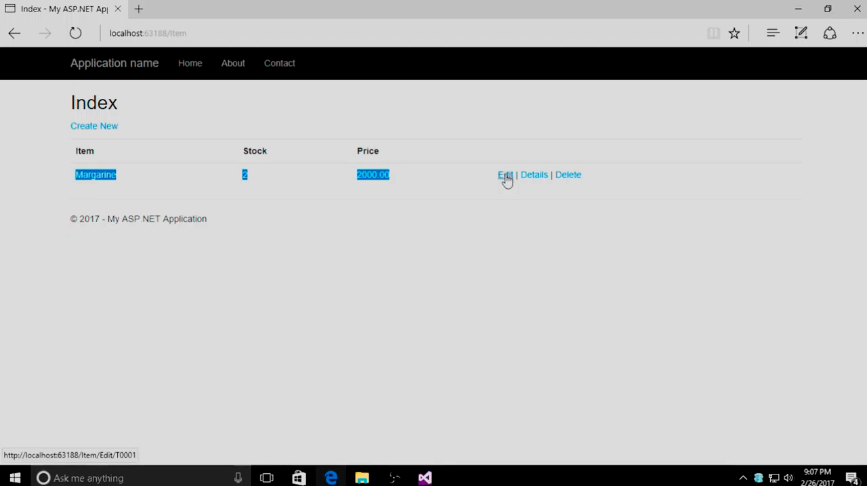
Edit the item to Margarine2, stock 4, price 4000.00 and save
click(504, 175)
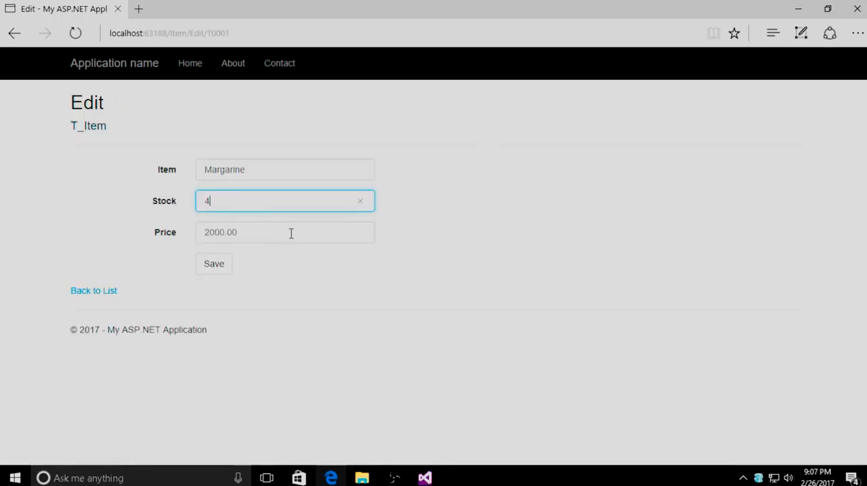
click(285, 233)
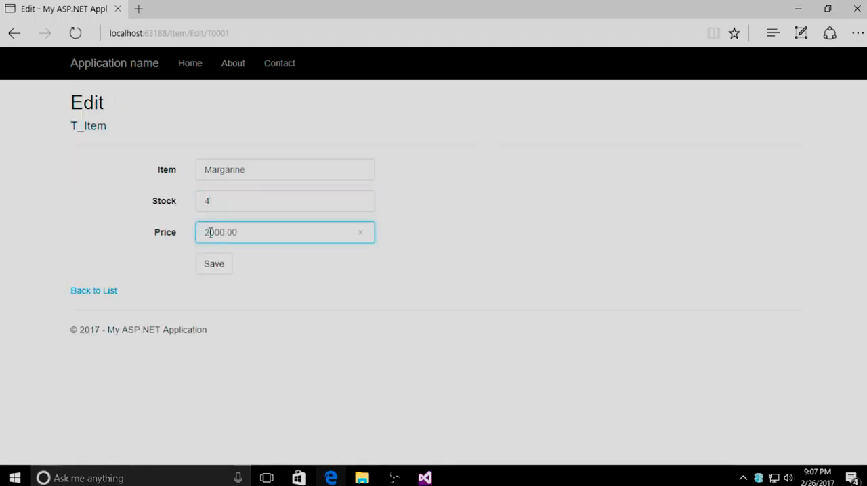
text(4)
click(285, 169)
text(2)
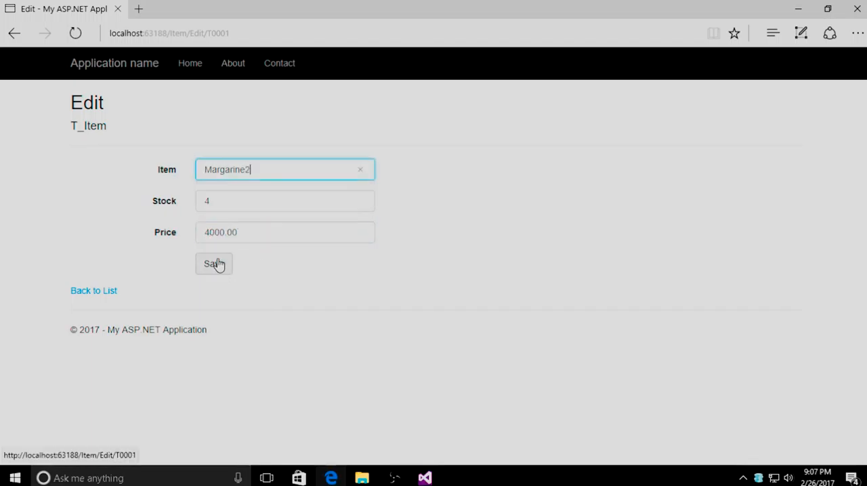
click(214, 264)
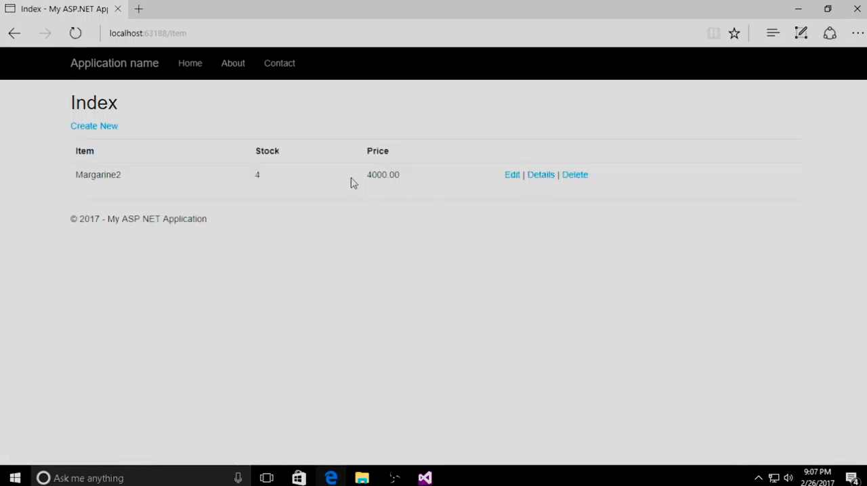
View Margarine2's details, return to the list, and open its Delete page
click(540, 175)
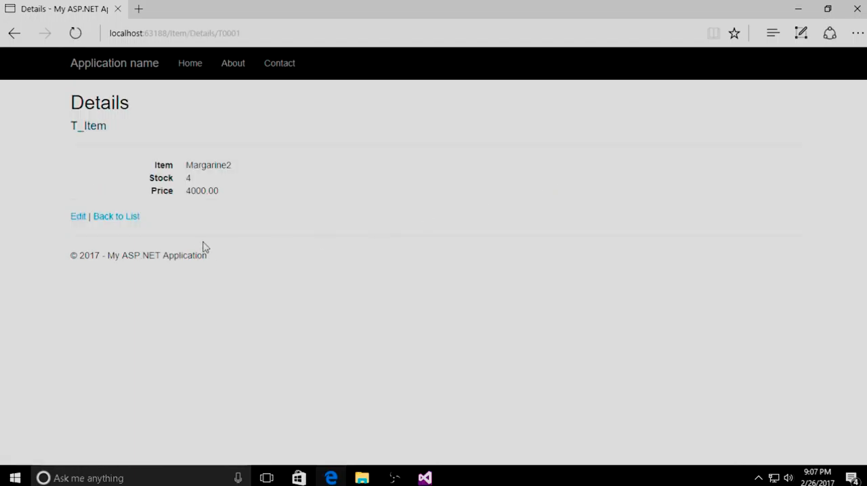
click(116, 216)
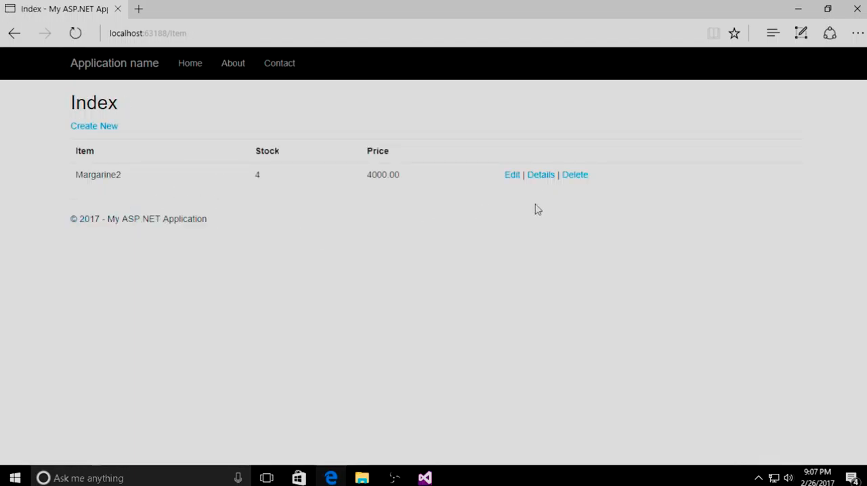
click(575, 174)
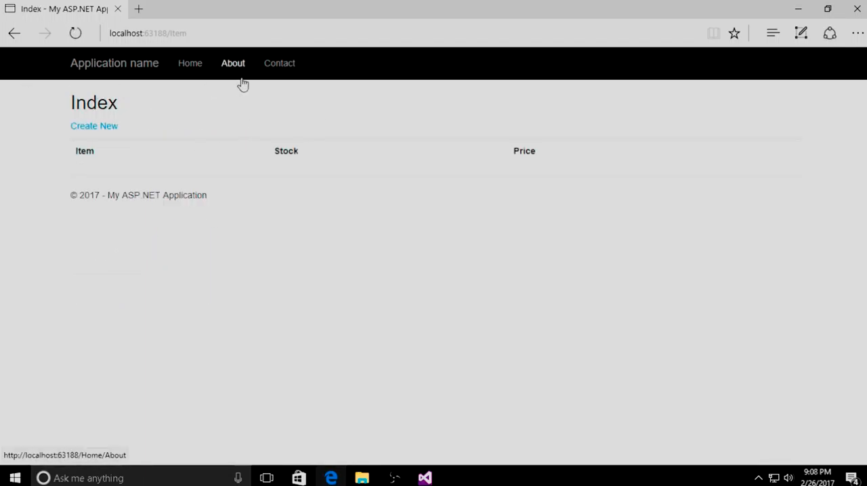
mouse_move(242, 76)
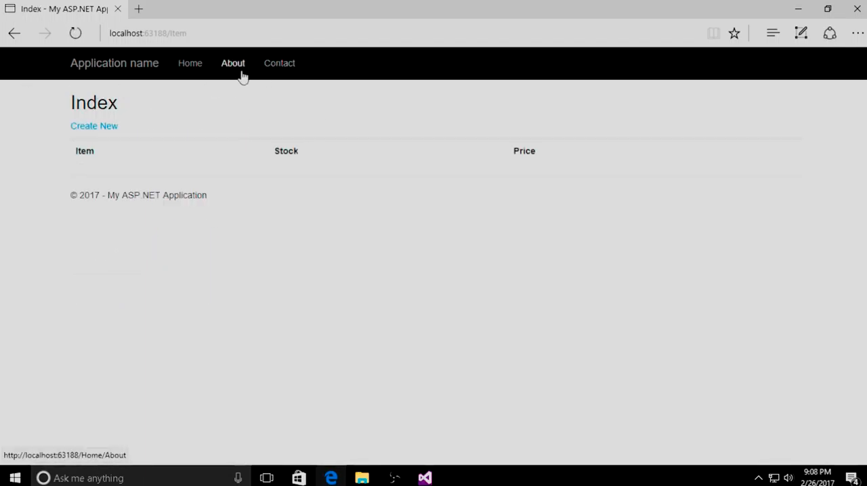
mouse_move(352, 87)
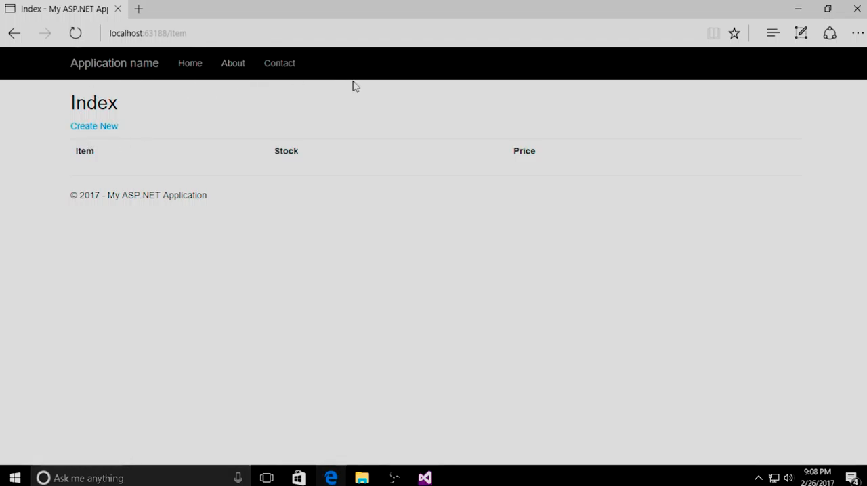
Confirm deleting Margarine2, leaving the Item Index list empty
click(425, 478)
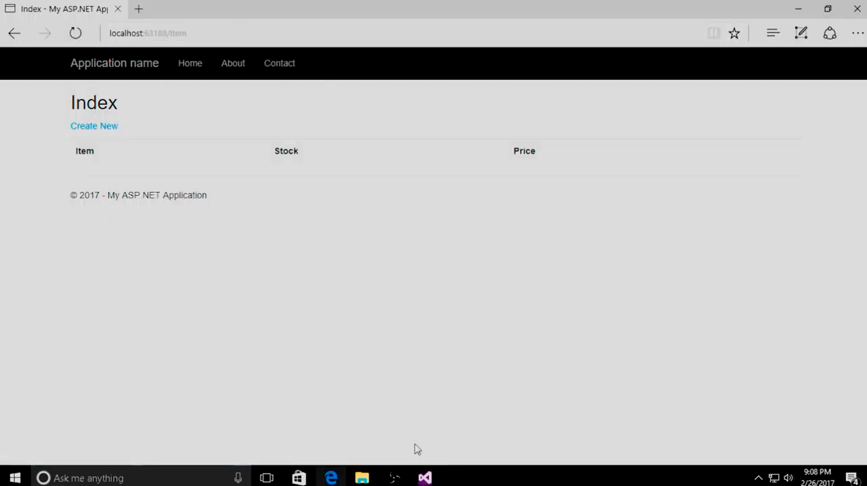
click(425, 477)
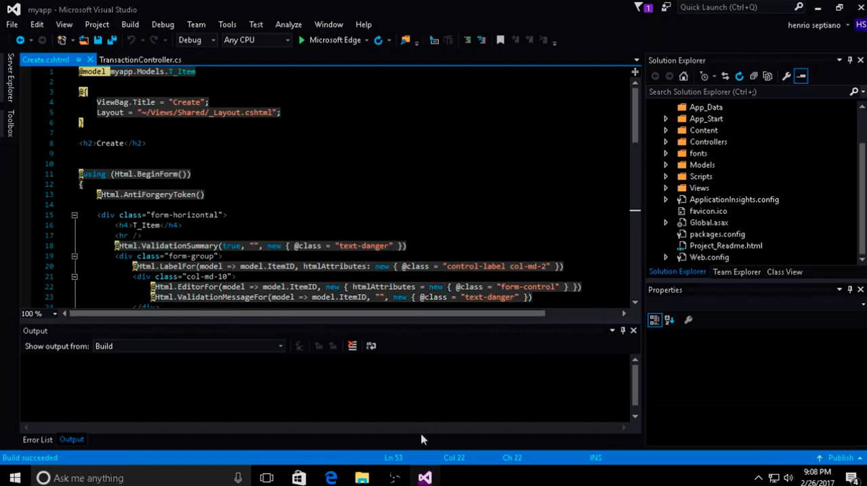
mouse_move(393, 478)
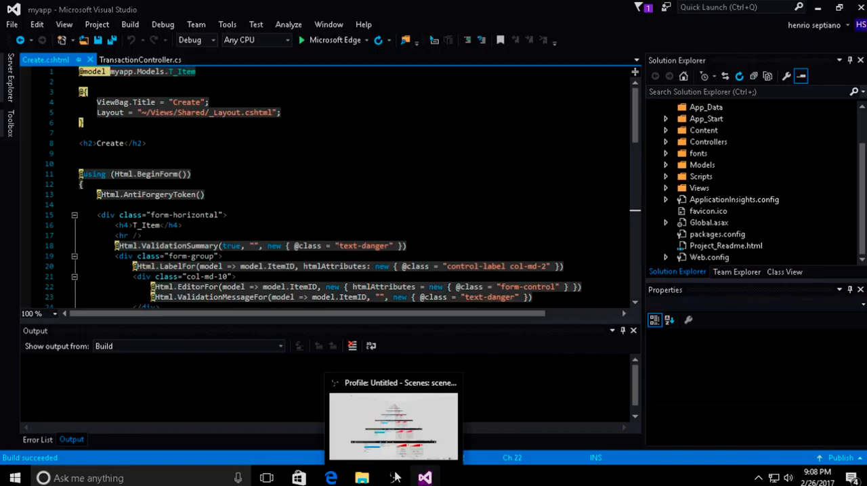